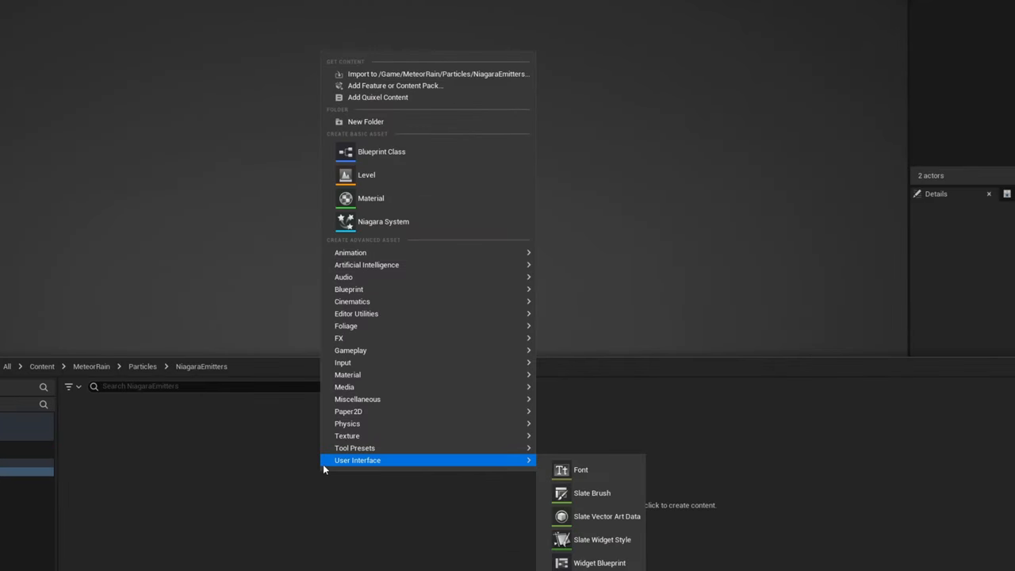
pyautogui.moveTo(351, 338)
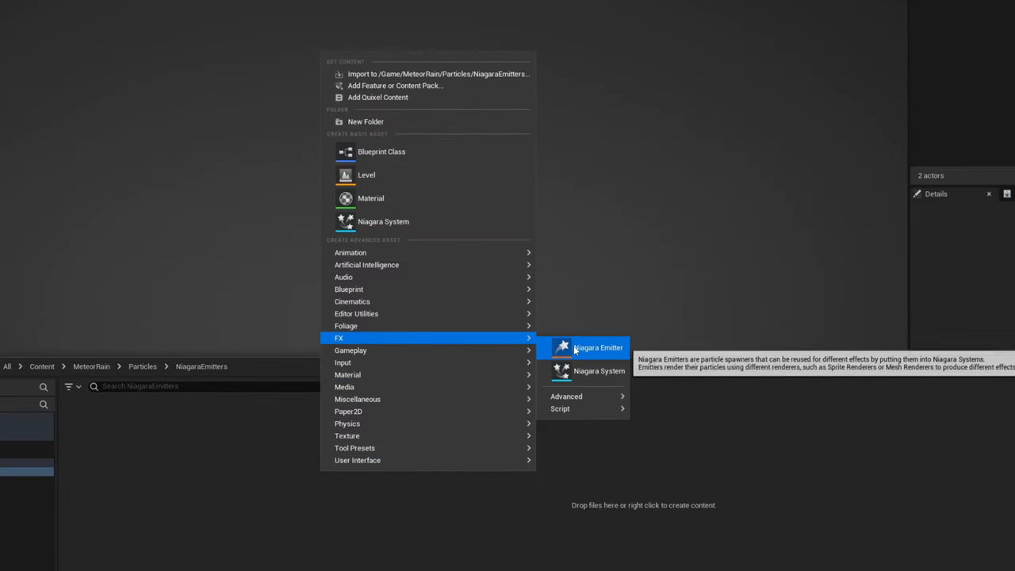
# Create a Niagara emitter from the New emitter template and name it NE_Meteor
pyautogui.click(596, 347)
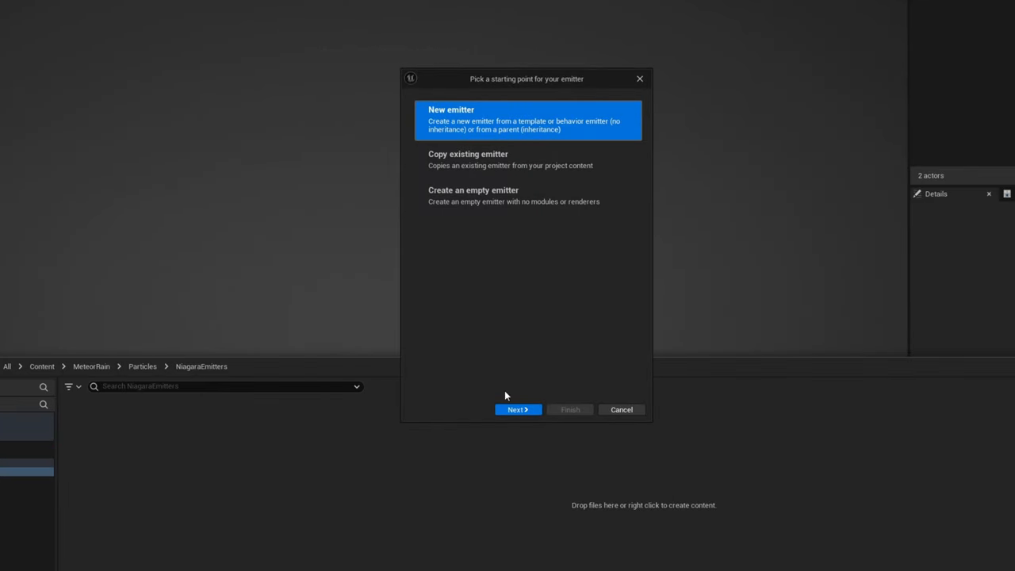
pyautogui.click(517, 409)
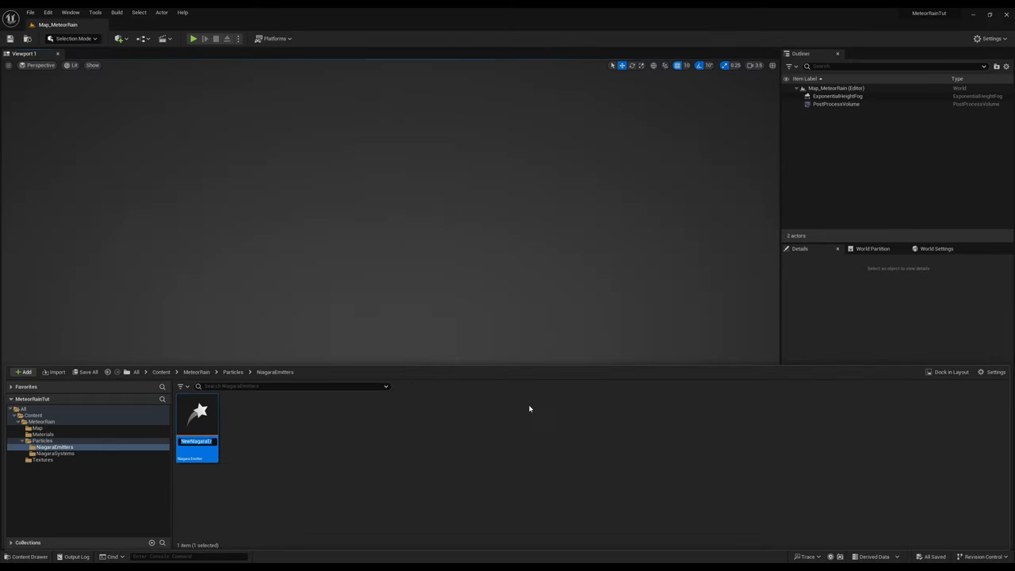
pyautogui.write('NE_Meteor')
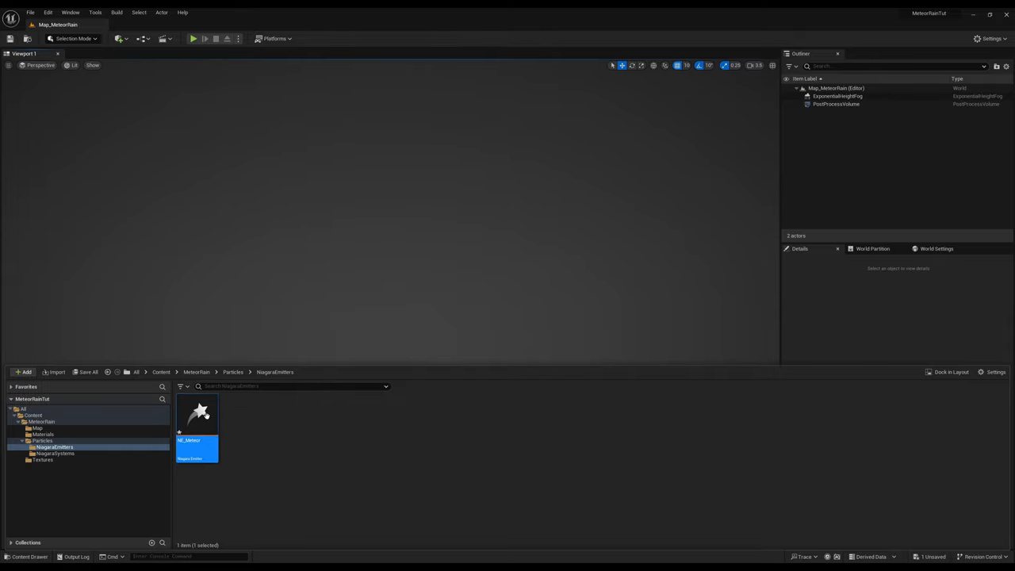
# In NE_Meteor, add a Spawn Rate module to Emitter Update with SpawnRate 2.0
pyautogui.doubleClick(197, 413)
pyautogui.write('spaw')
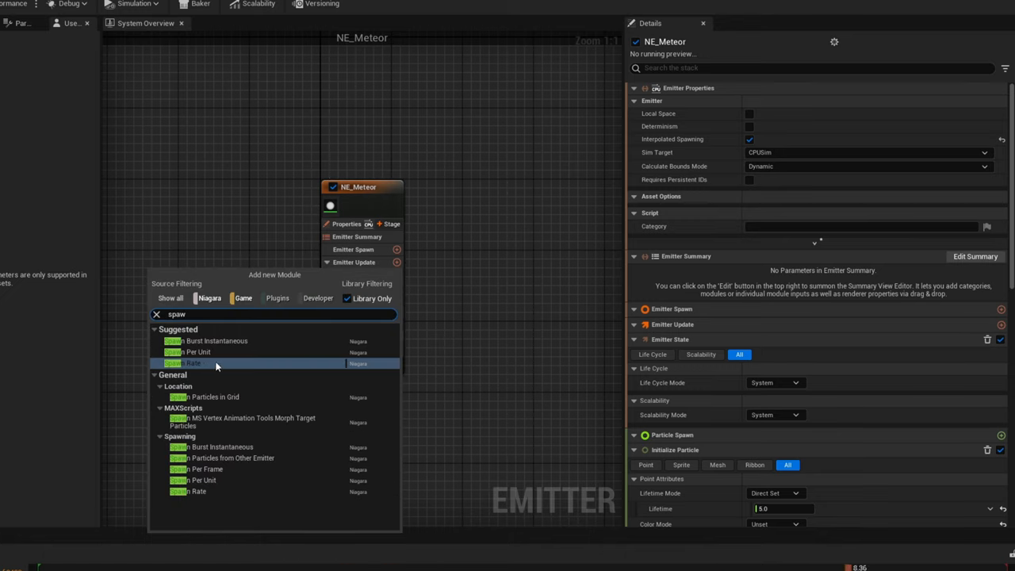
pyautogui.click(184, 363)
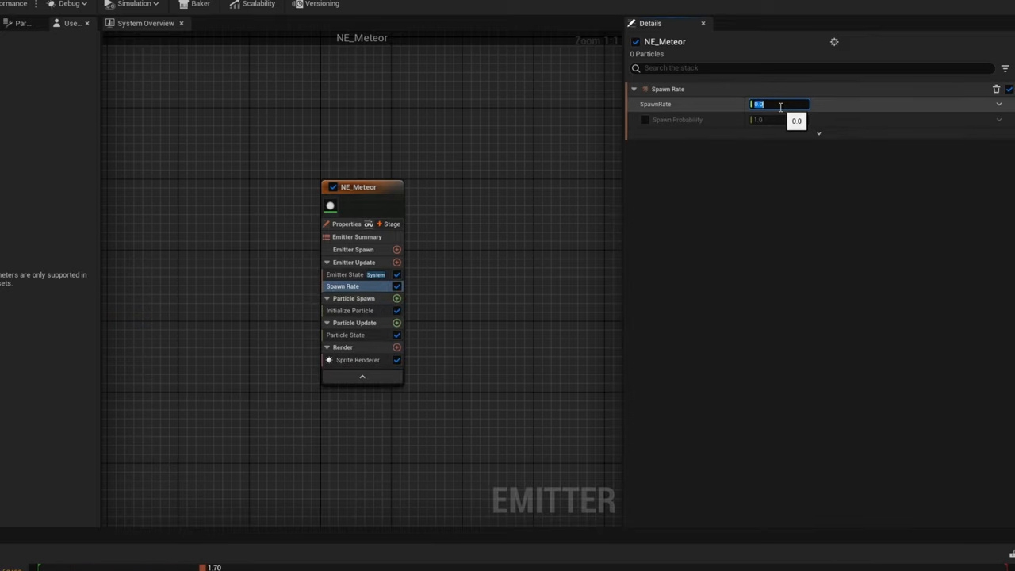
pyautogui.write('2.0')
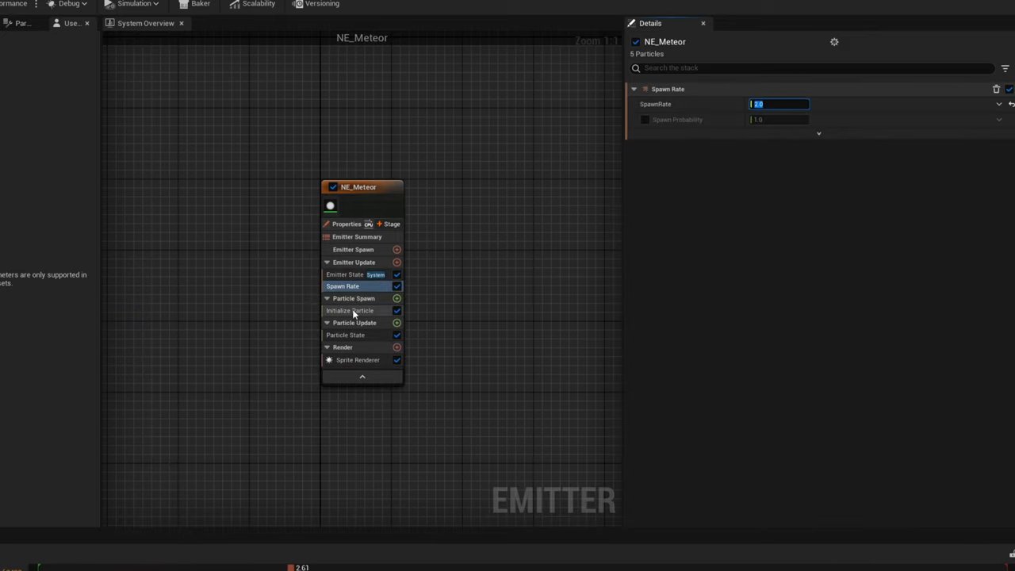
# In Initialize Particle, enable Position Offset with a Z value of 12000
pyautogui.click(349, 310)
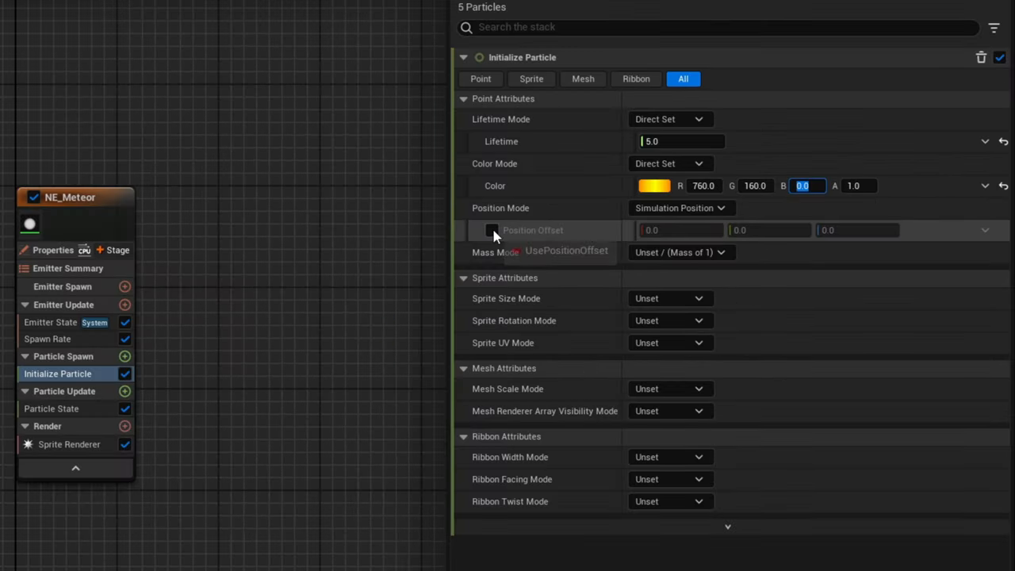
pyautogui.click(492, 230)
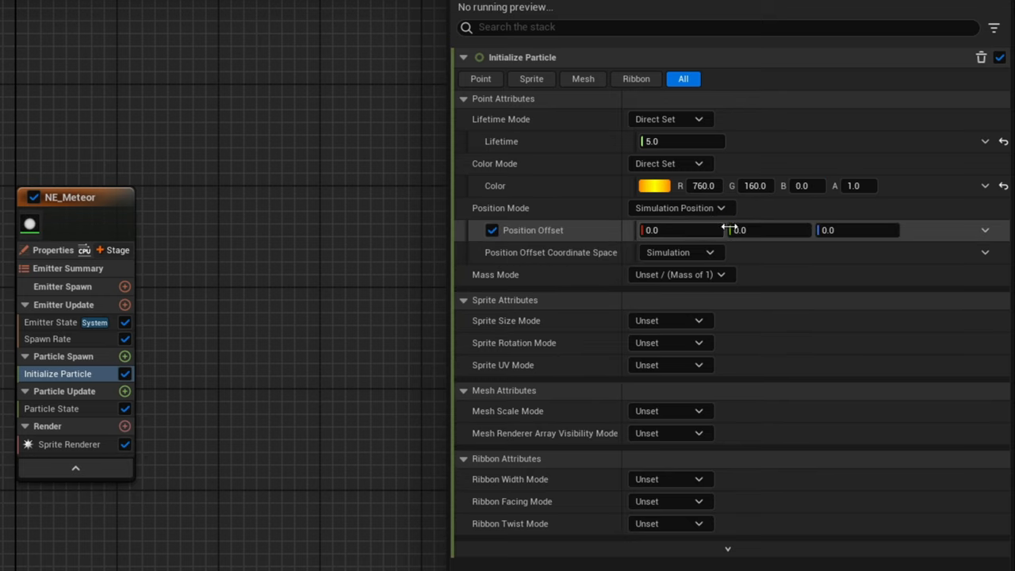
pyautogui.click(856, 230)
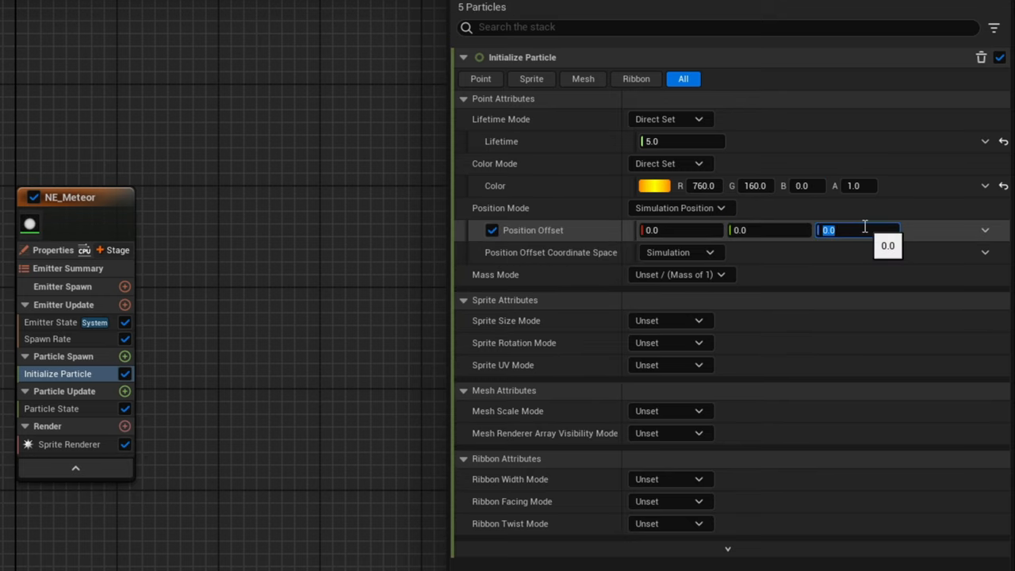
pyautogui.write('1')
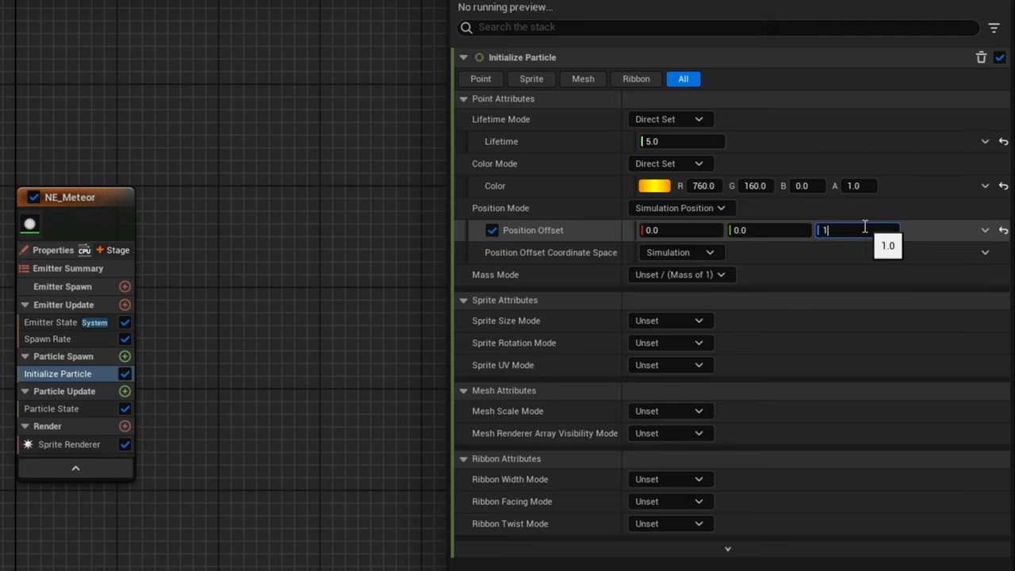
pyautogui.write('2000.0')
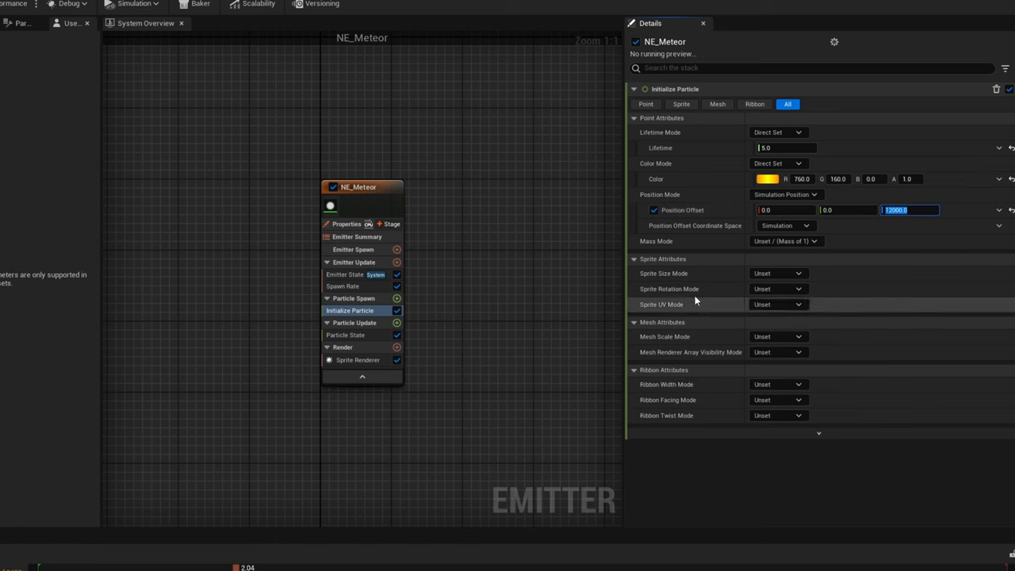
# Set Sprite Size Mode to Uniform with a Uniform Sprite Size of 25
pyautogui.click(777, 273)
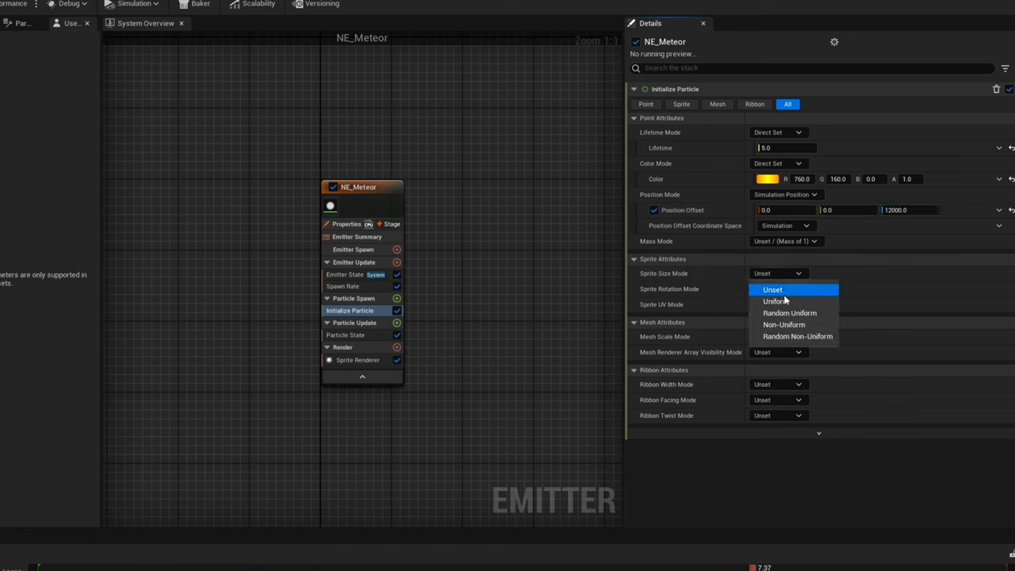
pyautogui.click(774, 302)
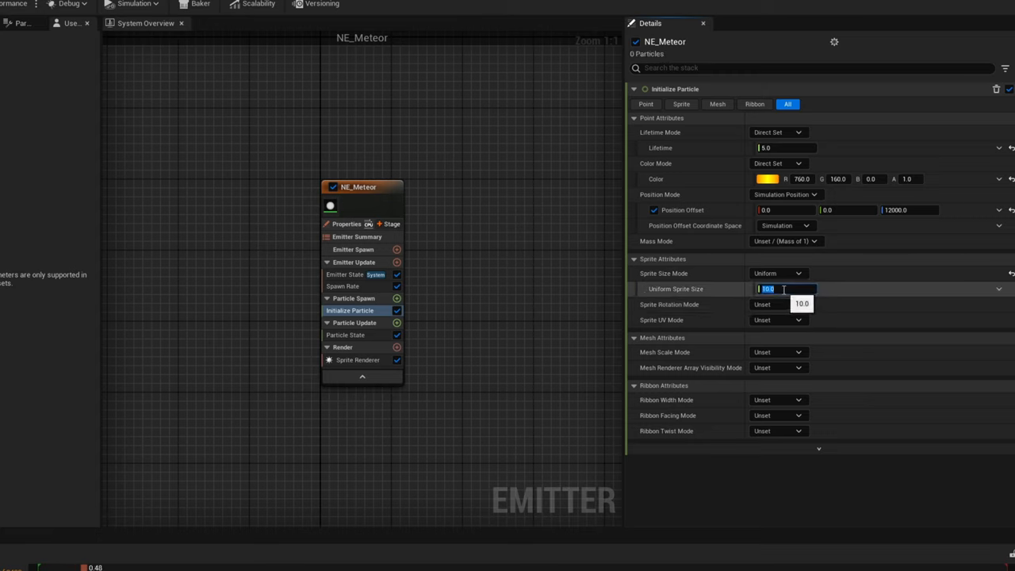
pyautogui.write('25.0')
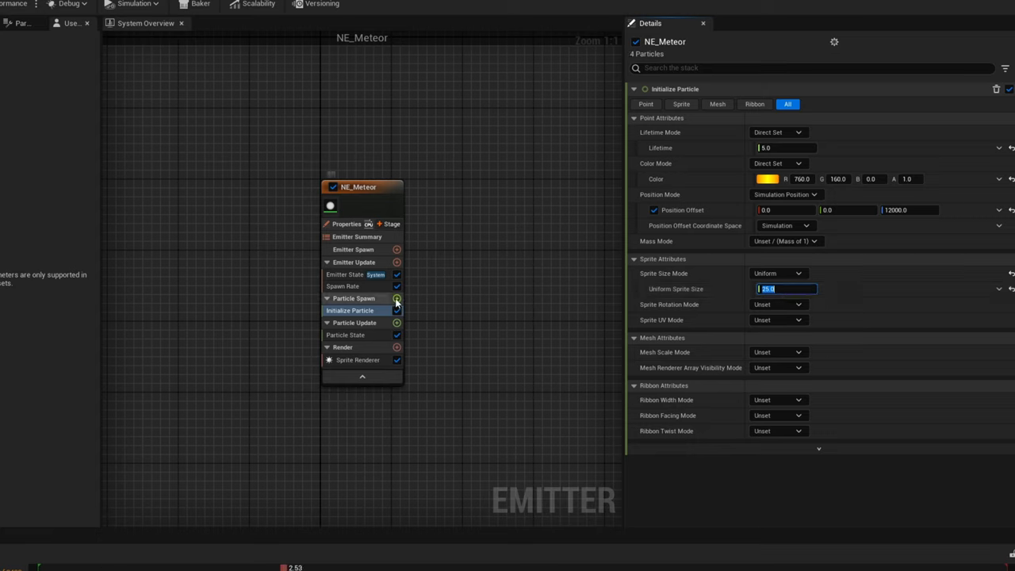
# Add a Shape Location sphere to Particle Spawn with Non Uniform Scale 25, 25 in X and Y
pyautogui.click(397, 298)
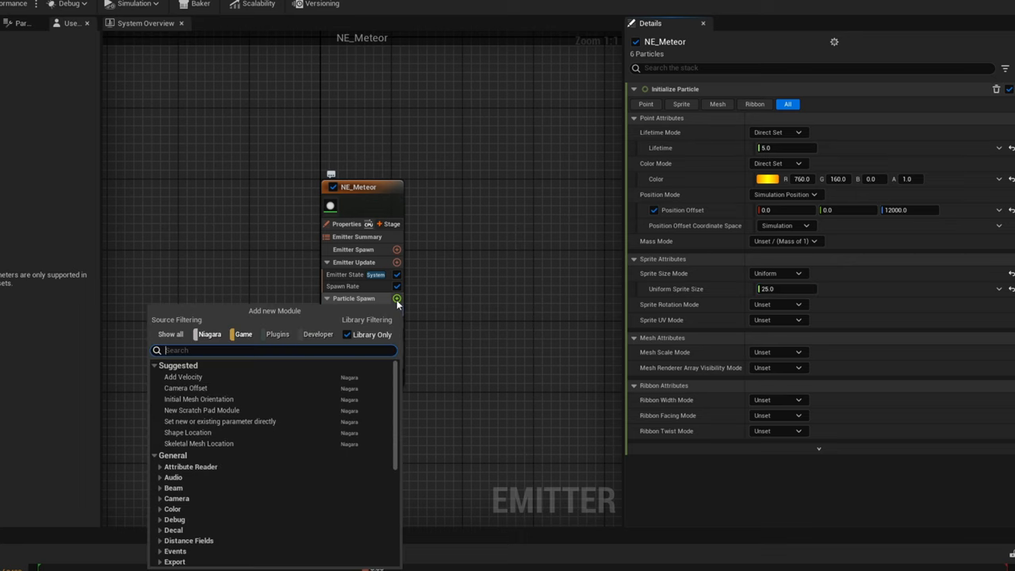
pyautogui.moveTo(396, 298)
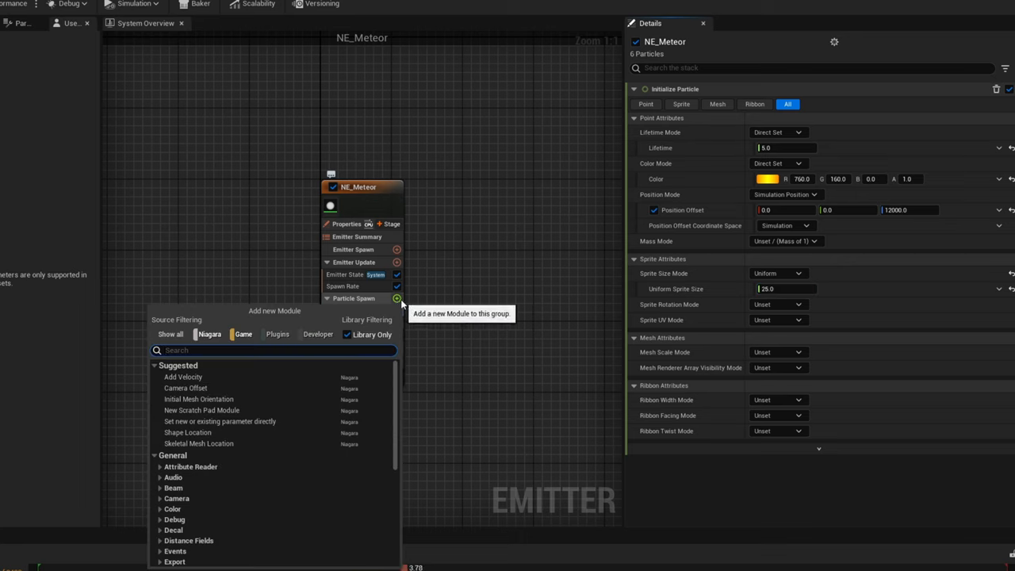
pyautogui.write('shape')
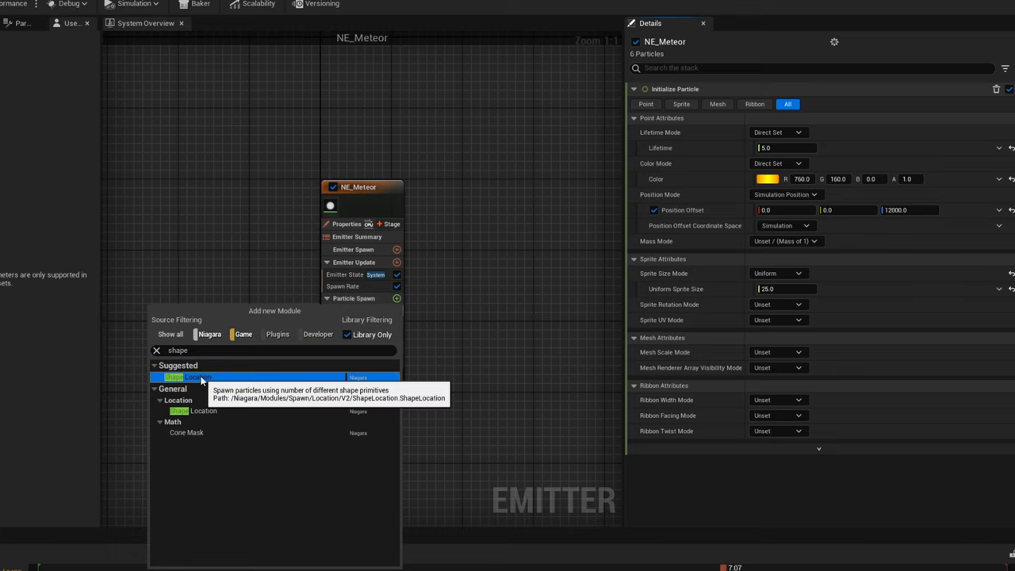
pyautogui.click(187, 377)
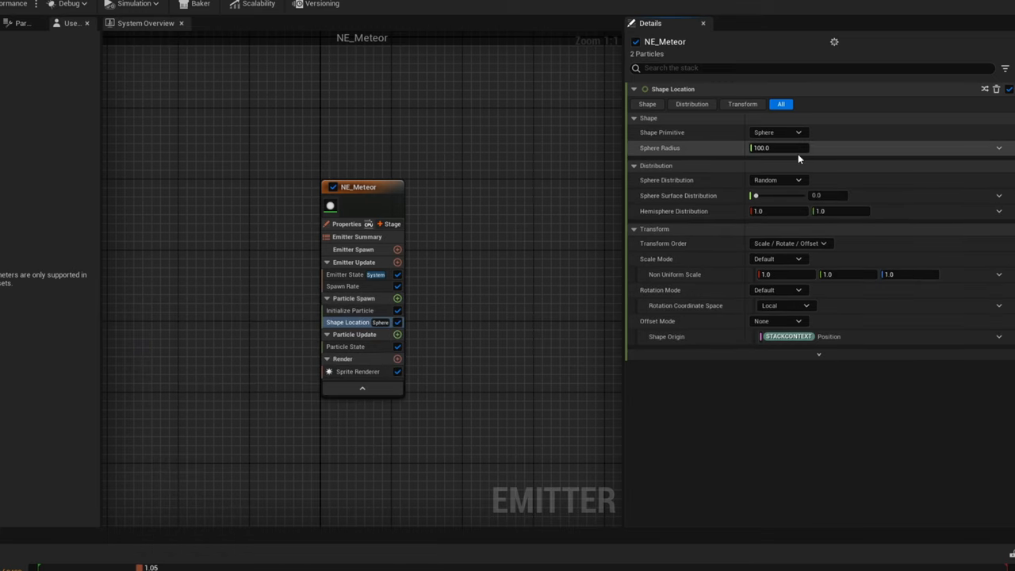
pyautogui.click(780, 274)
pyautogui.write('25')
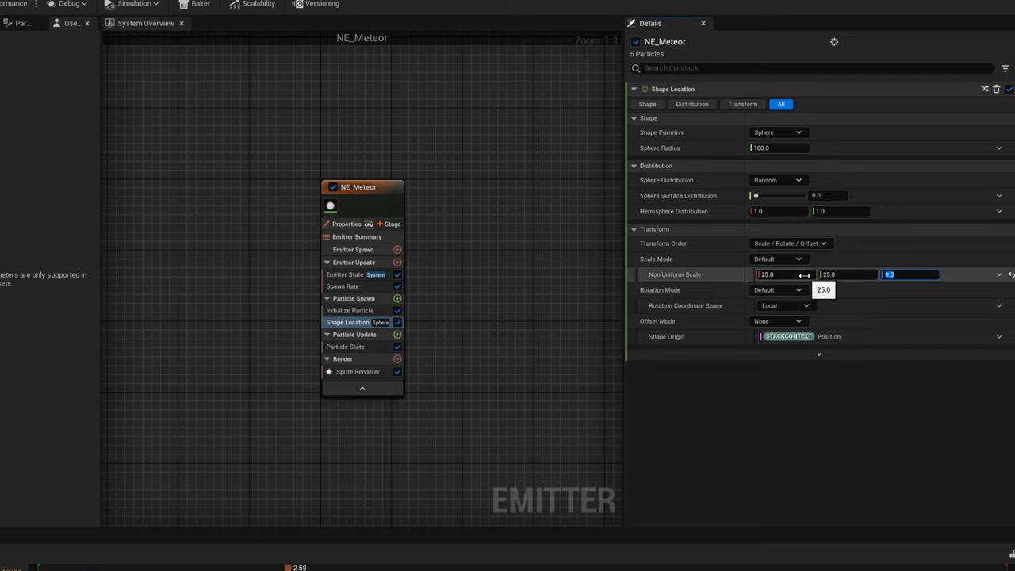
pyautogui.moveTo(397, 309)
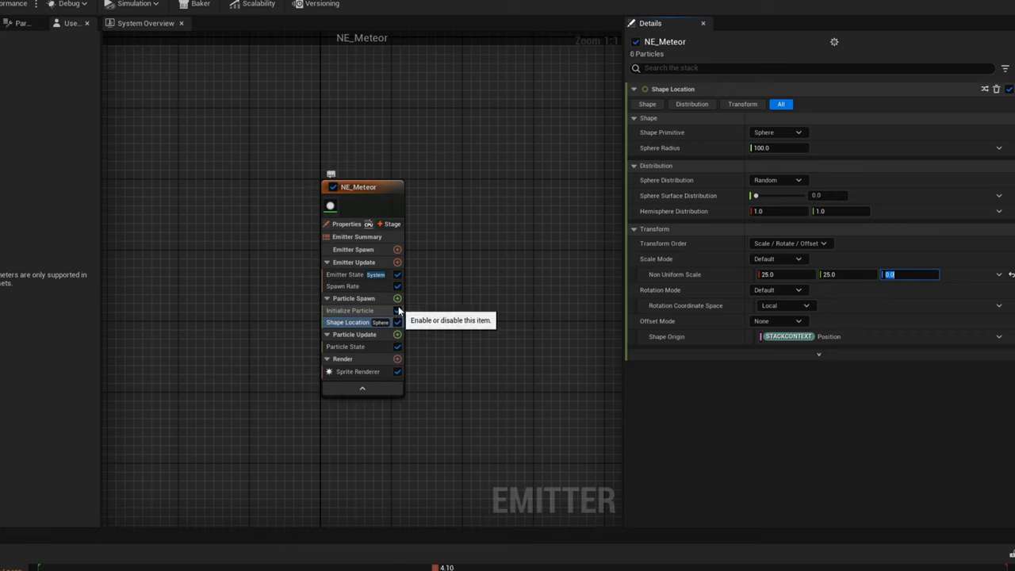
# Add an Add Velocity module to Particle Spawn and fix the missing Solve Forces and Velocity dependency
pyautogui.click(396, 298)
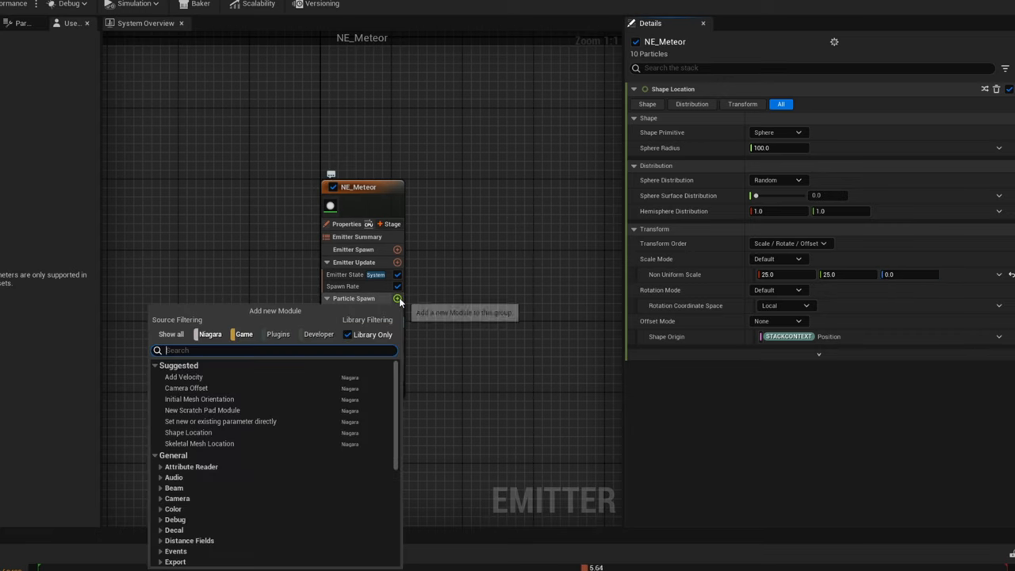
pyautogui.write('add')
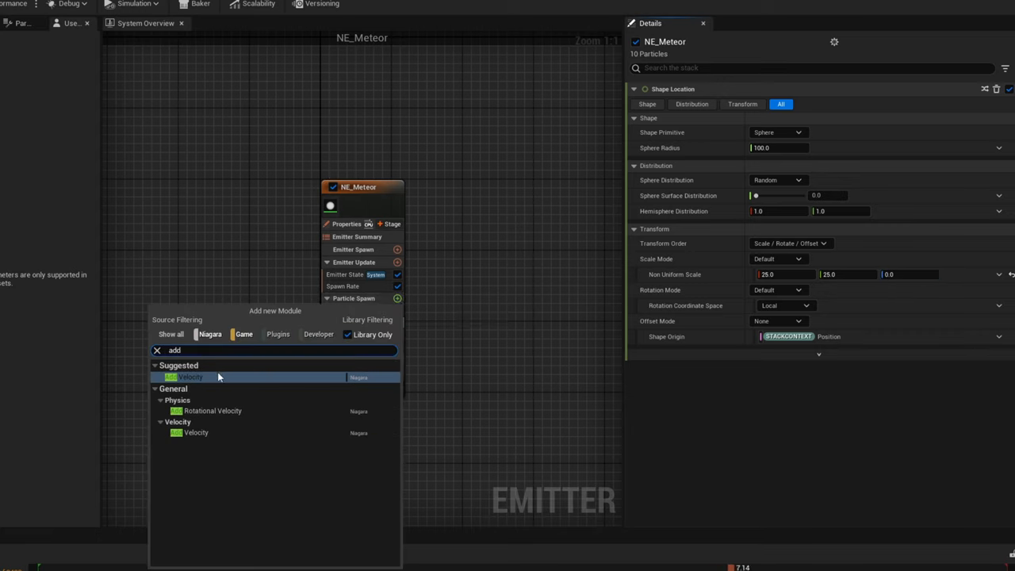
pyautogui.click(190, 378)
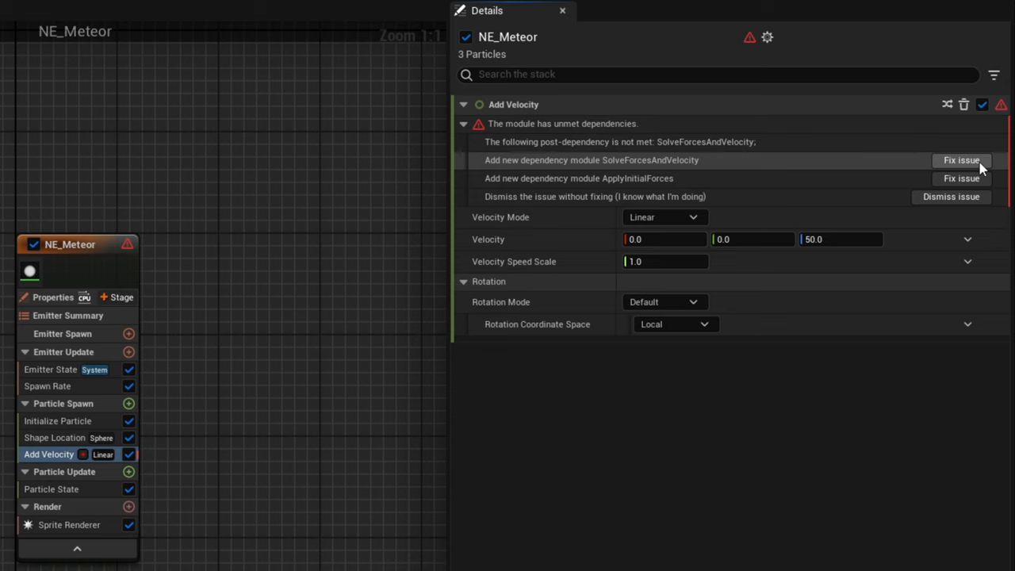
pyautogui.click(961, 160)
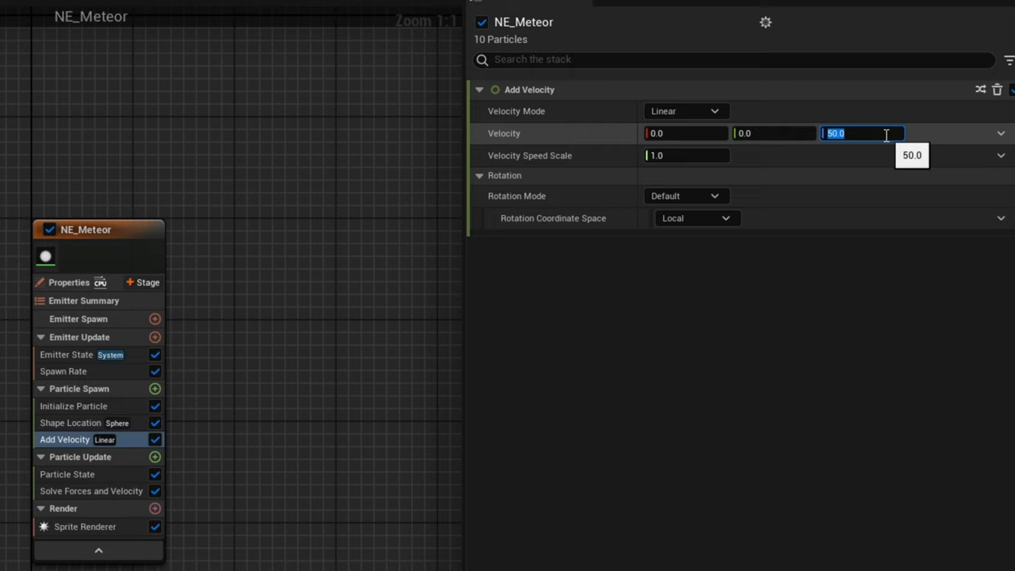
# Set the Add Velocity Z component to -10000 so meteors fall fast
pyautogui.write('-')
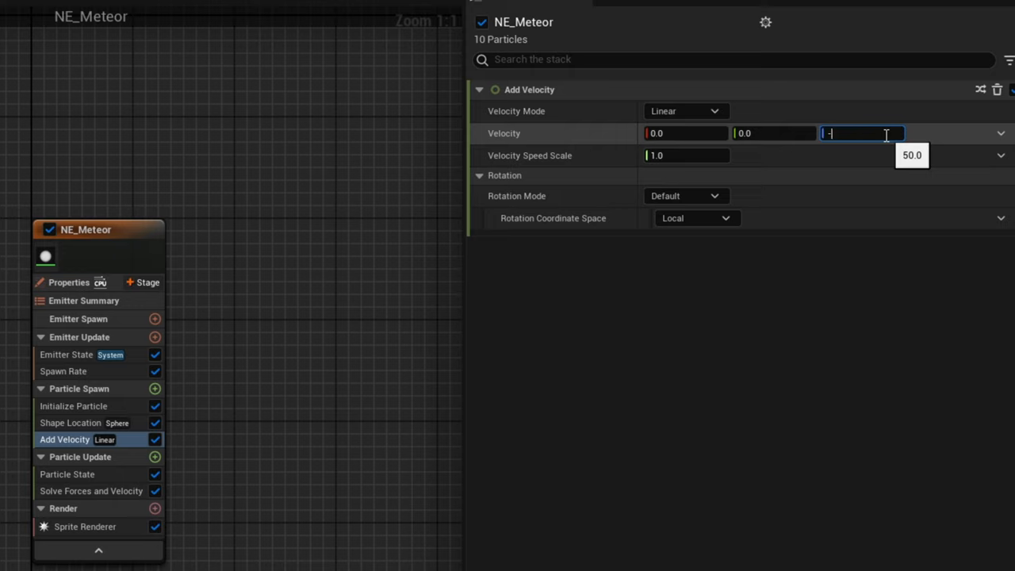
pyautogui.write('-10000')
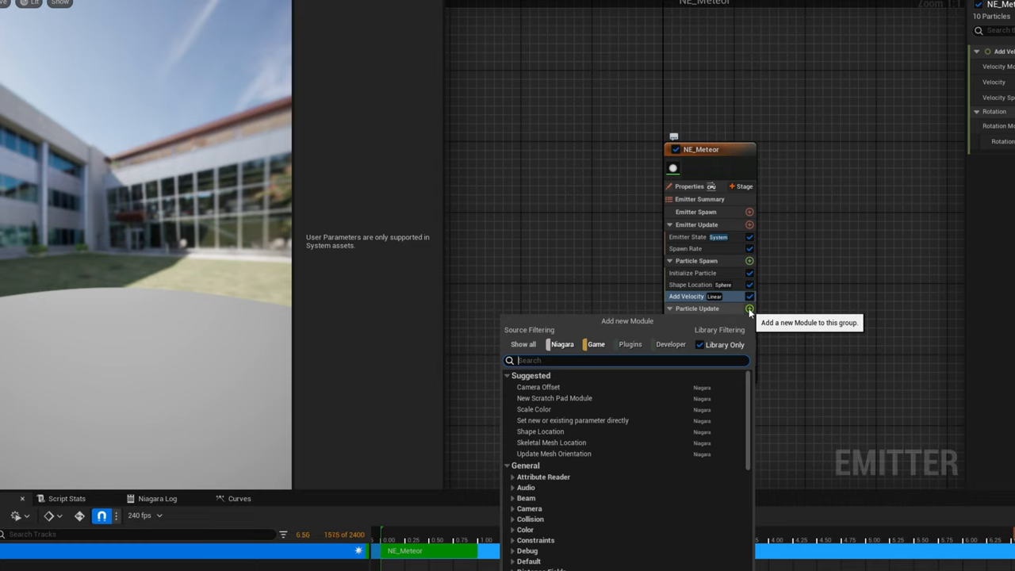
# Add a Collision module to Particle Update with restitution 0 and Advanced Aging Rate 9999
pyautogui.write('coll')
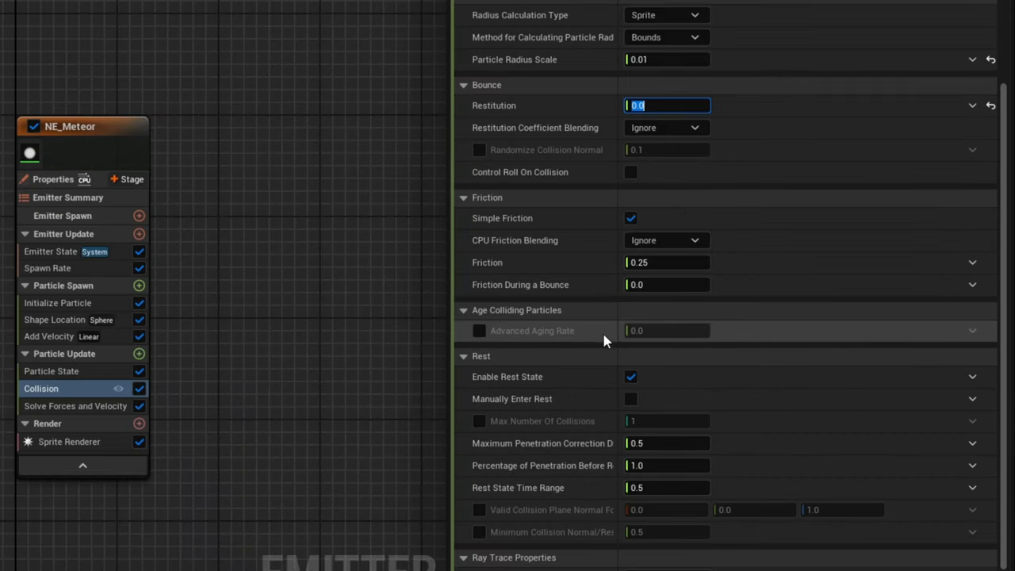
pyautogui.click(479, 332)
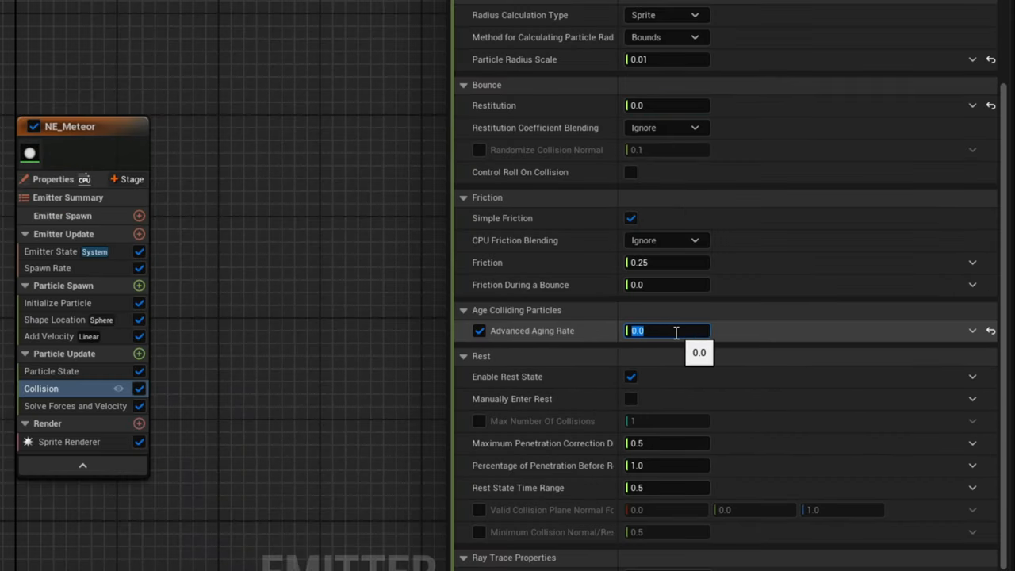
pyautogui.write('999')
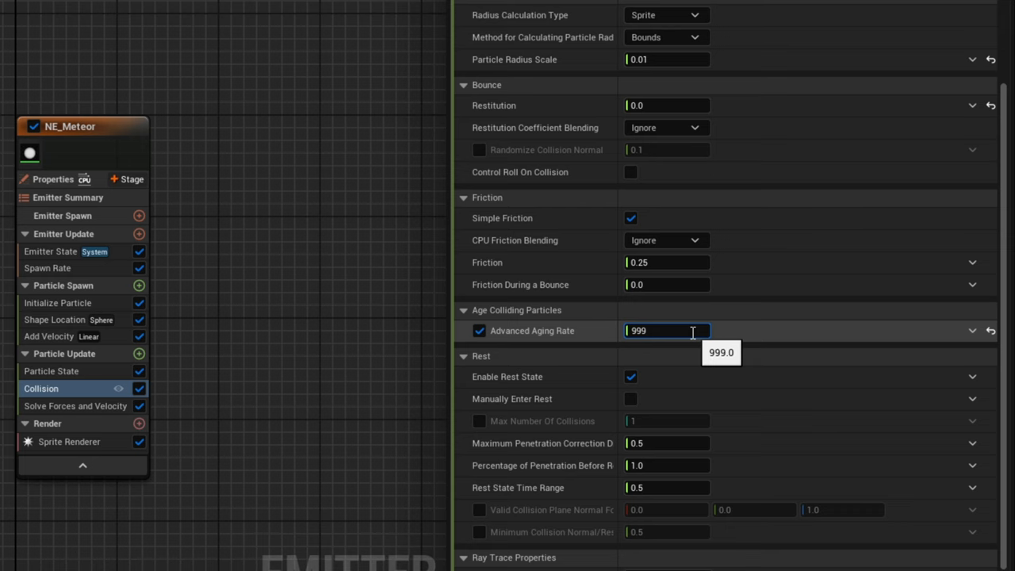
pyautogui.write('9999.0')
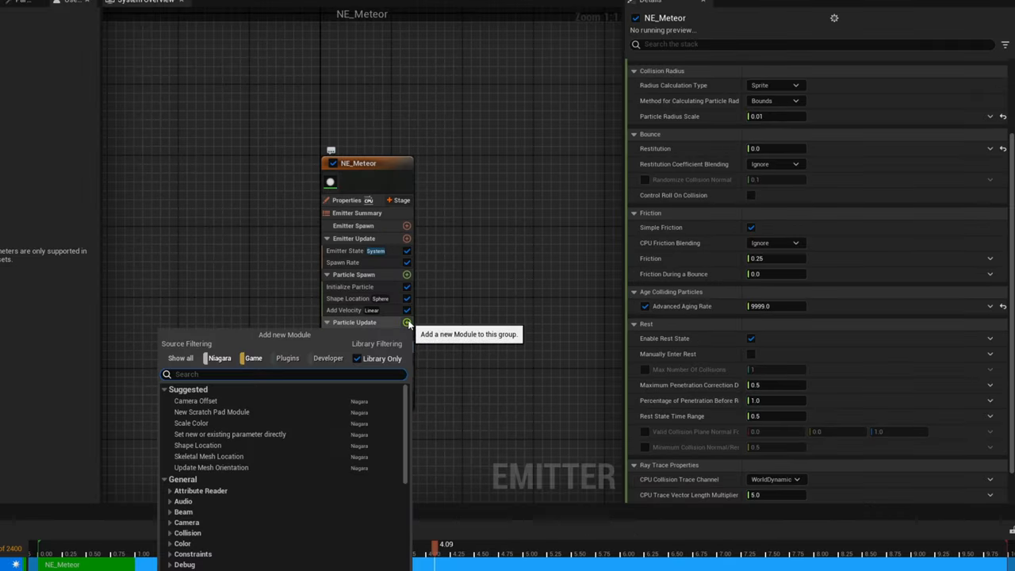
# Add Scale Sprite Size by Speed with min factors 0.5/0.7 and max 4.0/10.0
pyautogui.write('scale')
pyautogui.write('.7')
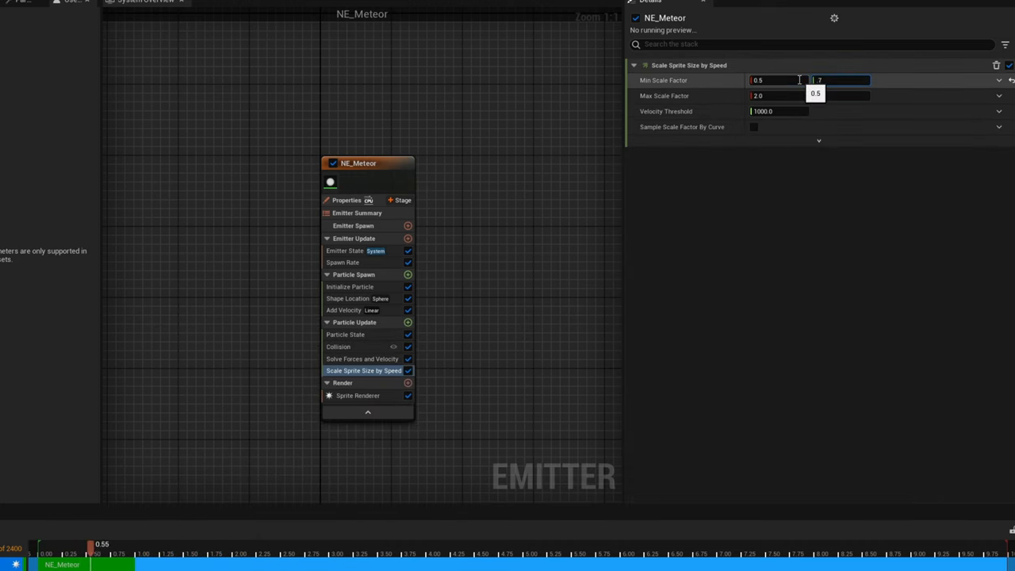
pyautogui.write('4')
pyautogui.click(841, 95)
pyautogui.write('10')
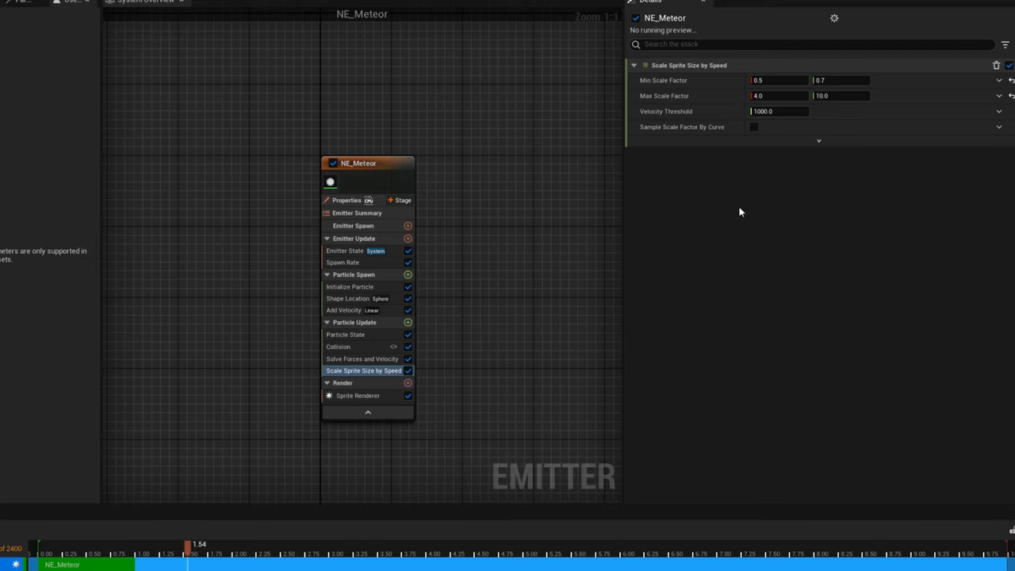
pyautogui.moveTo(408, 323)
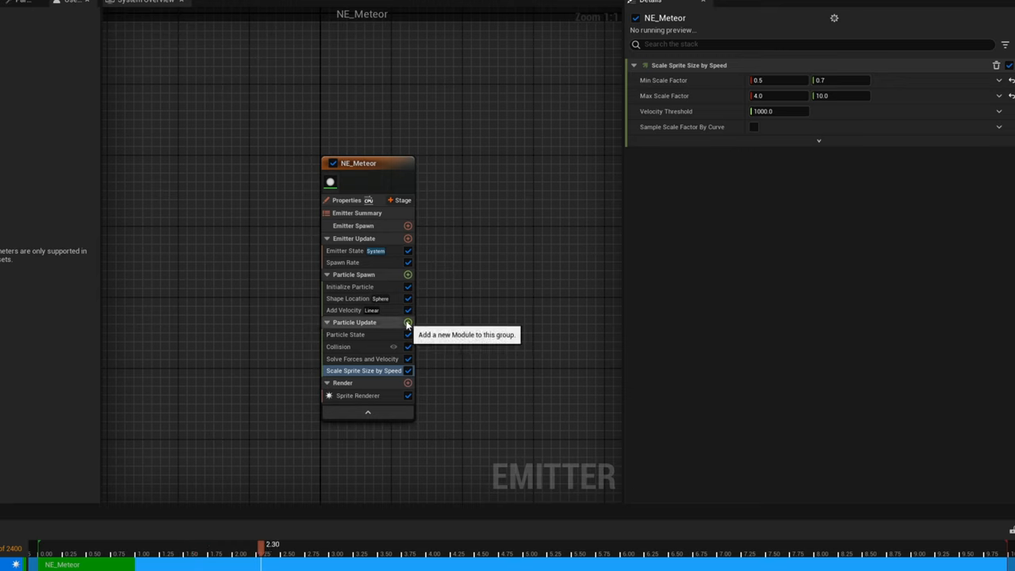
# Add a Generate Location Event module to Particle Update
pyautogui.click(408, 324)
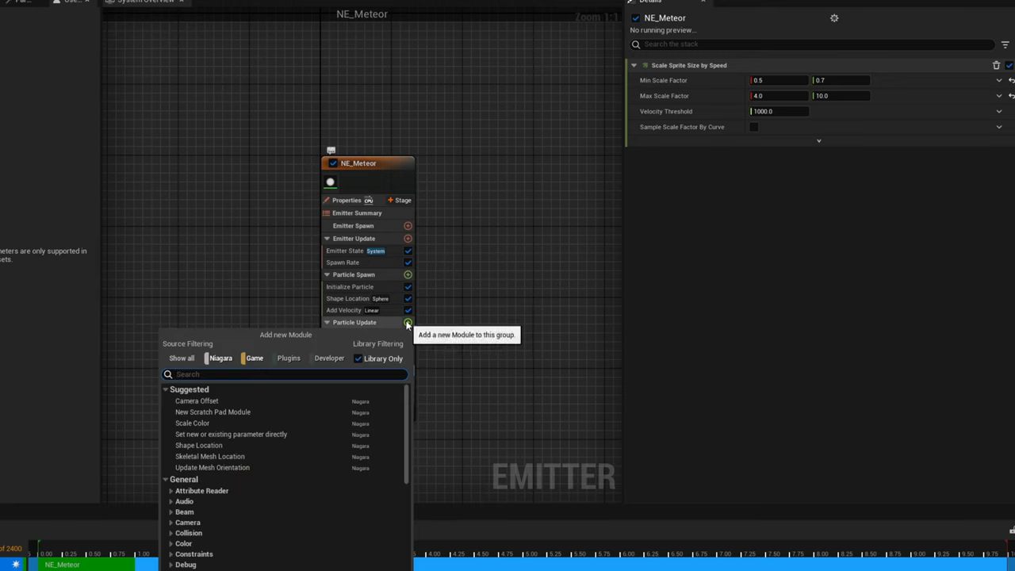
pyautogui.write('genera')
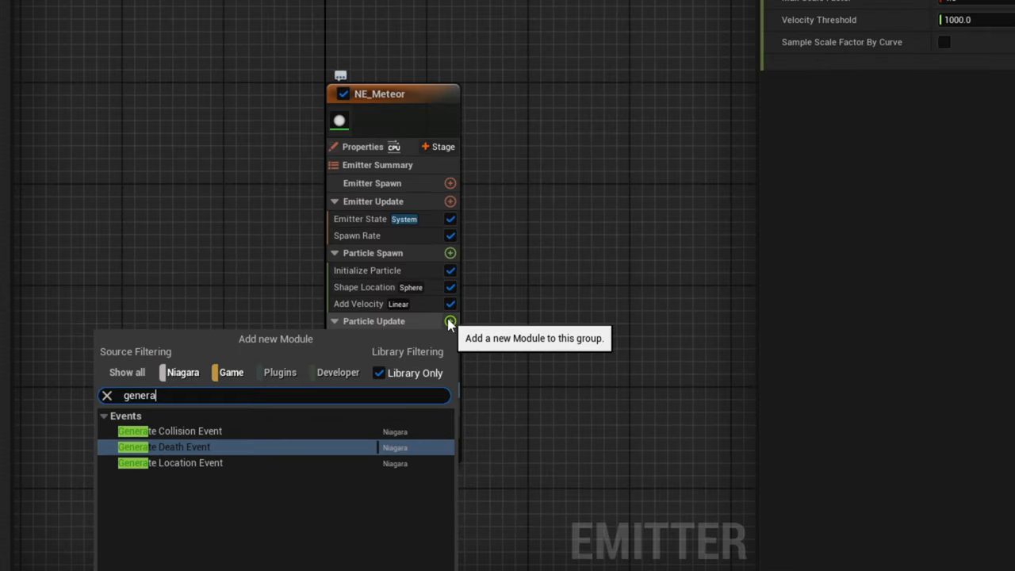
pyautogui.press('Backspace')
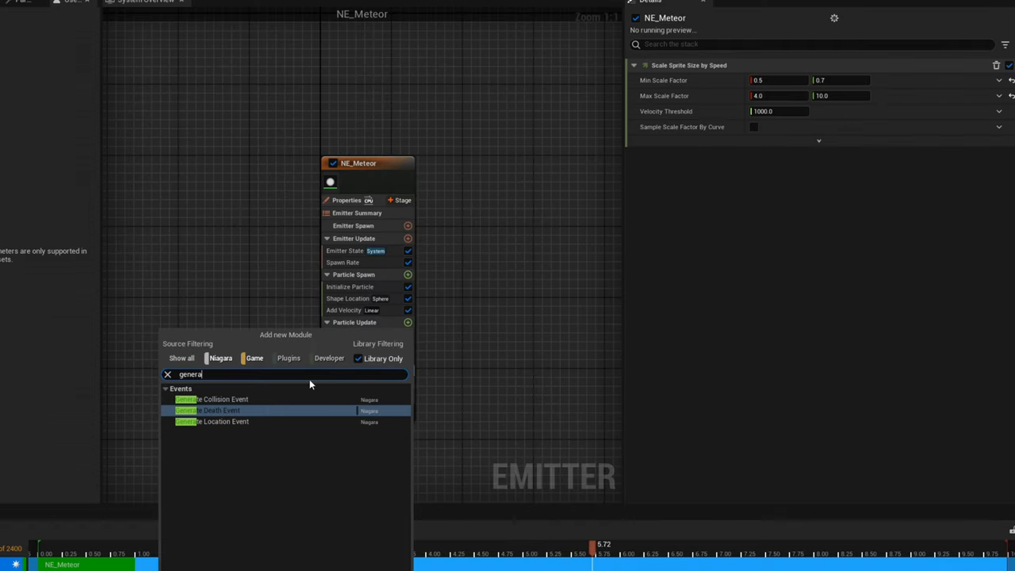
pyautogui.moveTo(222, 422)
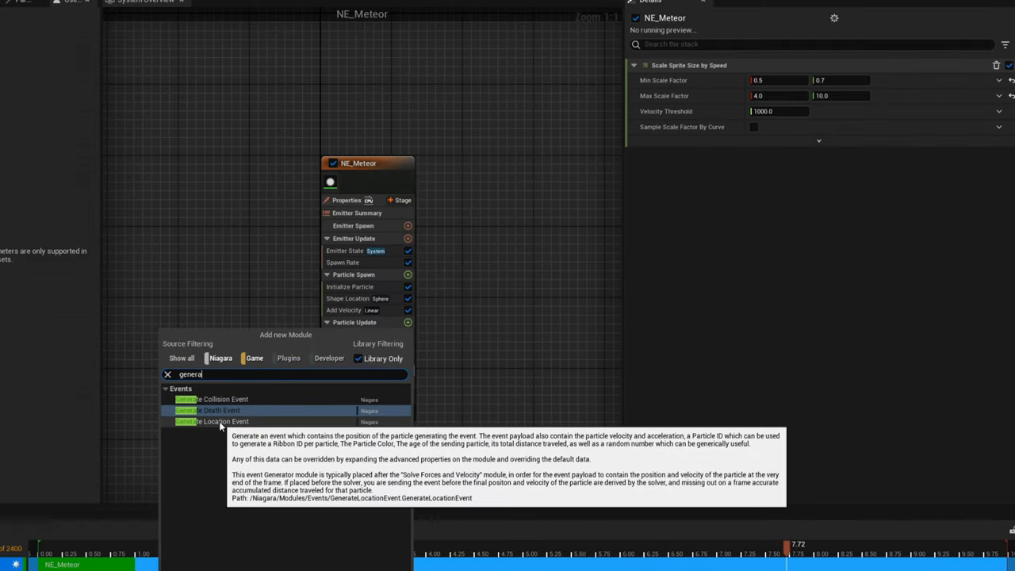
pyautogui.click(222, 422)
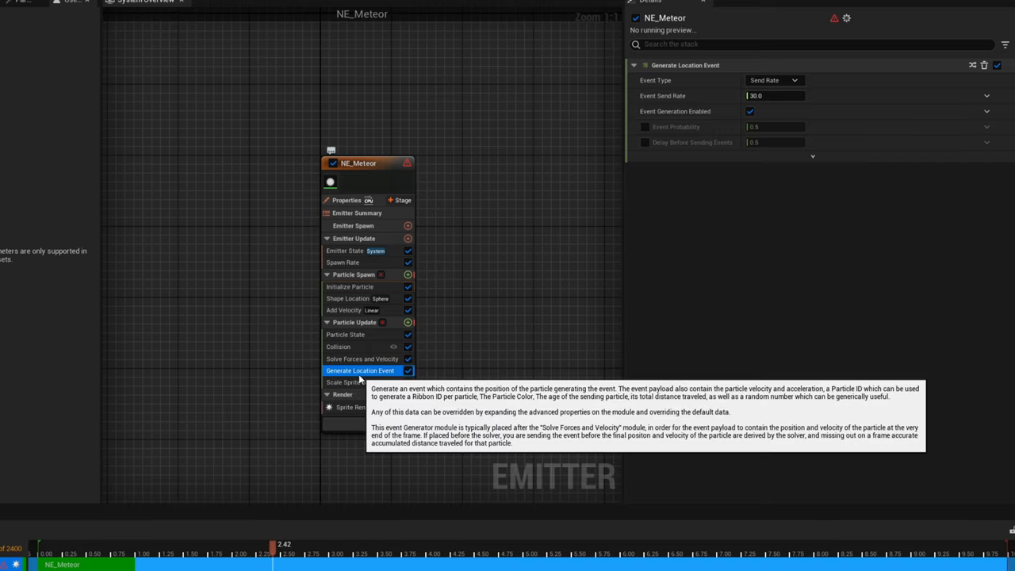
# Add a Generate Death Event module to Particle Update
pyautogui.click(407, 322)
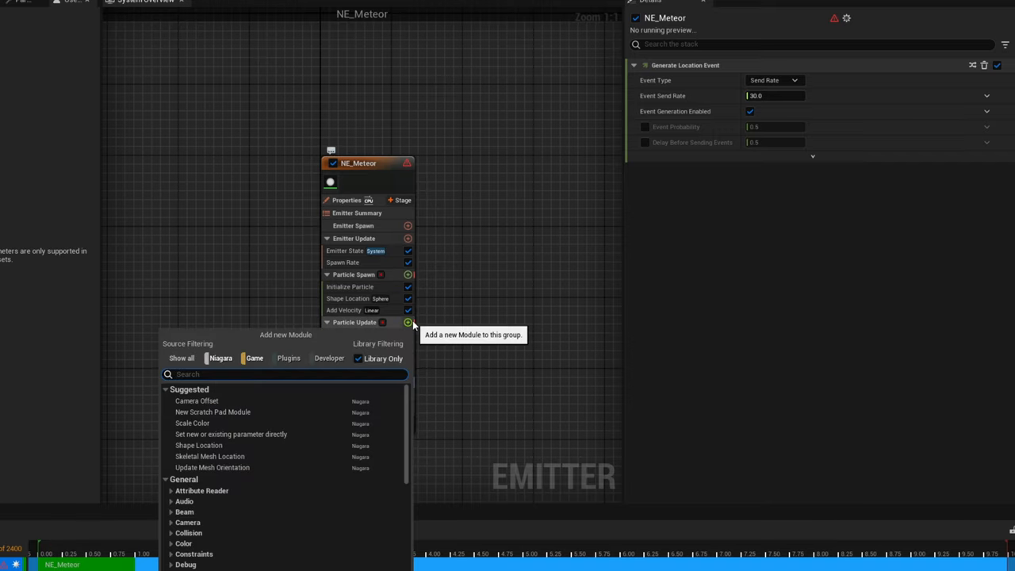
pyautogui.write('genera')
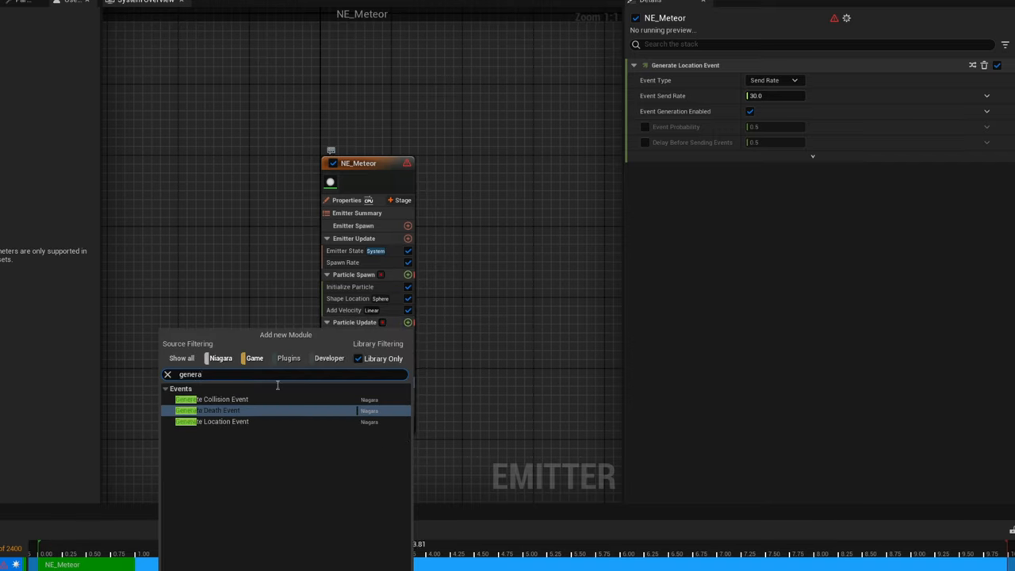
pyautogui.click(208, 409)
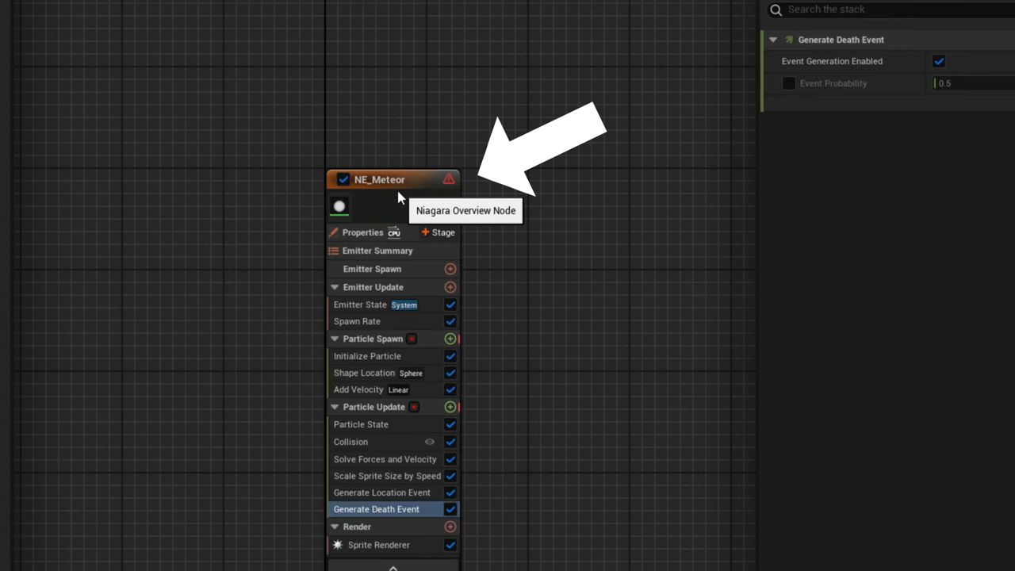
pyautogui.moveTo(399, 198)
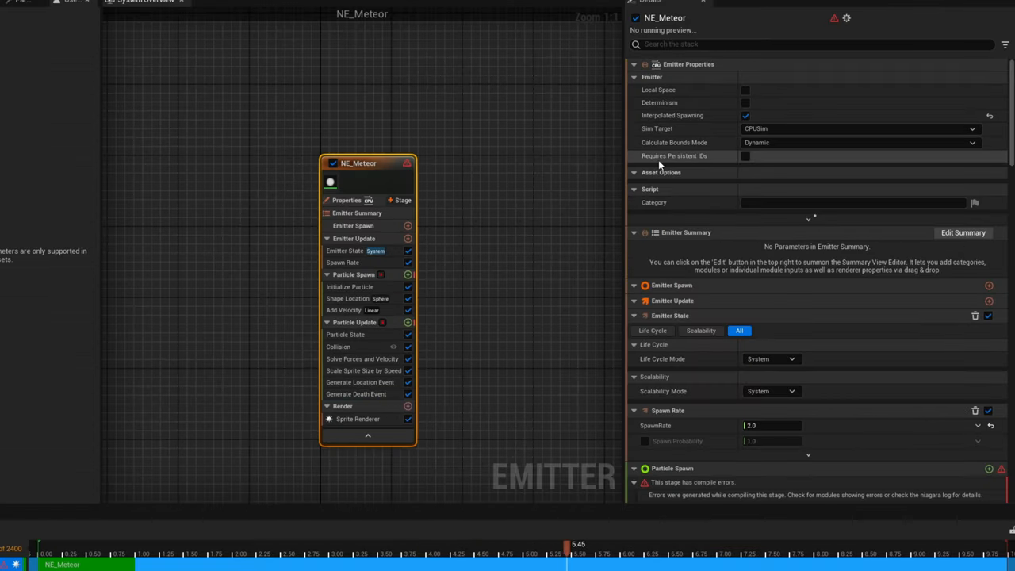
pyautogui.moveTo(746, 155)
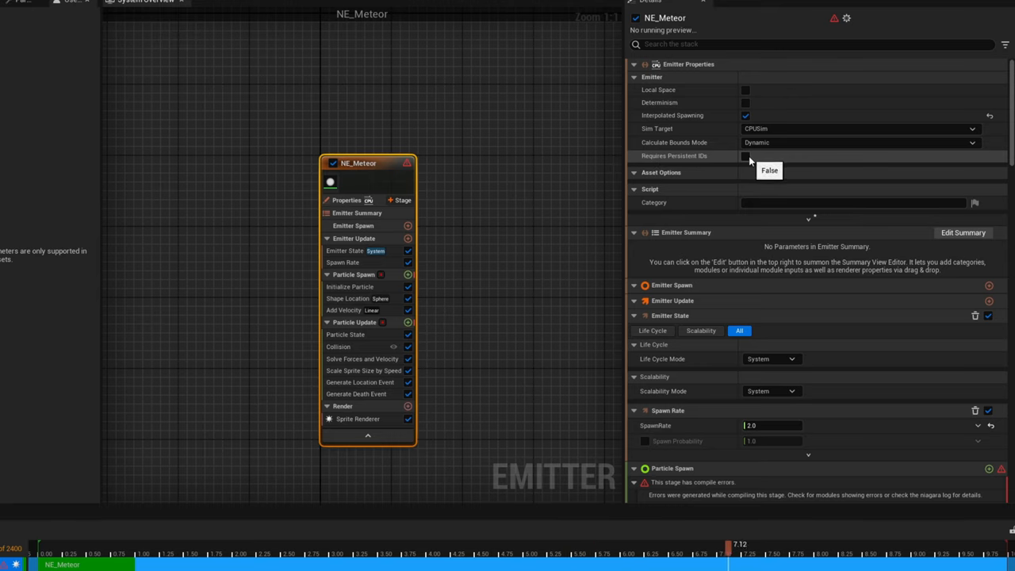
# Tick Requires Persistent IDs in the emitter properties so the event modules compile
pyautogui.click(745, 155)
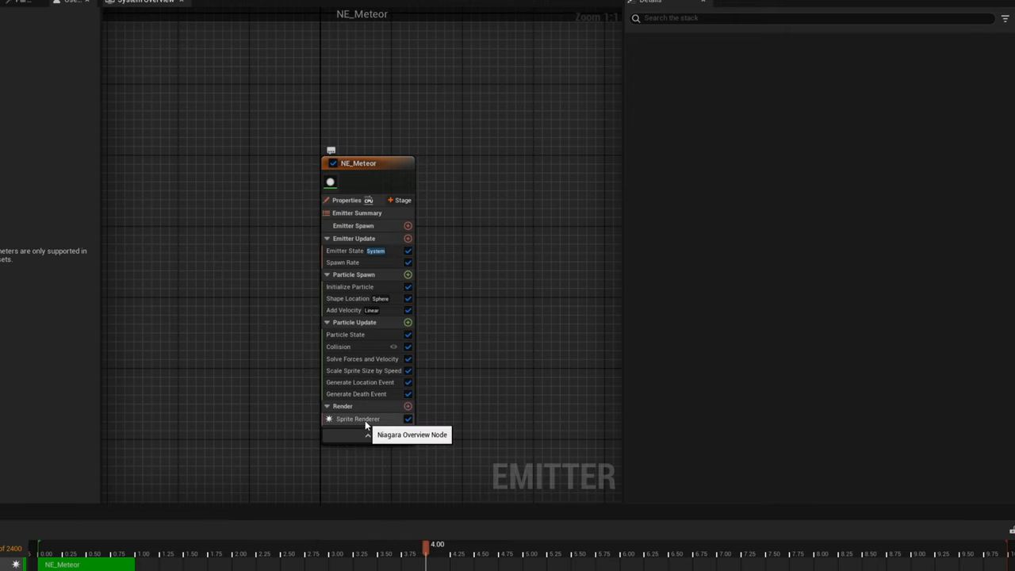
# Change the Sprite Renderer's Alignment mode in its Details settings
pyautogui.click(359, 419)
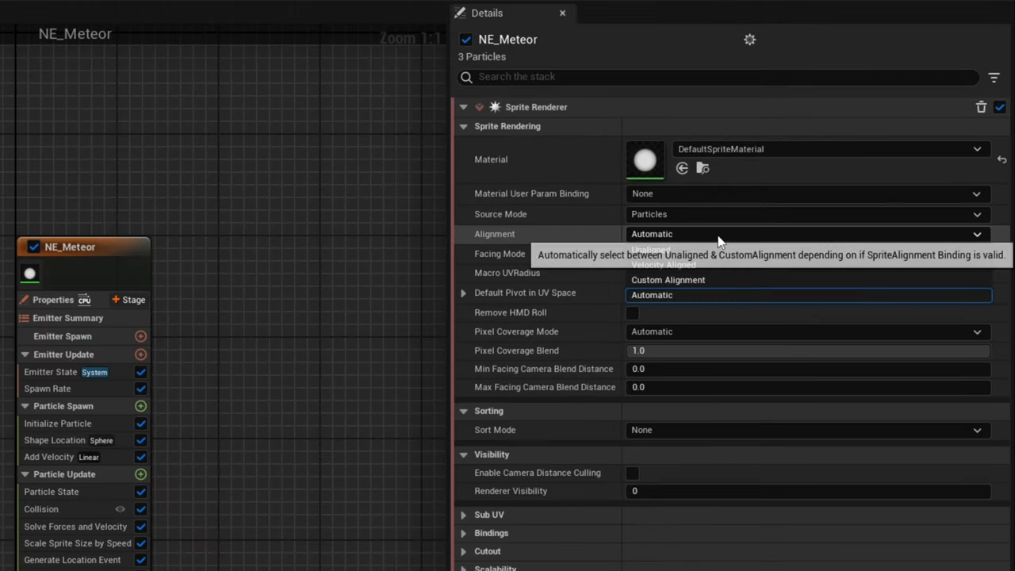
pyautogui.click(663, 263)
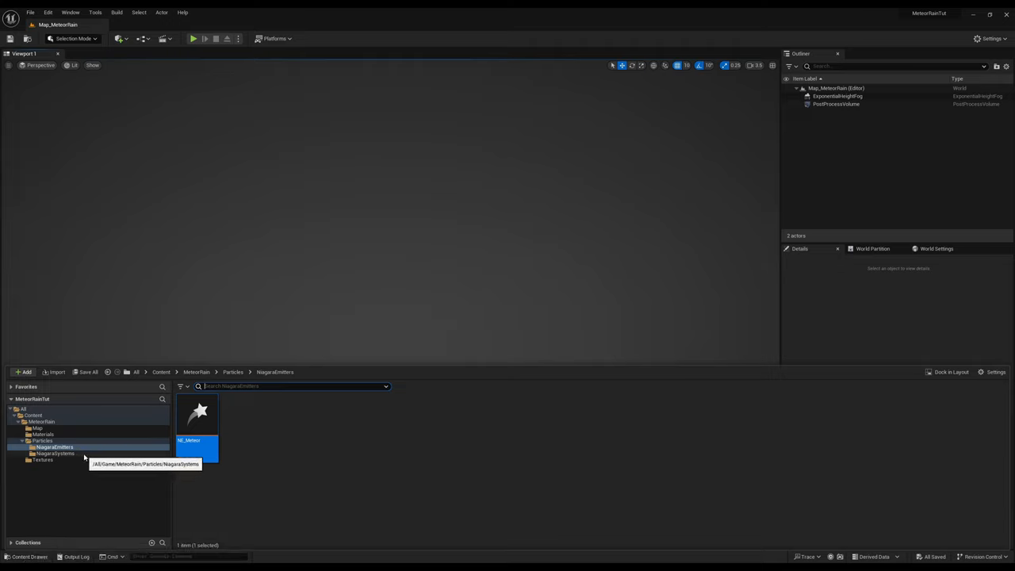
# Create an empty Niagara system asset in the NiagaraSystems folder and name it NS_MeteorRain
pyautogui.click(54, 453)
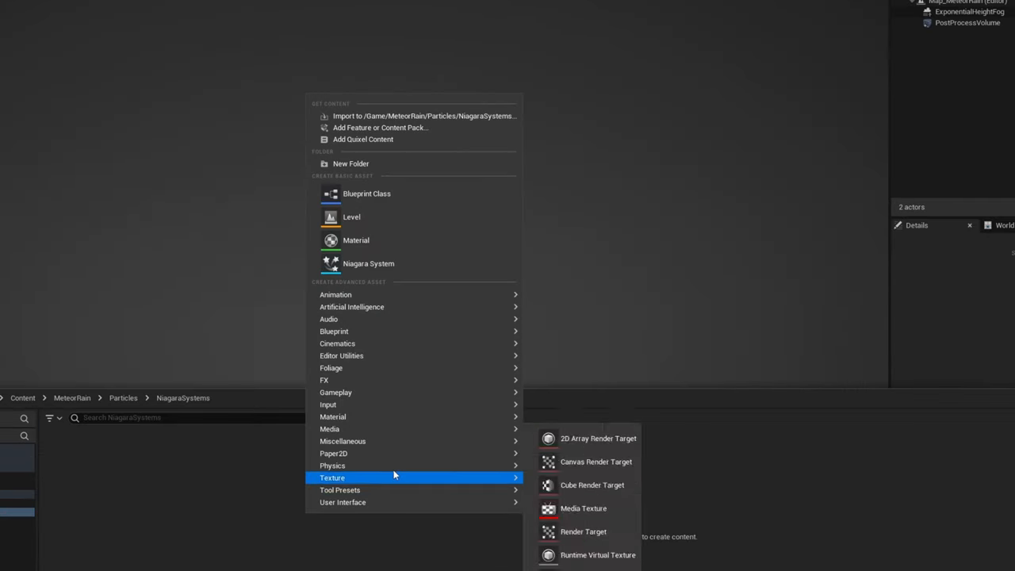
pyautogui.moveTo(324, 380)
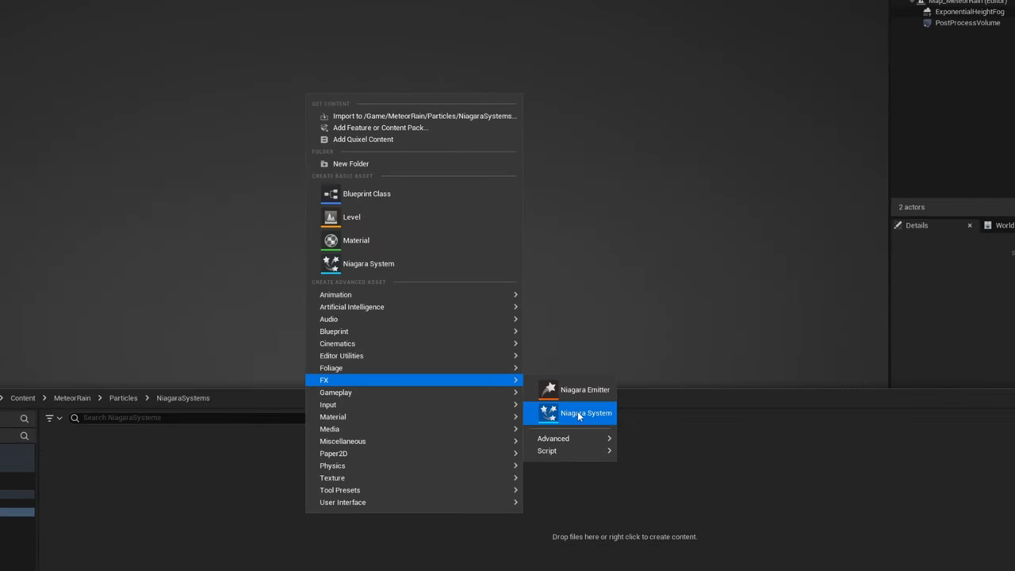
pyautogui.click(587, 412)
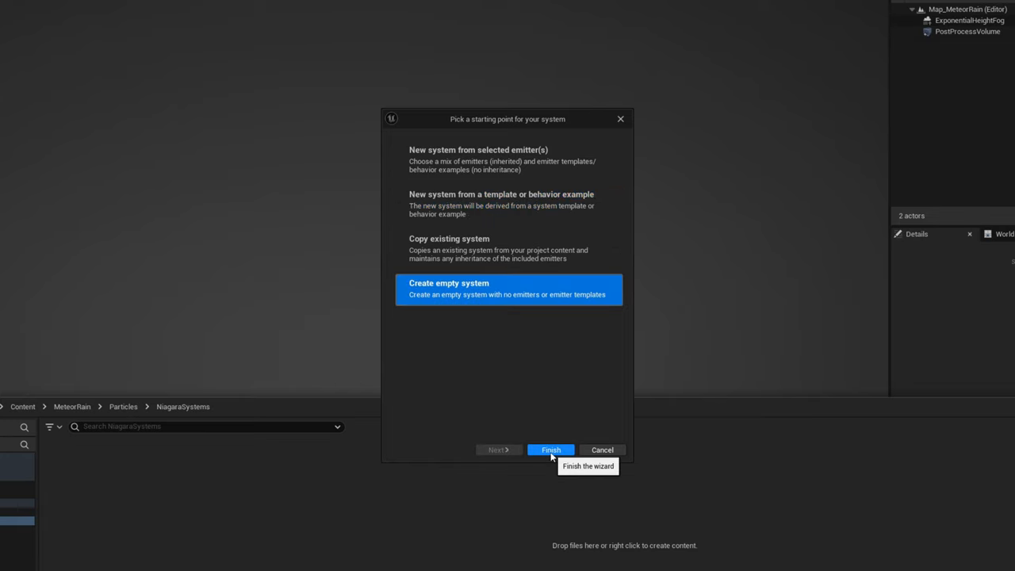
pyautogui.click(550, 451)
pyautogui.write('NS_MeteorRai')
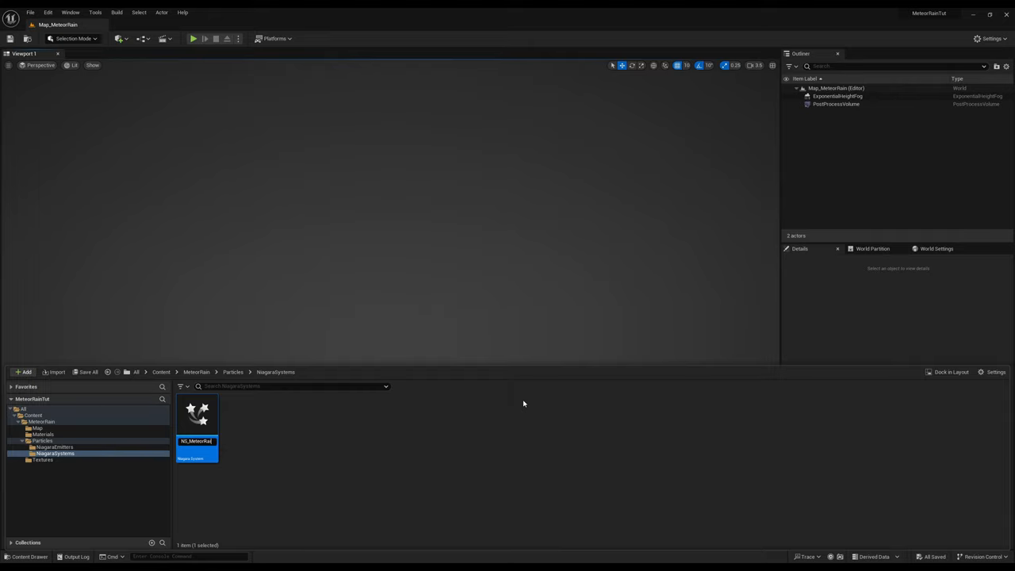
# Add the NE_Meteor parent emitter as a track in NS_MeteorRain so meteors fall in the preview
pyautogui.doubleClick(197, 420)
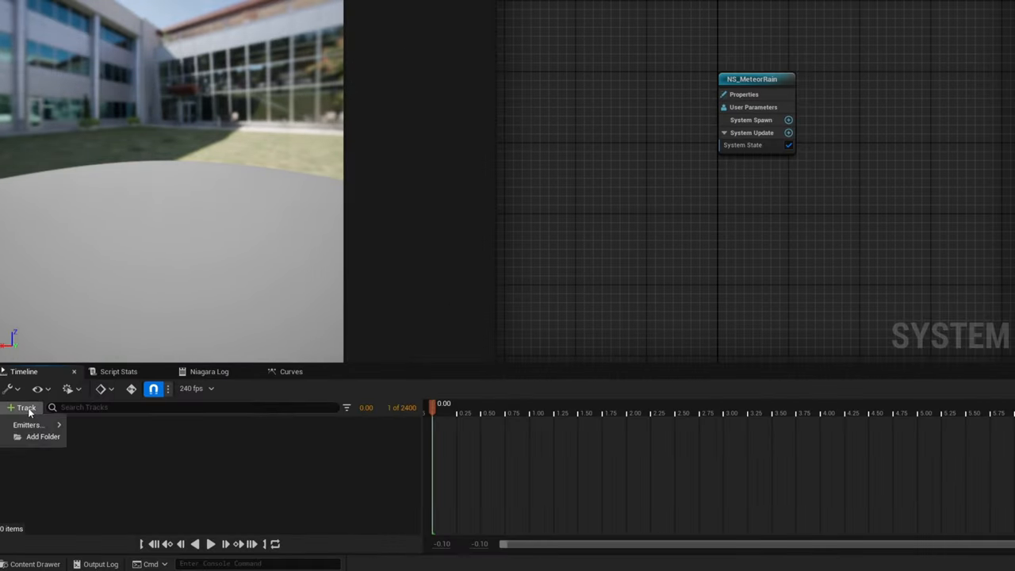
pyautogui.click(29, 425)
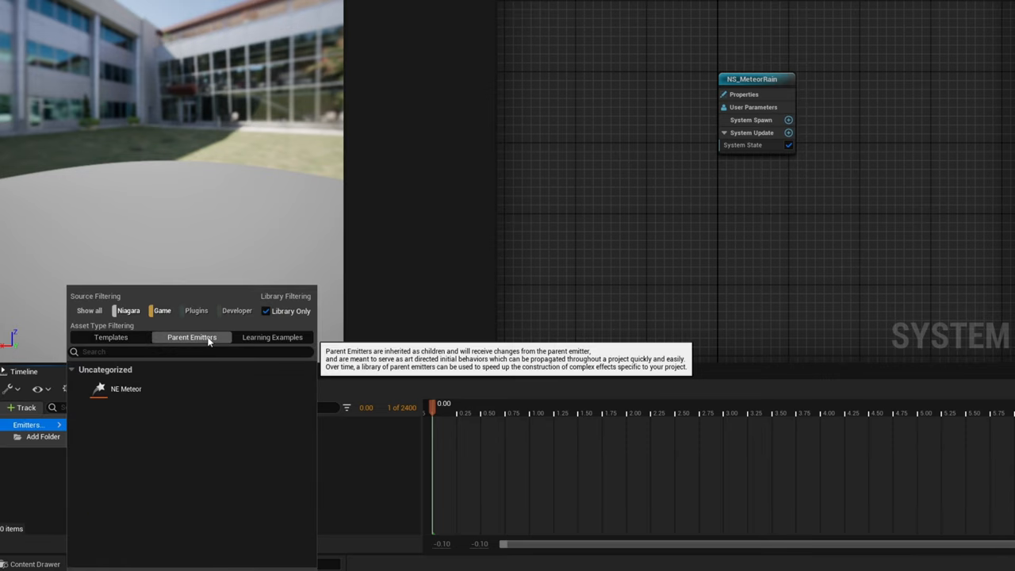
pyautogui.doubleClick(125, 389)
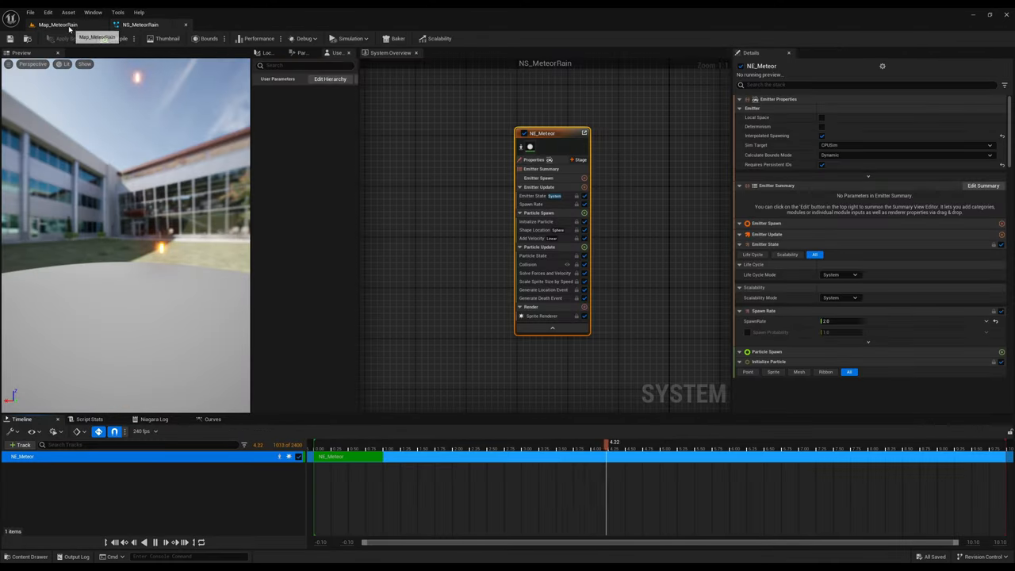
# Drag NS_MeteorRain into the Map_MeteorRain level so glowing meteors fall in the scene
pyautogui.click(57, 25)
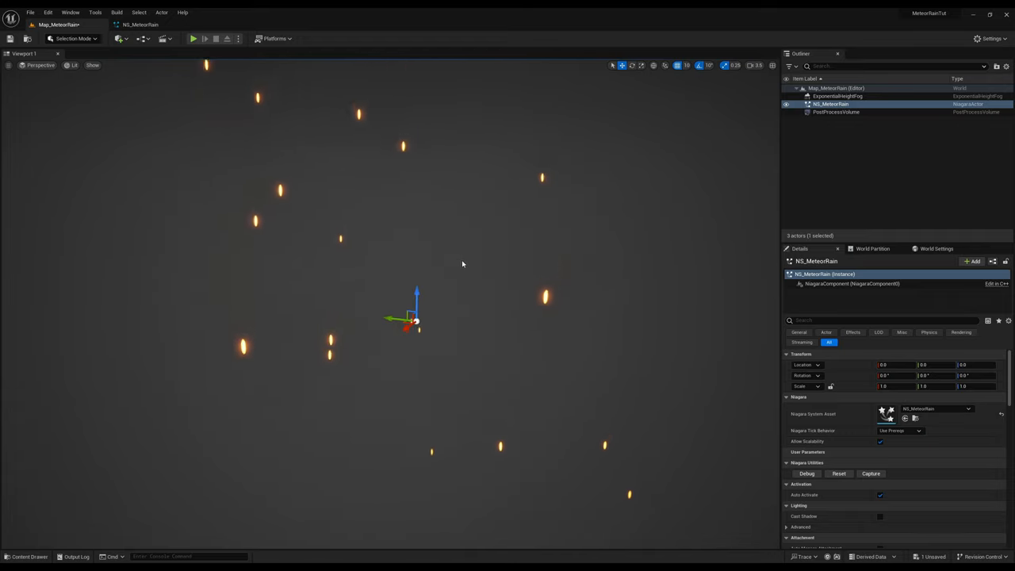
# Create a new Niagara emitter from the New emitter template in NiagaraEmitters, named NE_Trail
pyautogui.click(29, 555)
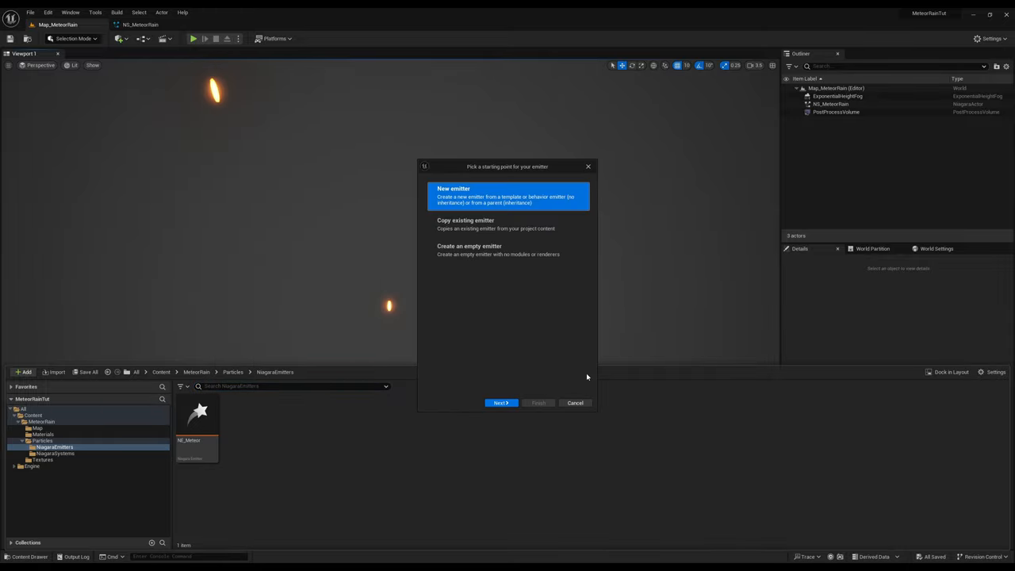
pyautogui.click(502, 403)
pyautogui.write('NE_Trail')
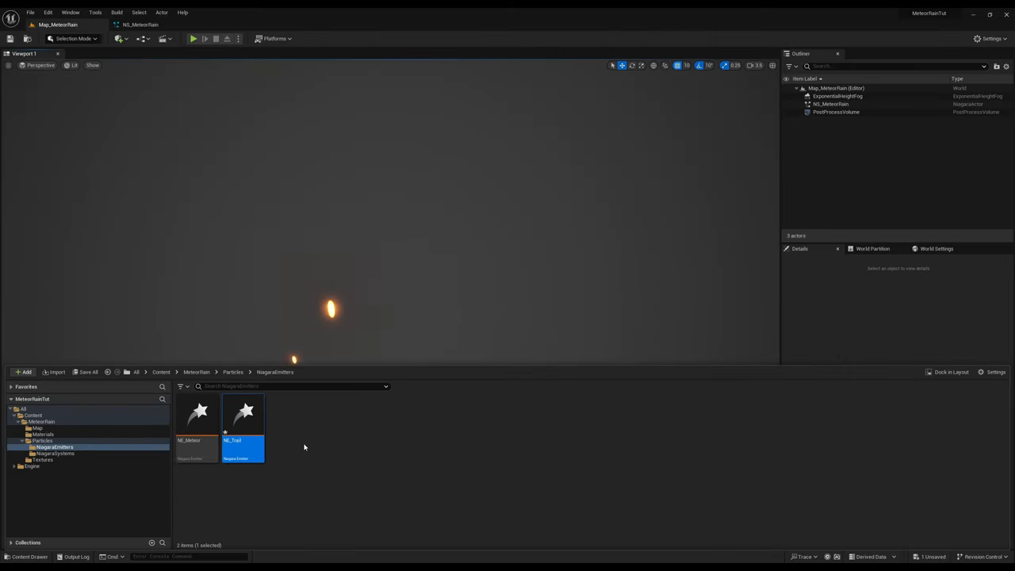
# Give NE_Trail a Ribbon Renderer and create the M_TrailAdd material instance from DefaultRibbonMaterial
pyautogui.doubleClick(243, 412)
pyautogui.write('ribbo')
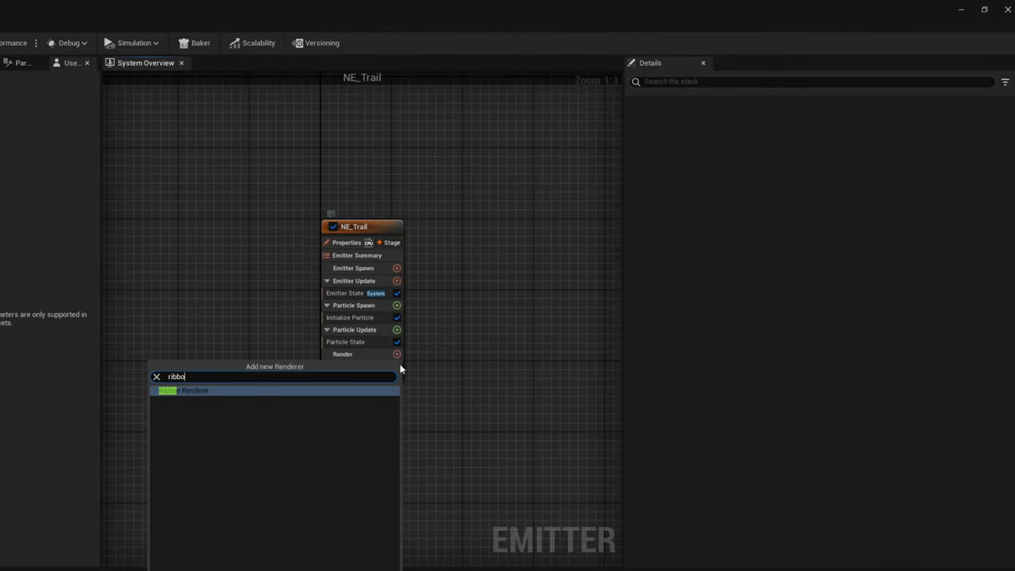
pyautogui.click(184, 390)
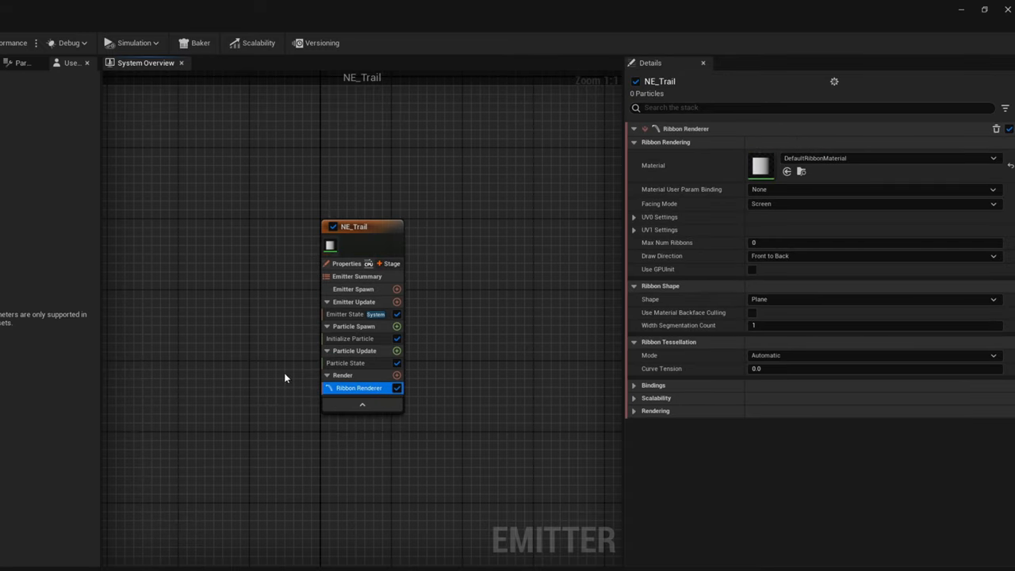
pyautogui.moveTo(801, 172)
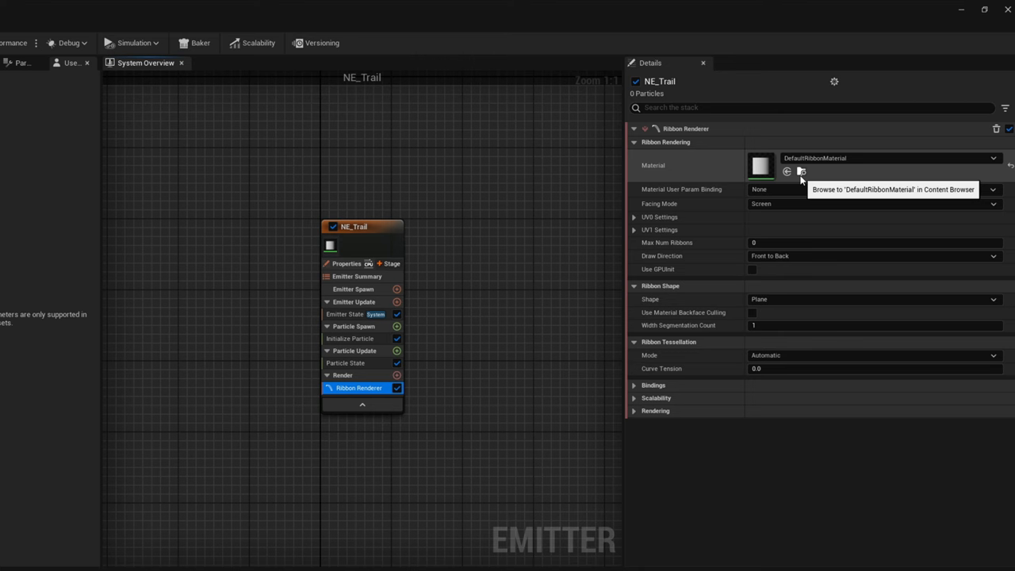
pyautogui.click(786, 171)
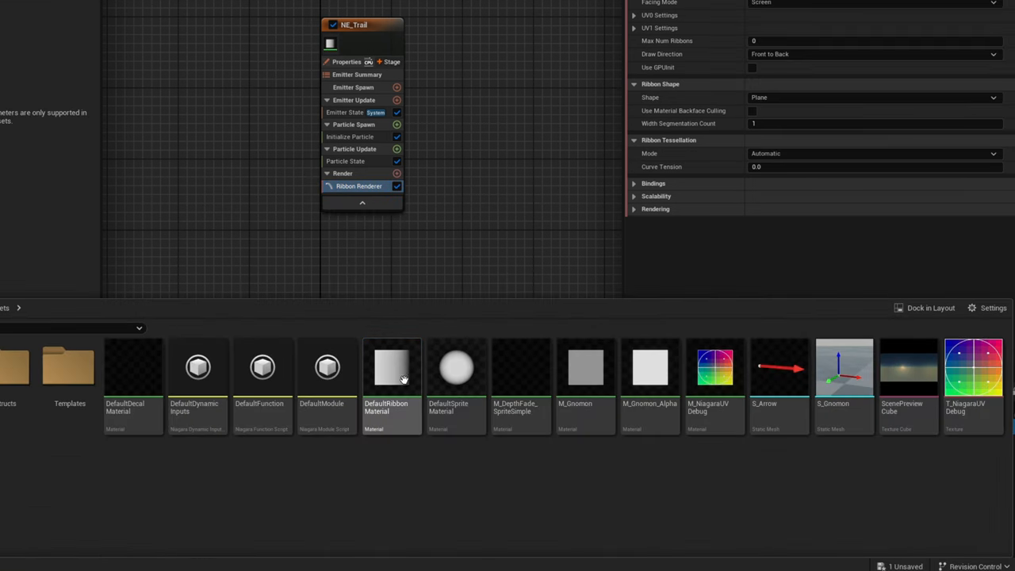
pyautogui.rightClick(390, 368)
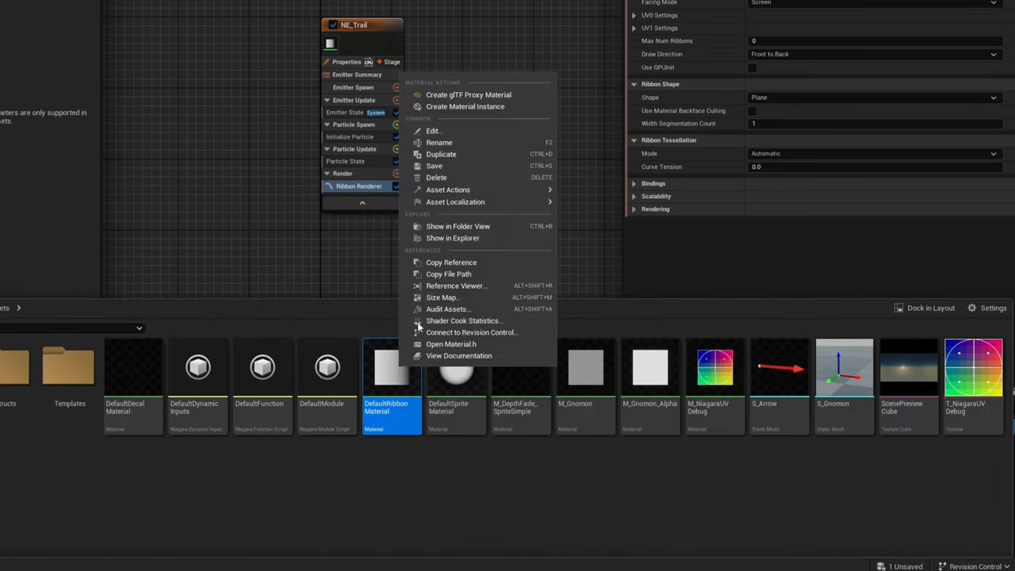
pyautogui.moveTo(467, 106)
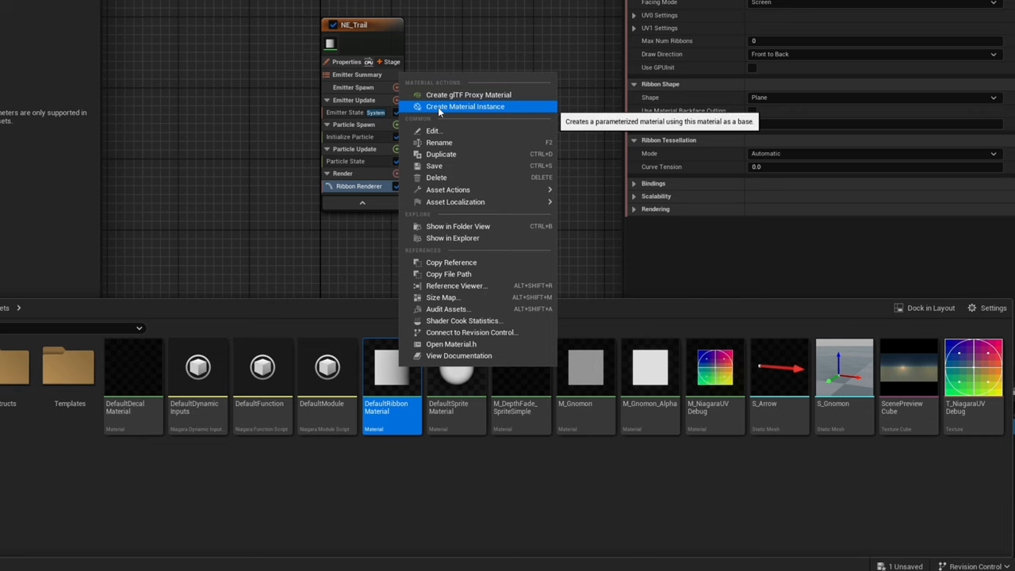
pyautogui.click(465, 107)
pyautogui.write('MI_TrailAdd')
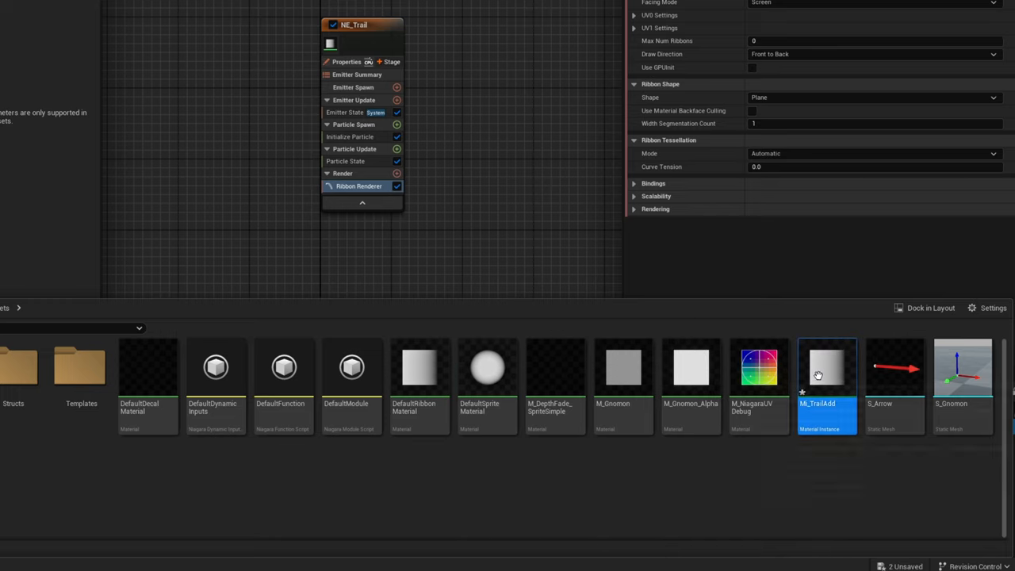
# Preview M_TrailAdd, then search 'trai' in the ribbon renderer's Material dropdown to replace the default
pyautogui.doubleClick(828, 366)
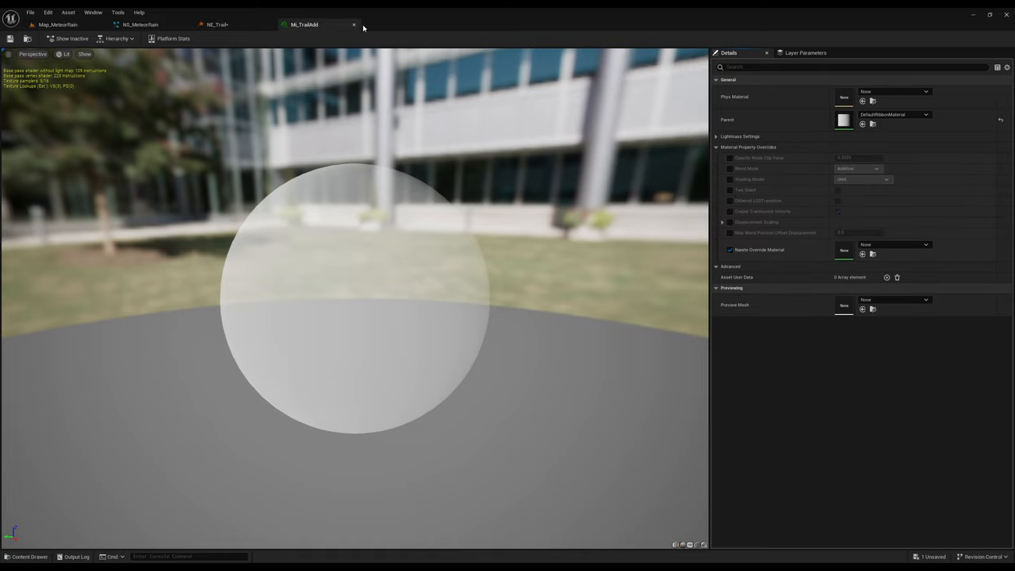
pyautogui.click(218, 26)
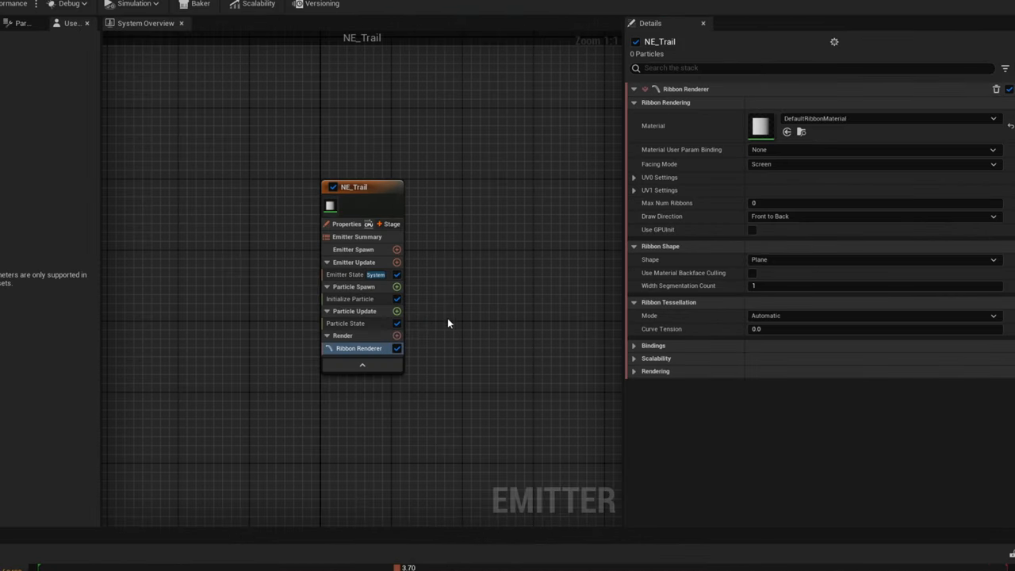
pyautogui.click(993, 117)
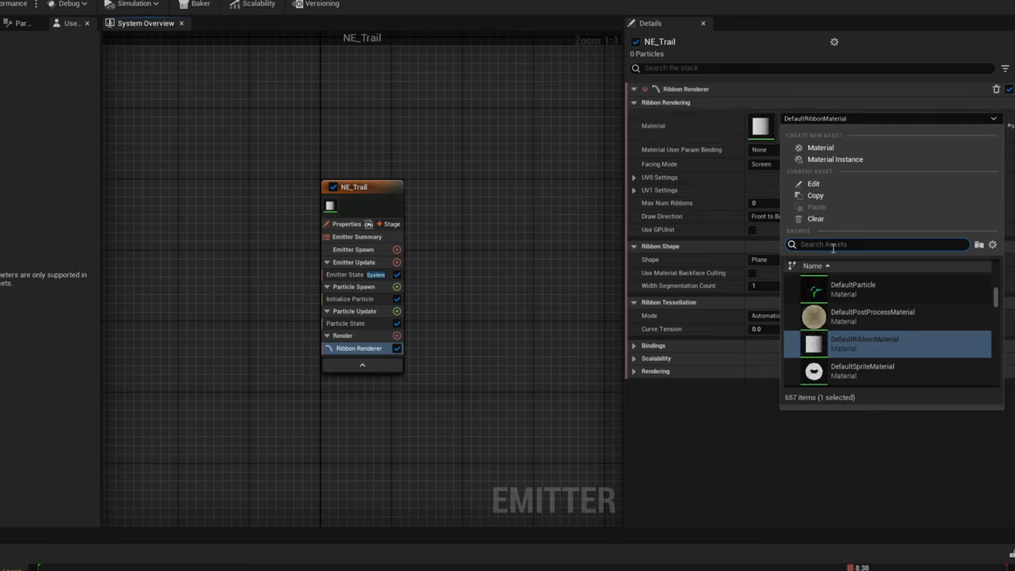
pyautogui.write('trai')
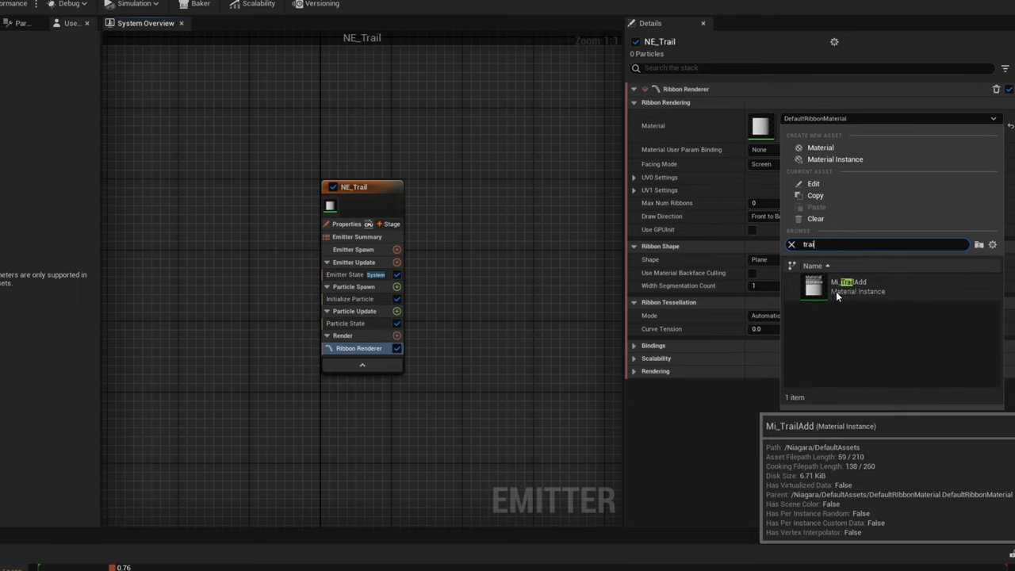
# Assign M_TrailAdd as the ribbon material and add a Beam Emitter Setup module to Emitter Update
pyautogui.click(349, 298)
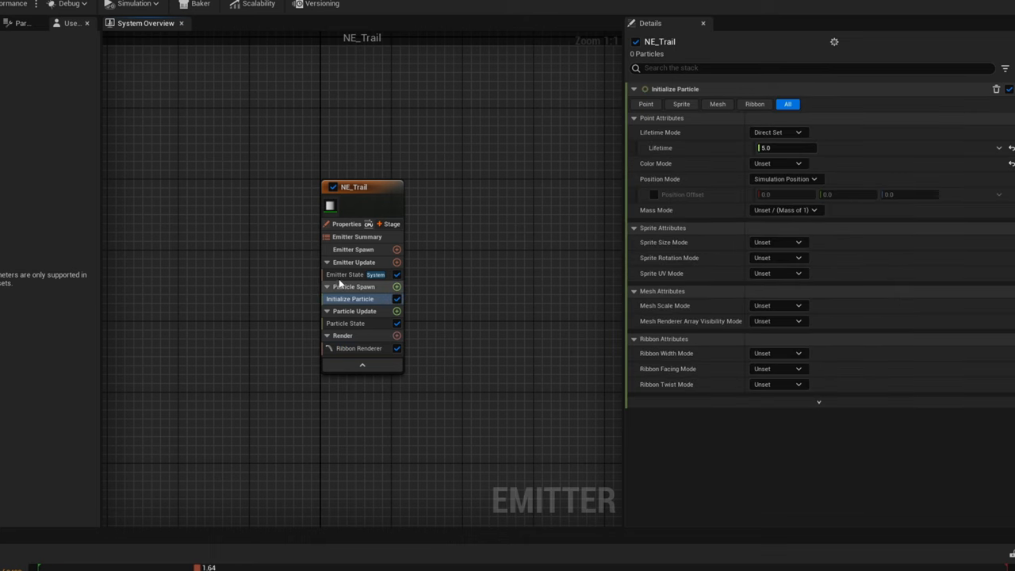
pyautogui.click(396, 263)
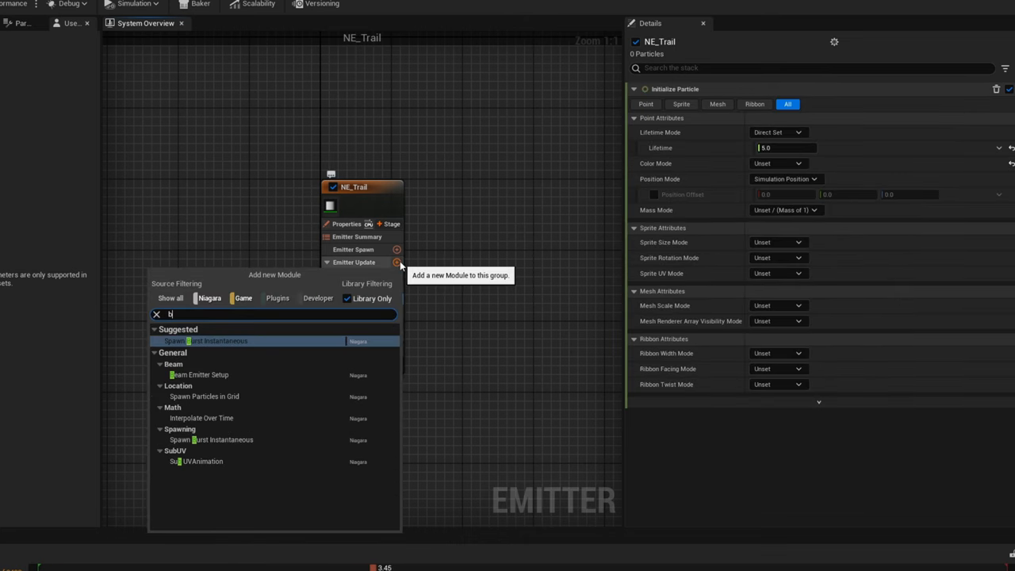
pyautogui.write('eam')
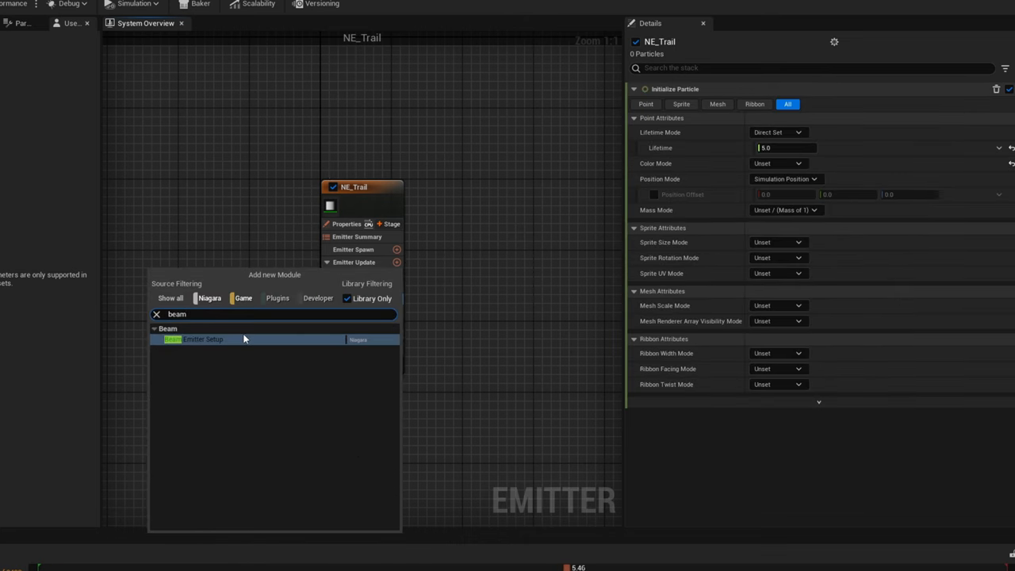
pyautogui.click(203, 340)
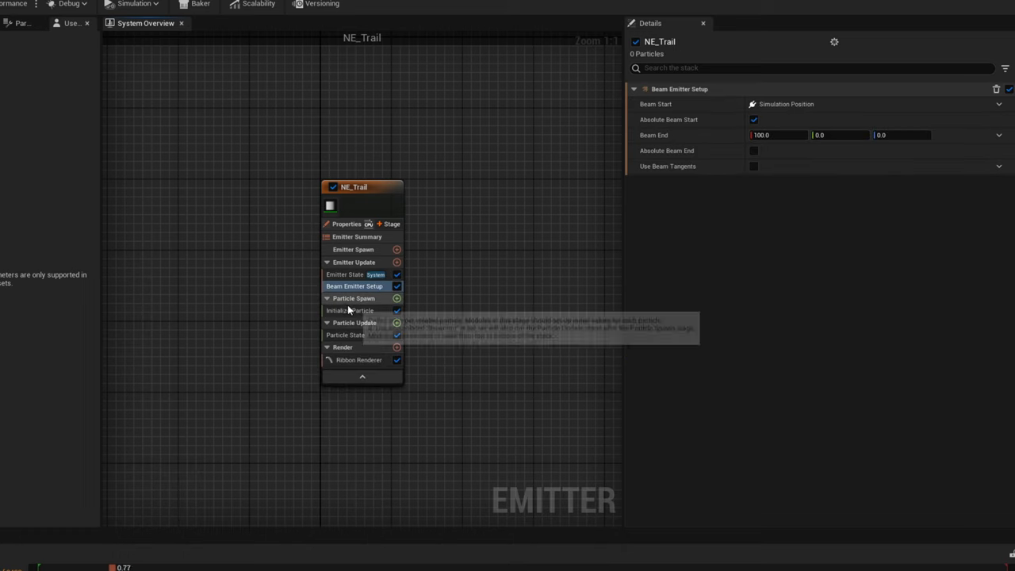
# Set Initialize Particle Lifetime to 0.5 and Ribbon Width Mode to Direct Set
pyautogui.click(349, 309)
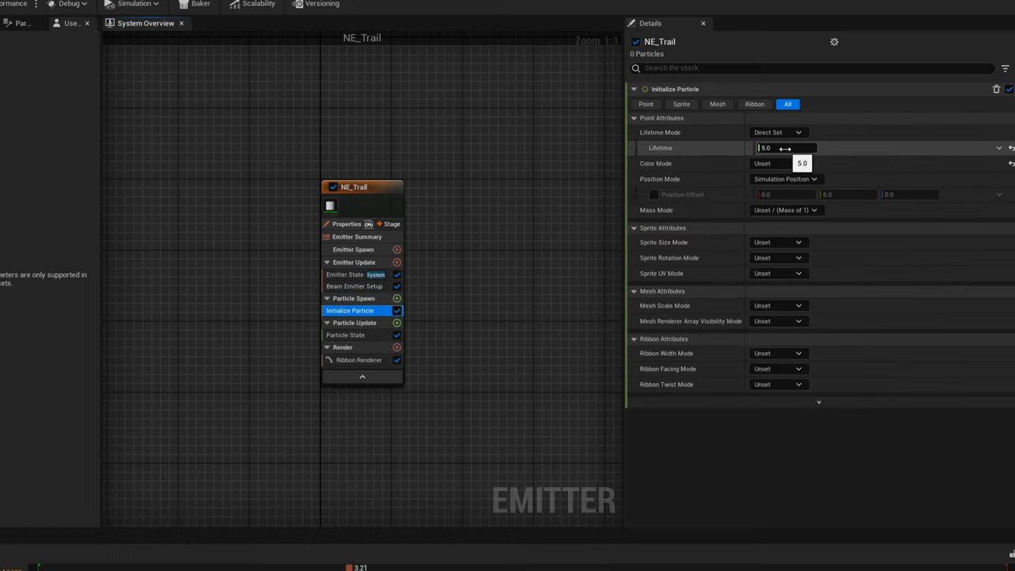
pyautogui.write('0.5')
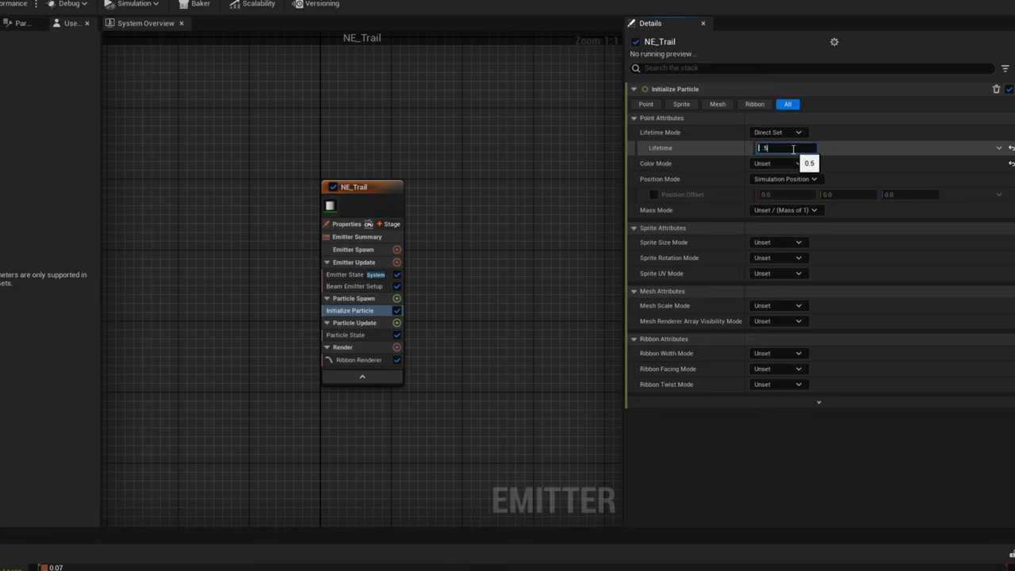
pyautogui.write('0.5')
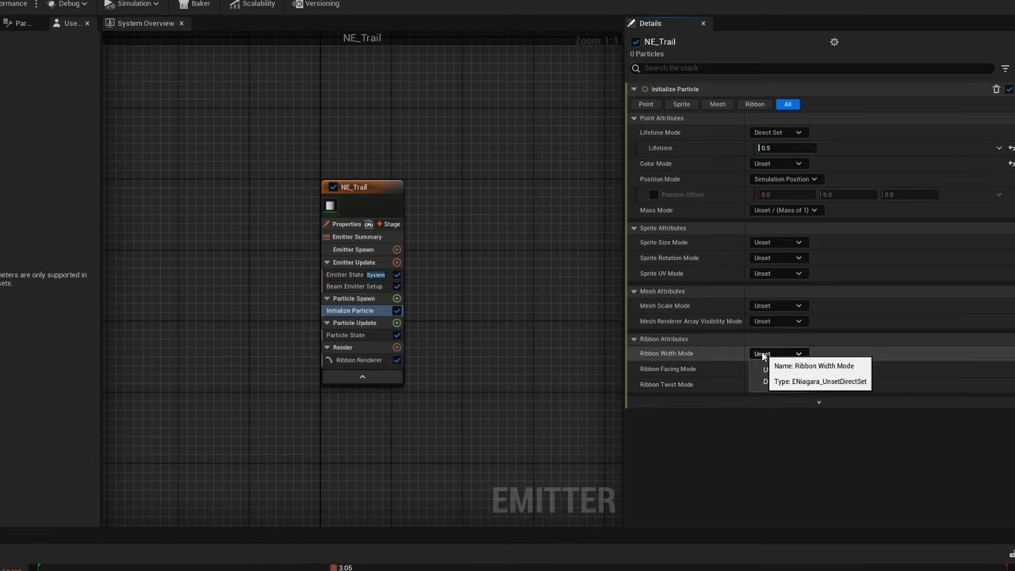
pyautogui.click(774, 365)
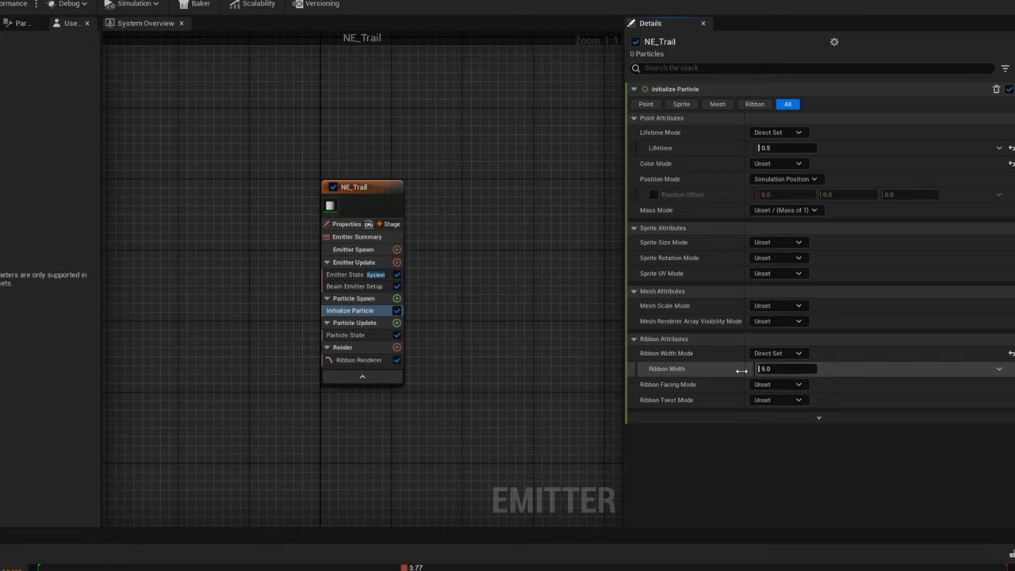
pyautogui.moveTo(397, 324)
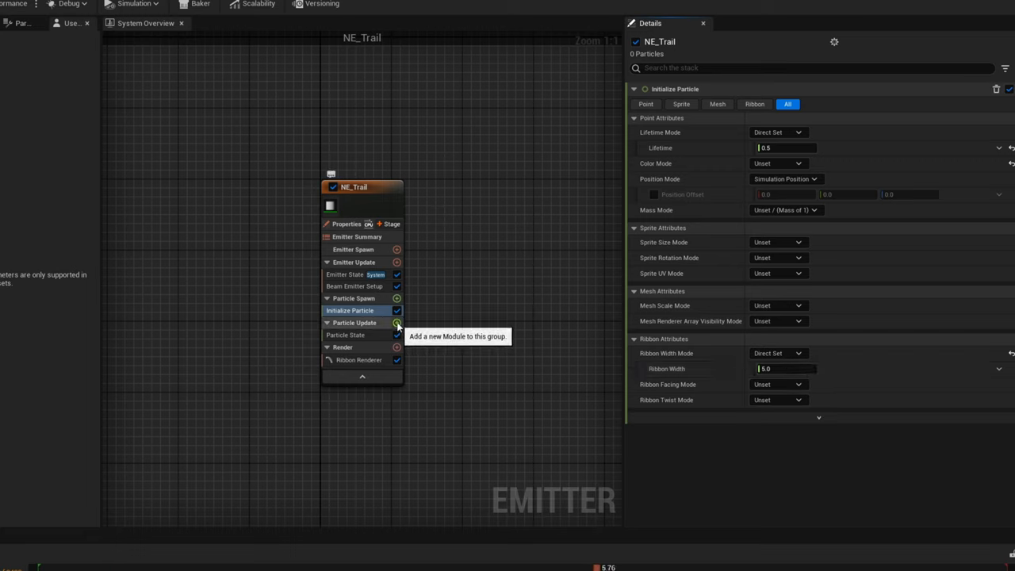
# Add a Scale Color module to Particle Update scaling RGBA Together from a Vector 4 From Curve
pyautogui.click(397, 324)
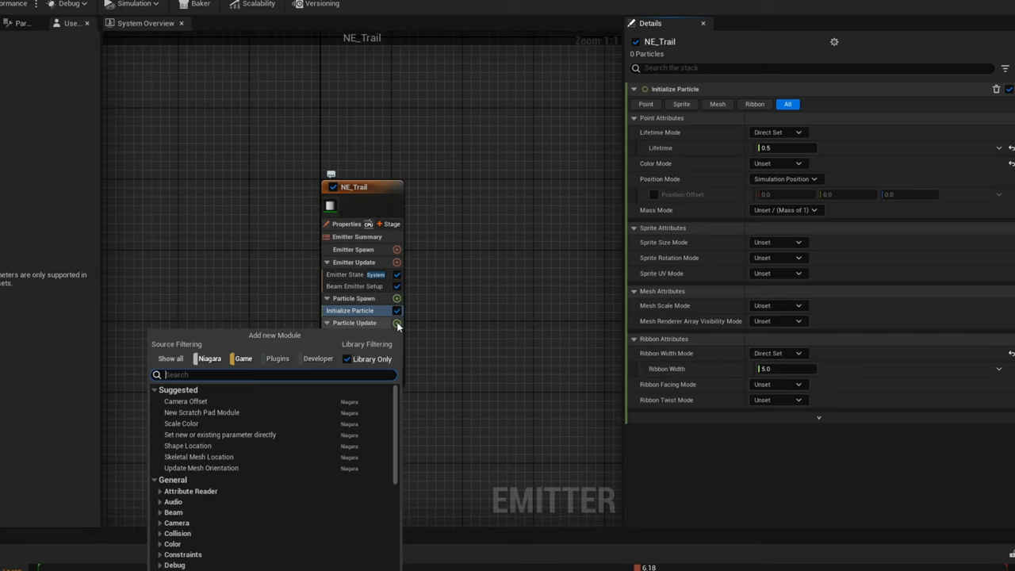
pyautogui.write('scale c')
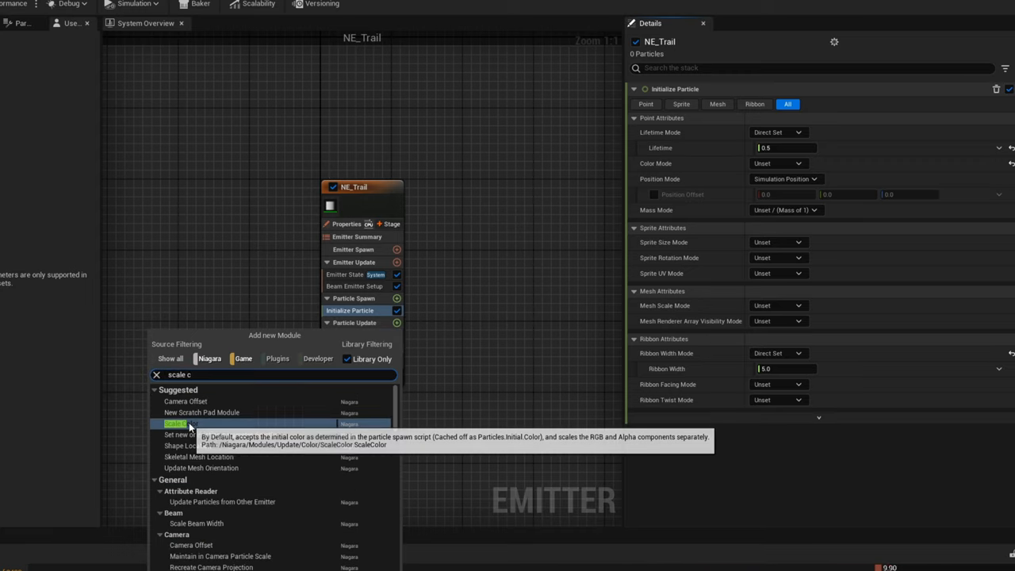
pyautogui.click(174, 424)
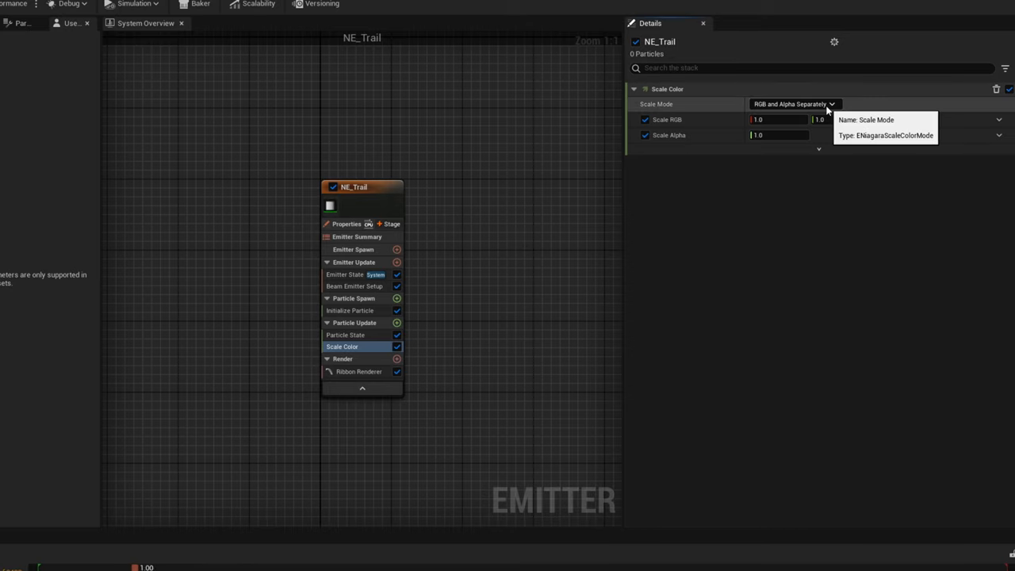
pyautogui.click(793, 105)
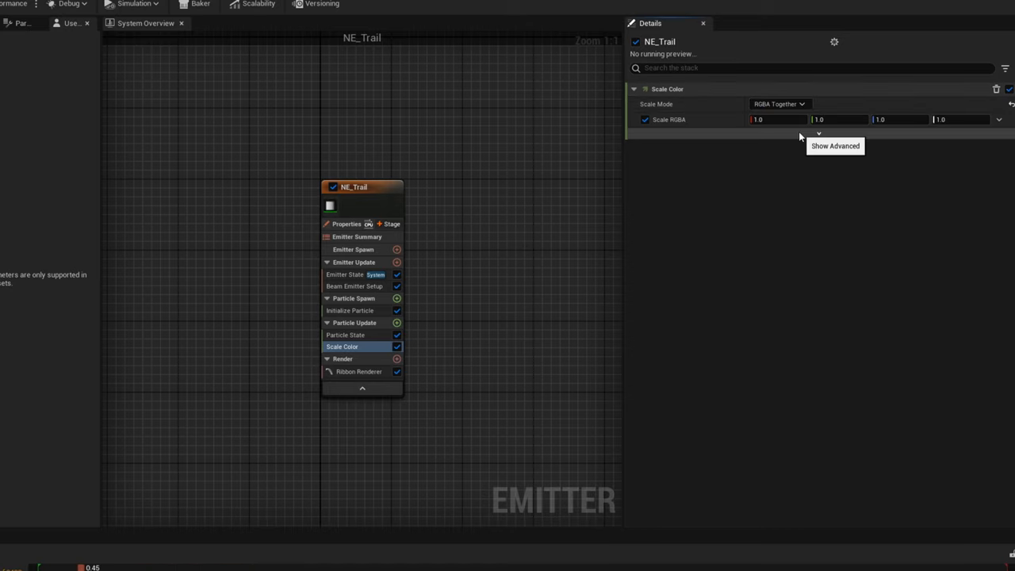
pyautogui.click(999, 121)
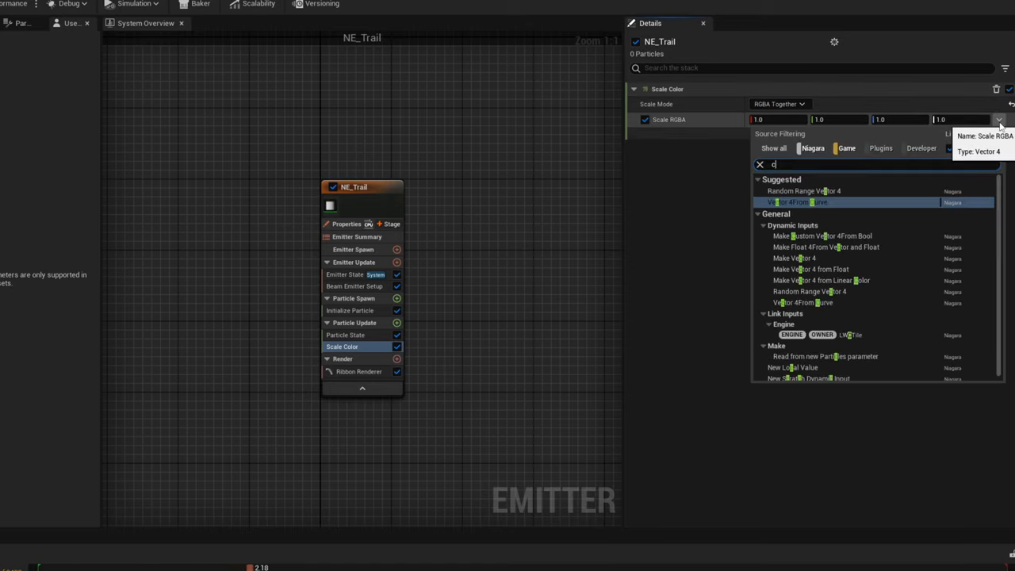
pyautogui.write('urve')
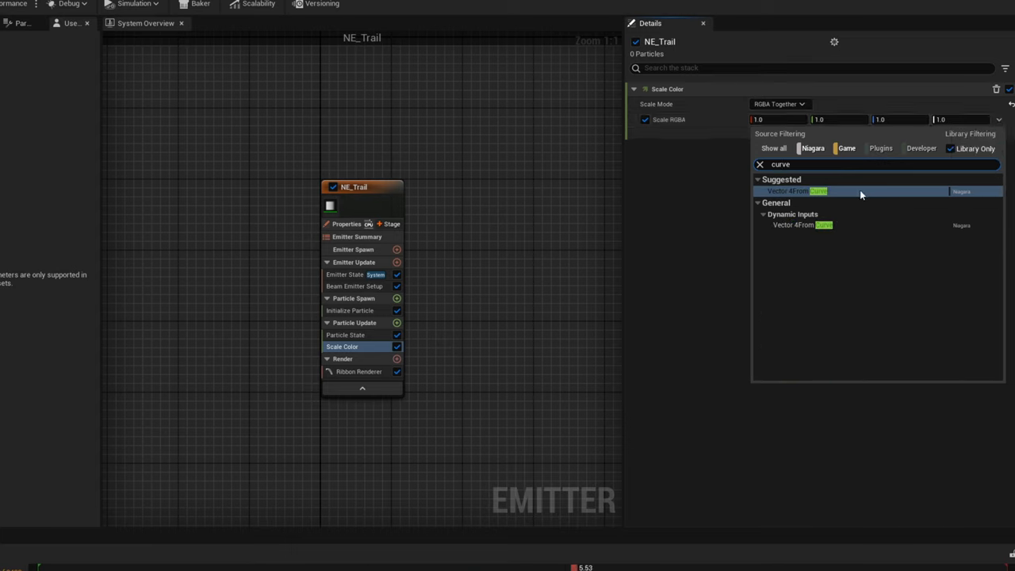
pyautogui.click(796, 191)
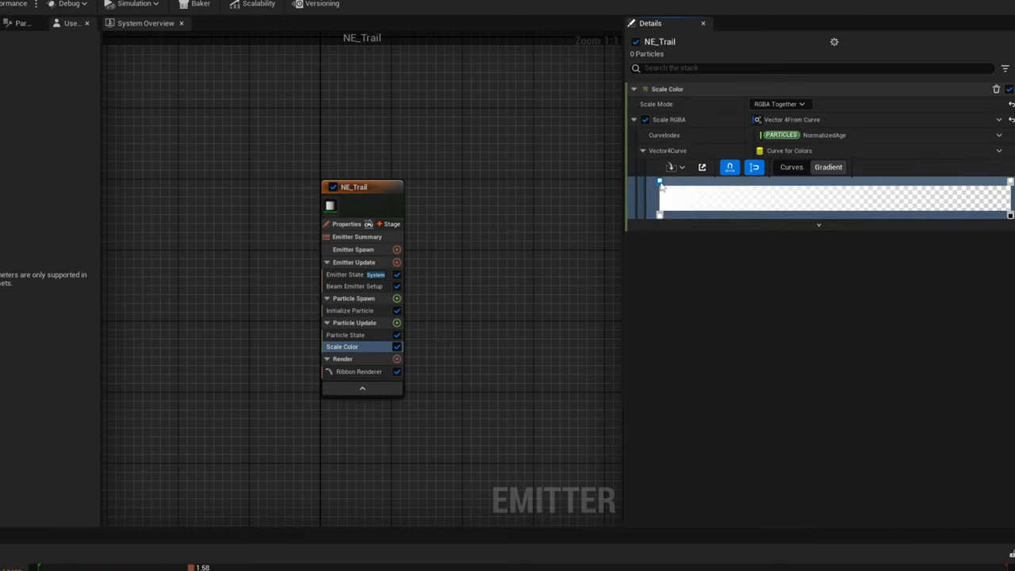
# Set the gradient's colour key to orange with red 4.5 so the trail shifts yellow to orange
pyautogui.write('760')
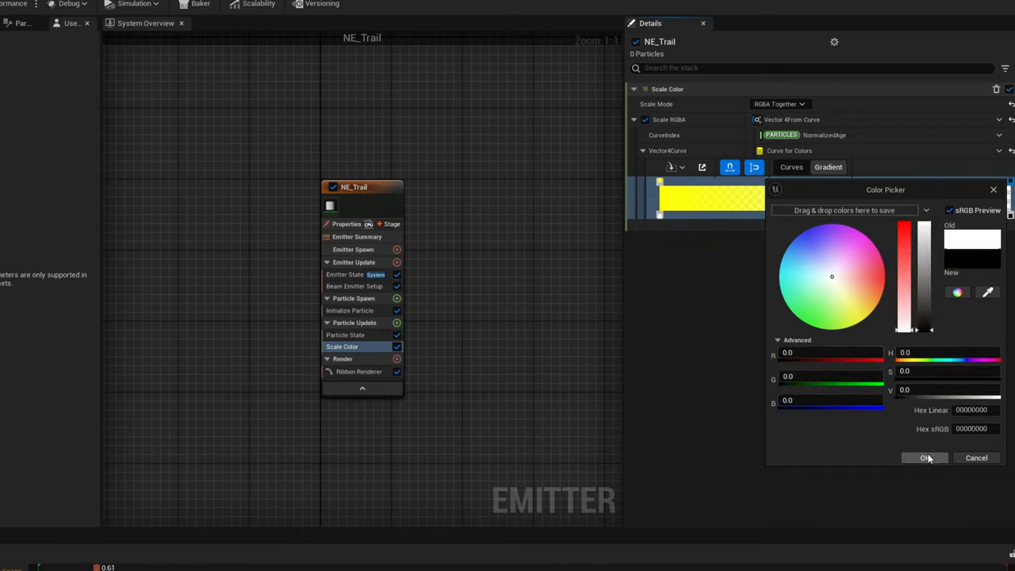
pyautogui.click(924, 457)
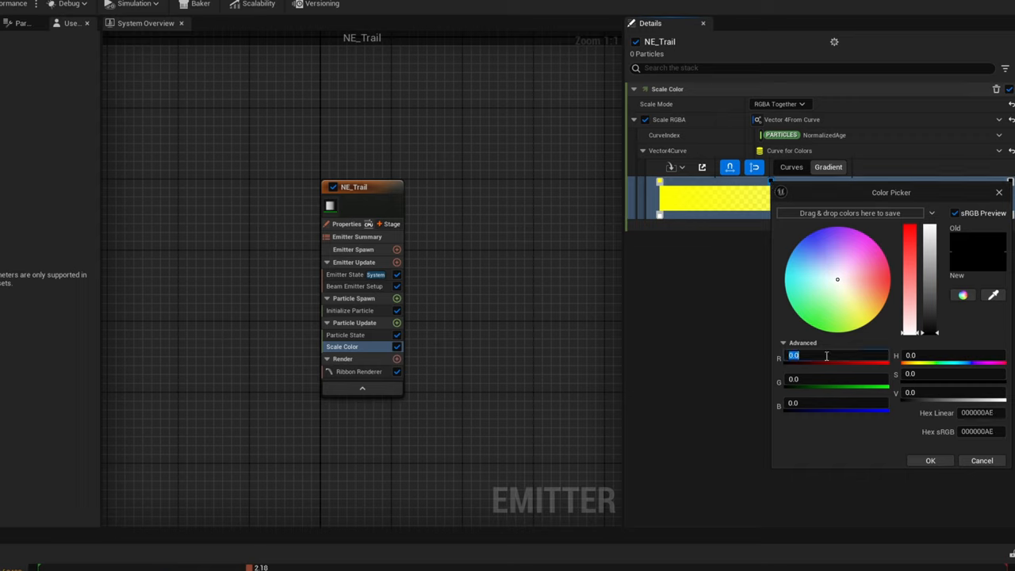
pyautogui.write('4.5')
pyautogui.click(836, 379)
pyautogui.write('0.25')
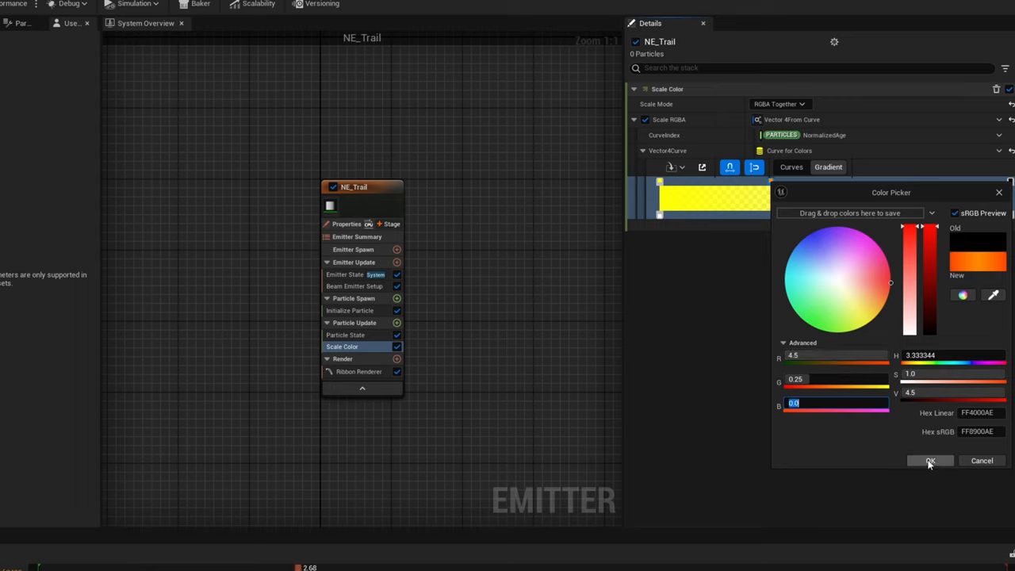
pyautogui.click(929, 460)
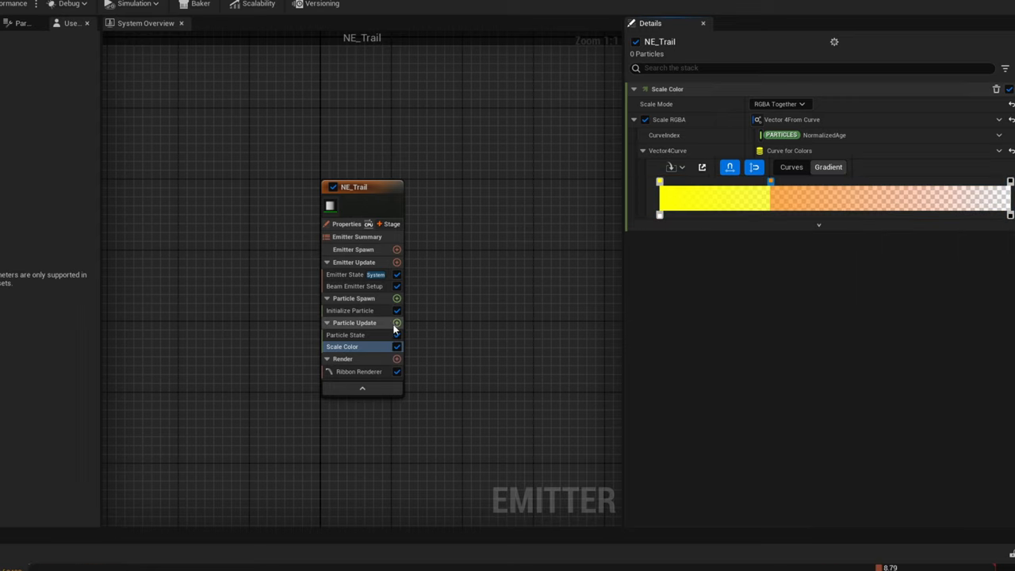
# Add a Set Parameters module to Particle Update that sets the RibbonWidth parameter
pyautogui.click(397, 324)
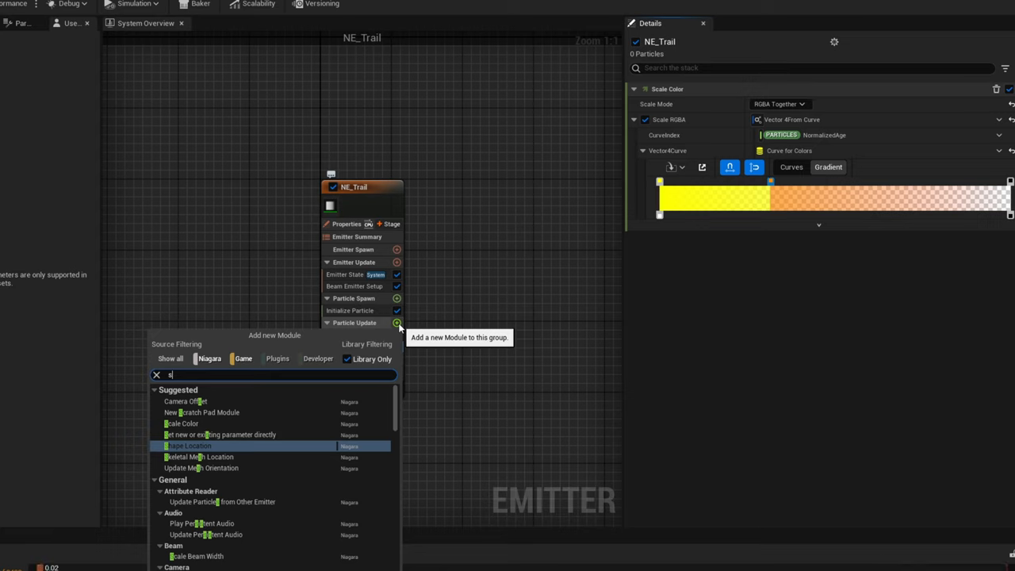
pyautogui.write('et')
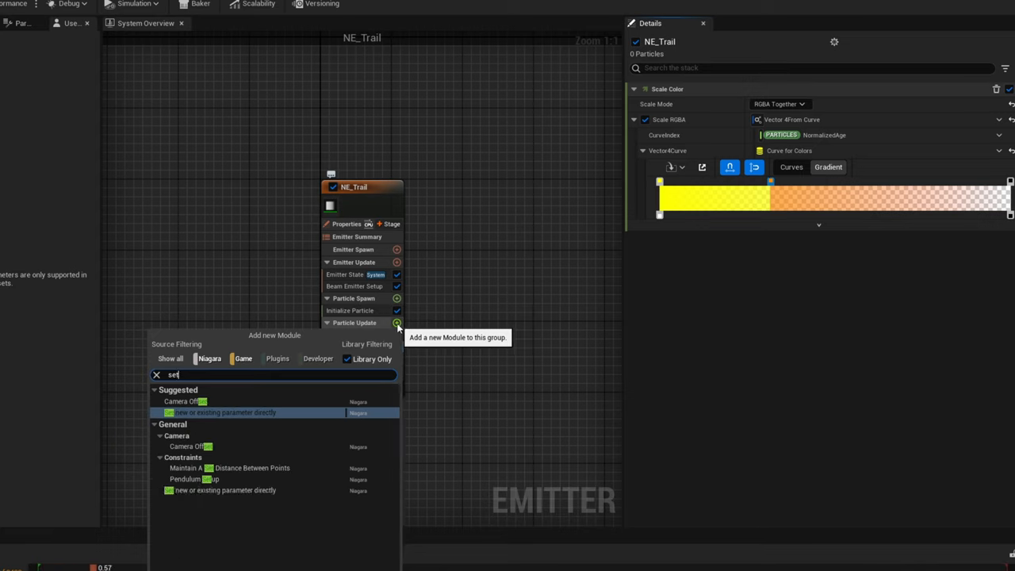
pyautogui.moveTo(178, 498)
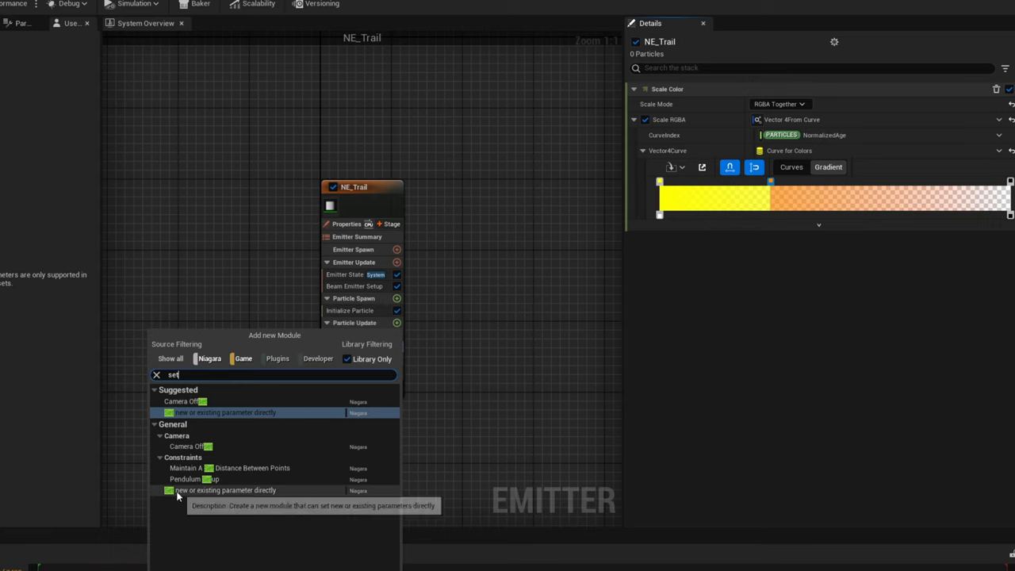
pyautogui.click(225, 413)
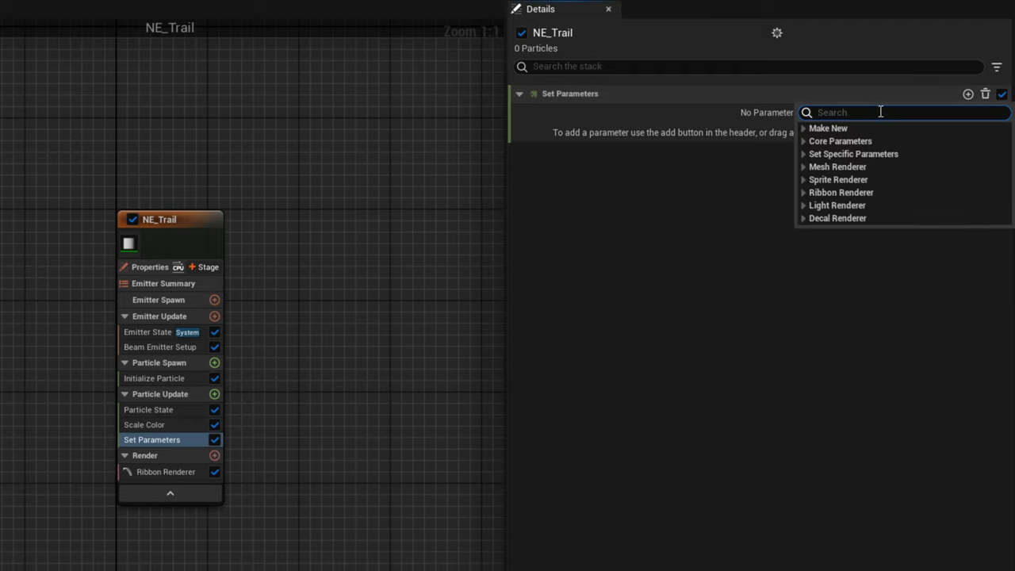
pyautogui.write('ribbonw')
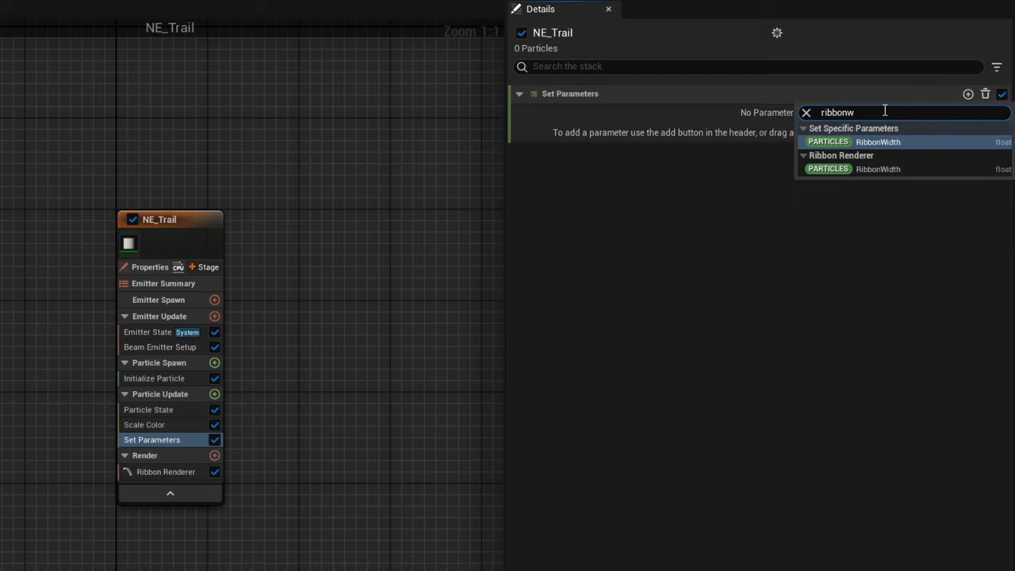
pyautogui.click(879, 141)
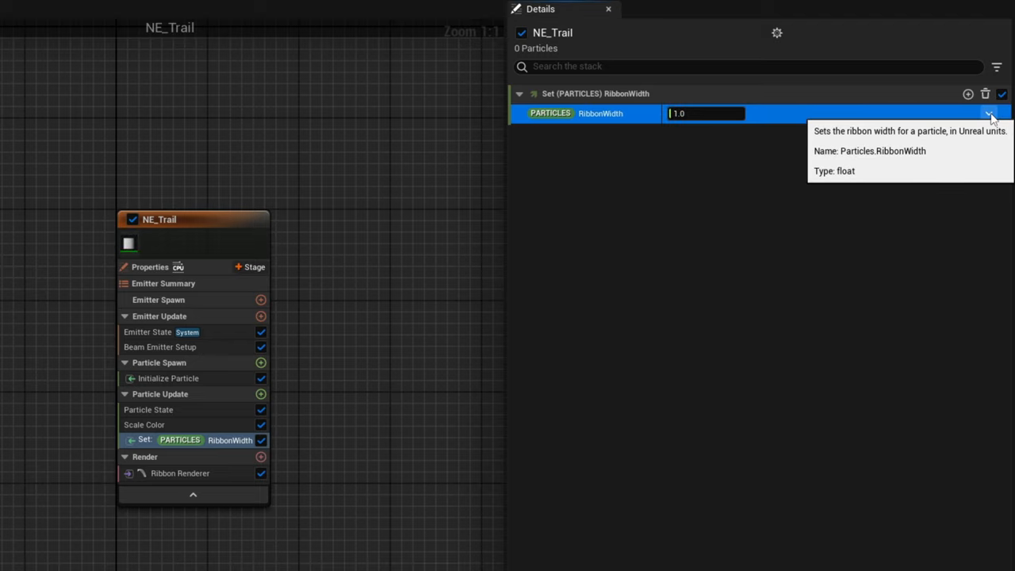
# Drive RibbonWidth from a Float from Curve tapering wide to thin, with auto key interpolation
pyautogui.write('curve')
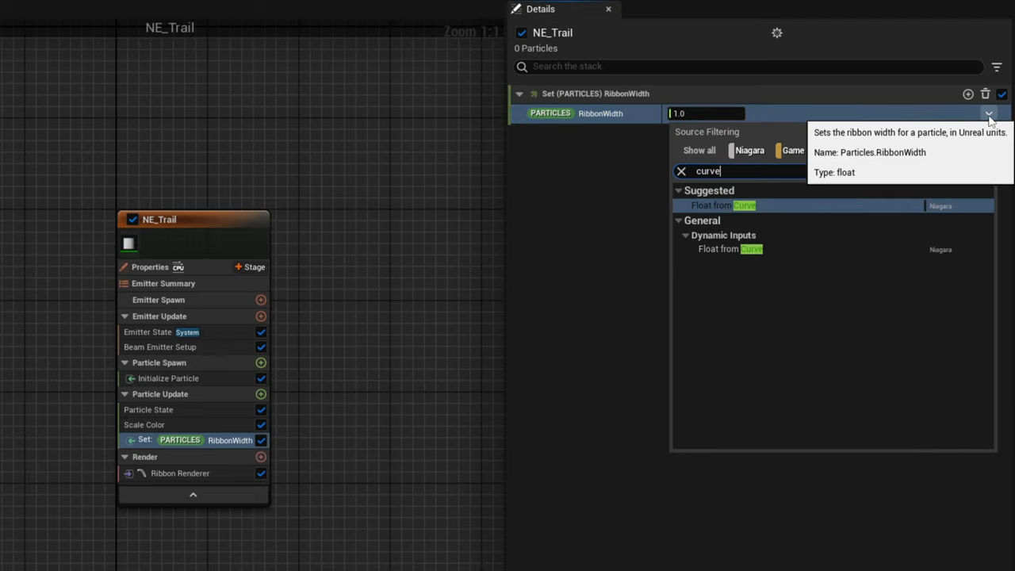
pyautogui.click(723, 206)
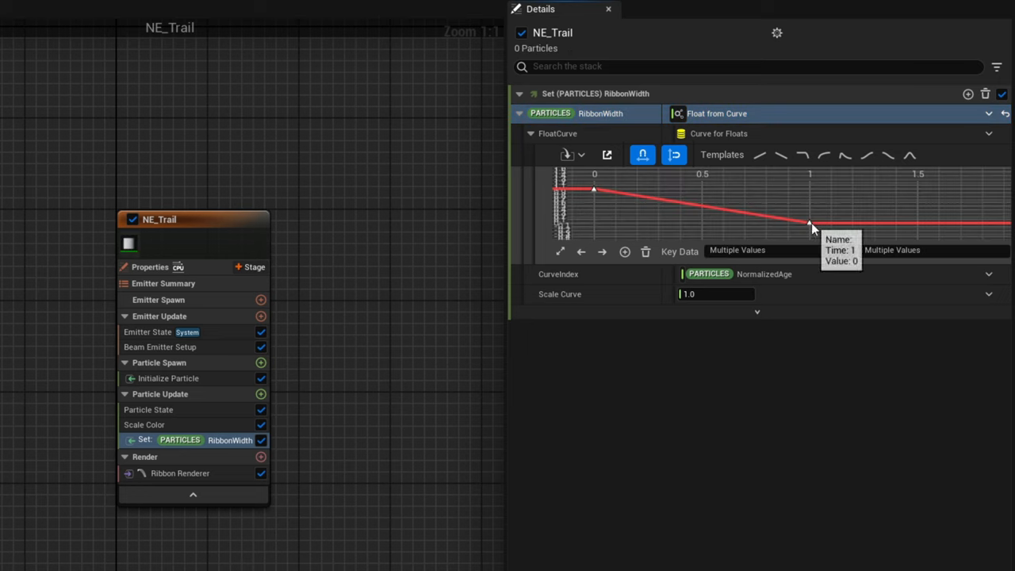
pyautogui.rightClick(809, 226)
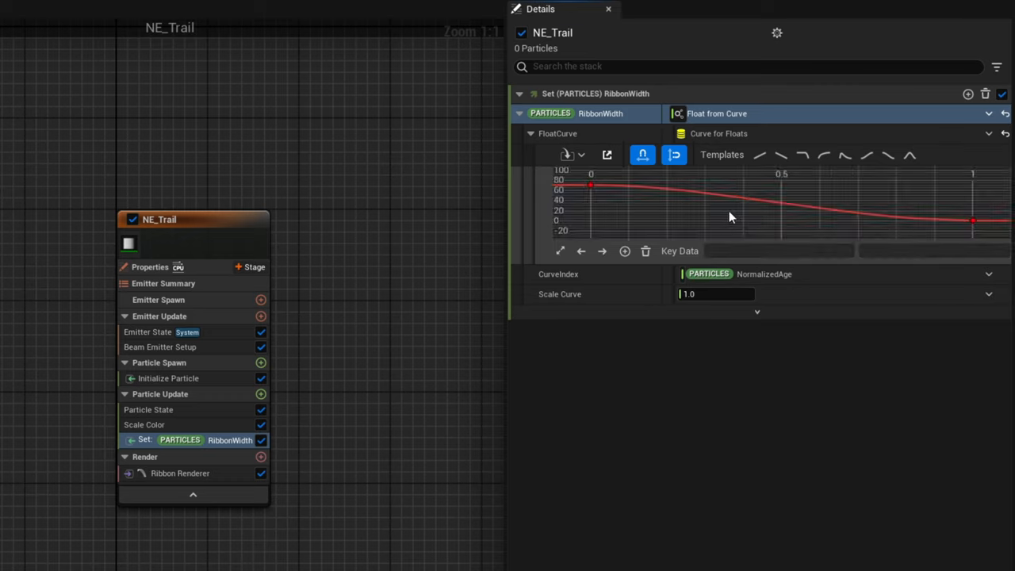
pyautogui.moveTo(241, 485)
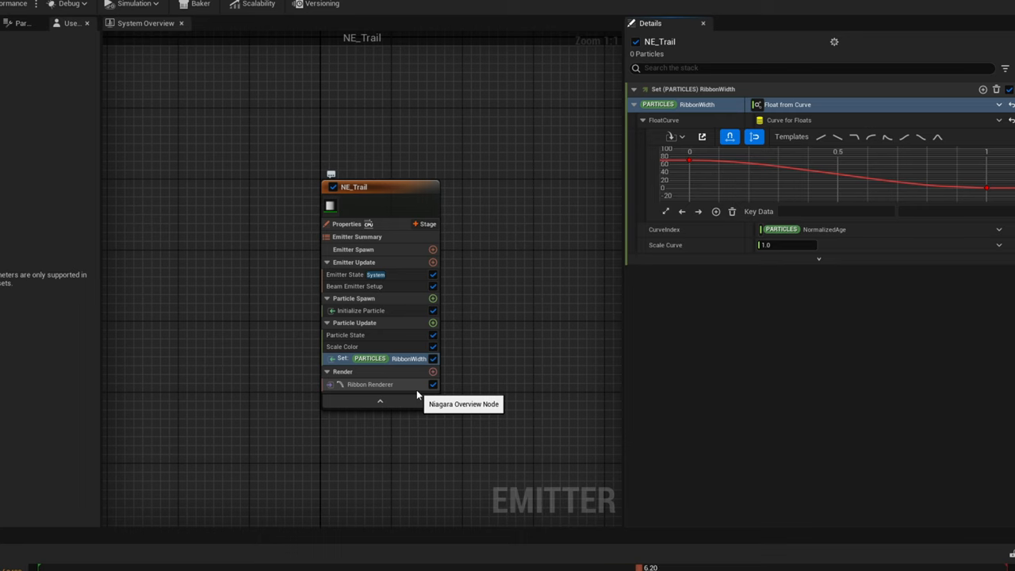
# Add an Event Handler with Receive Location Event, Execution Mode Spawned Particles and Spawn Number 1
pyautogui.click(425, 224)
pyautogui.write('rece')
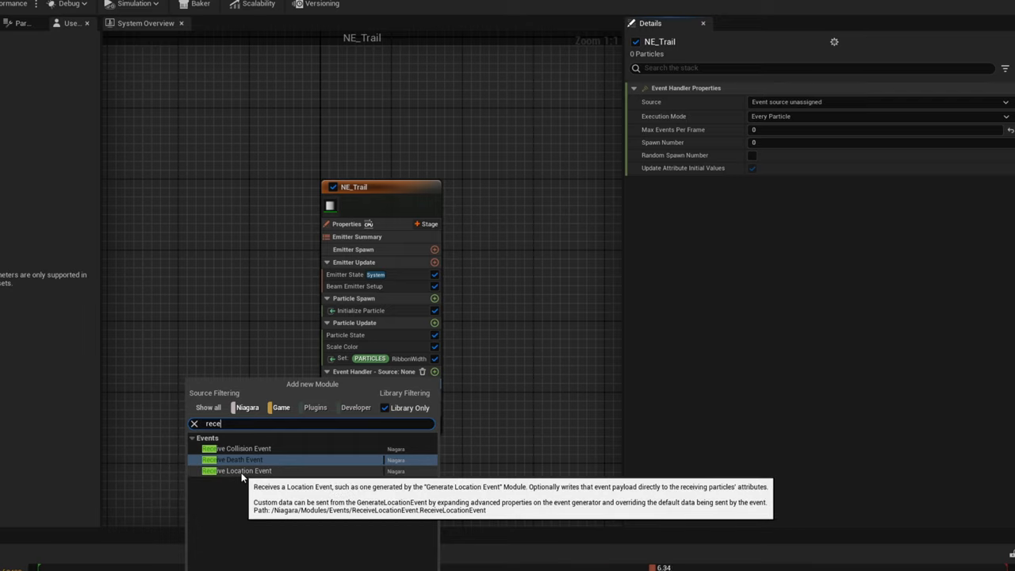
pyautogui.click(236, 470)
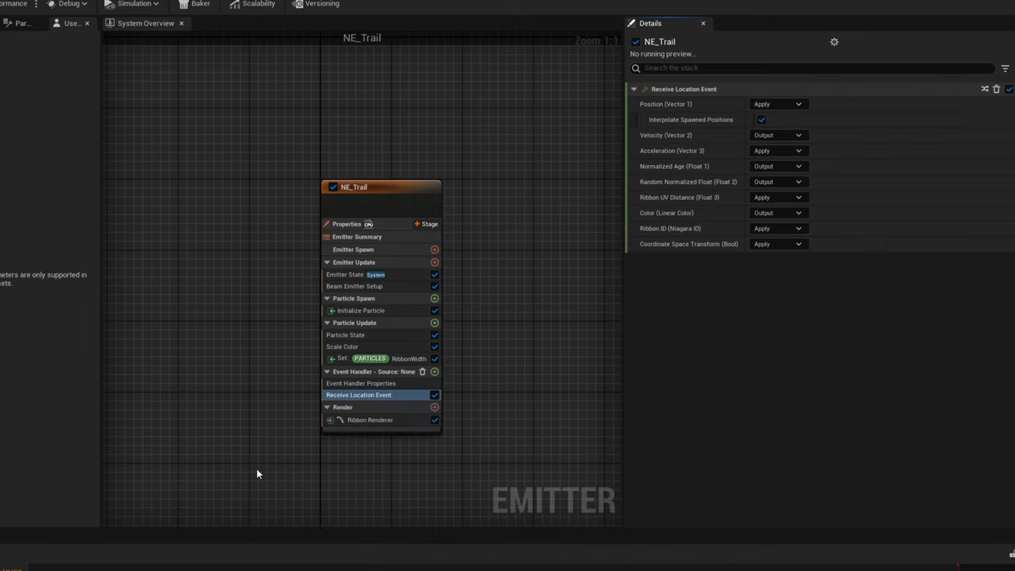
pyautogui.click(362, 382)
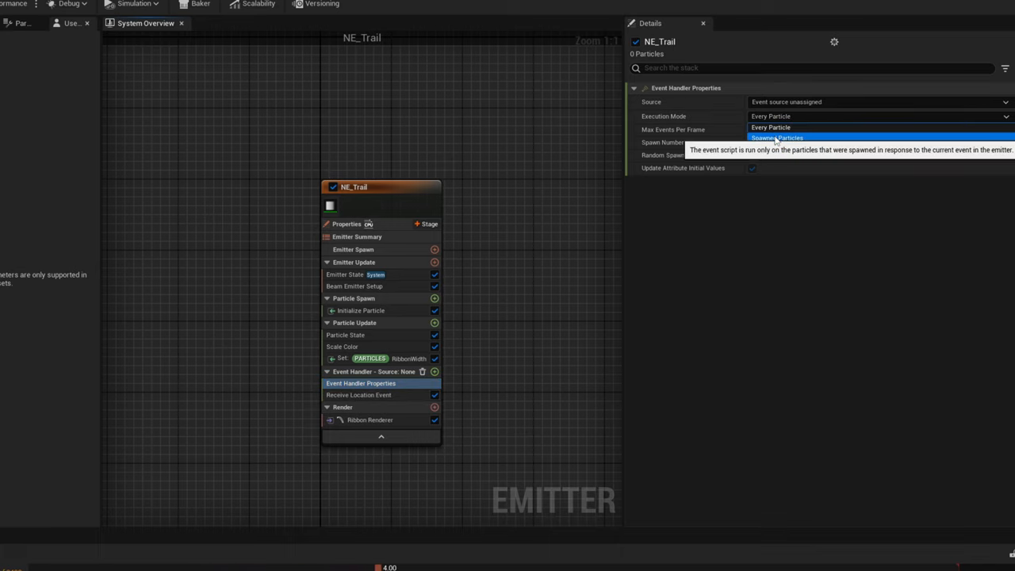
pyautogui.click(777, 136)
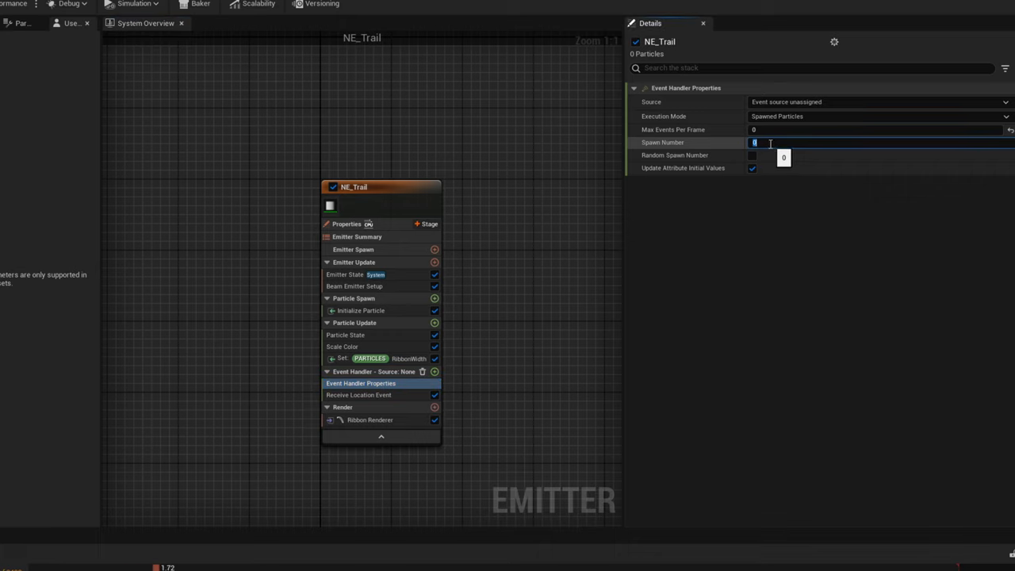
pyautogui.write('1')
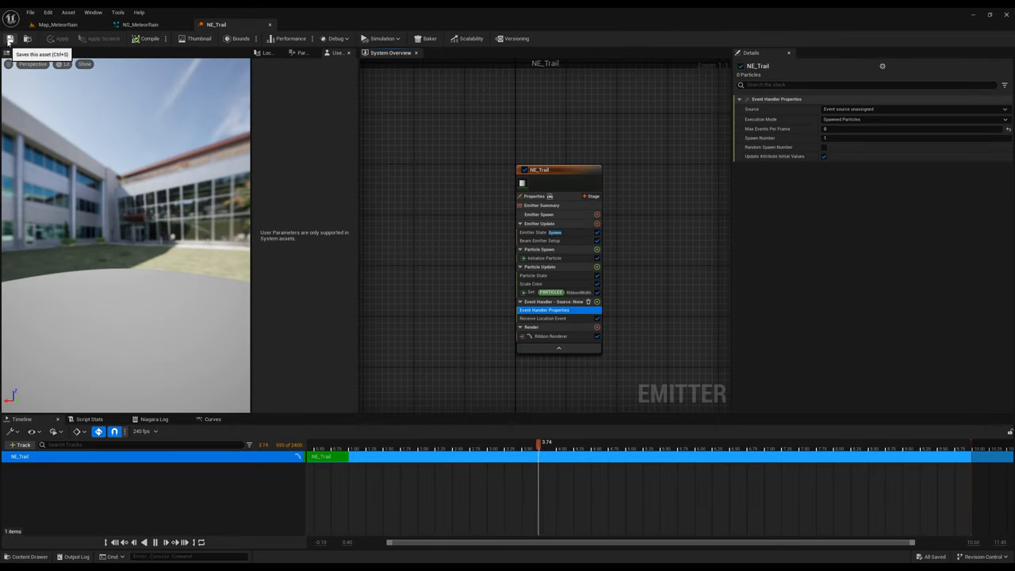
# Save NE_Trail and add it as a track beside NE_Meteor in NS_MeteorRain
pyautogui.click(140, 25)
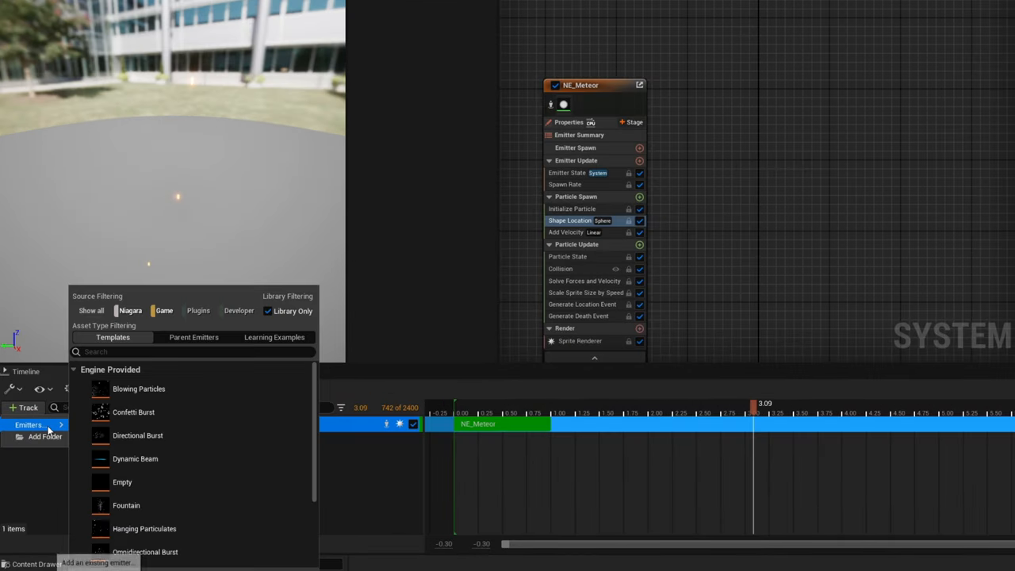
pyautogui.click(194, 336)
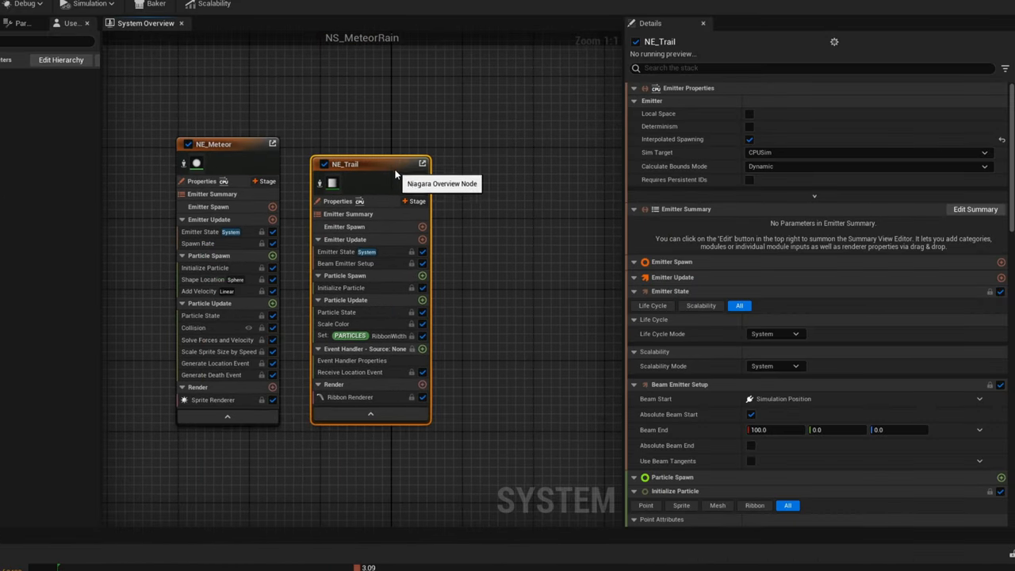
pyautogui.moveTo(372, 163); pyautogui.dragTo(406, 146)
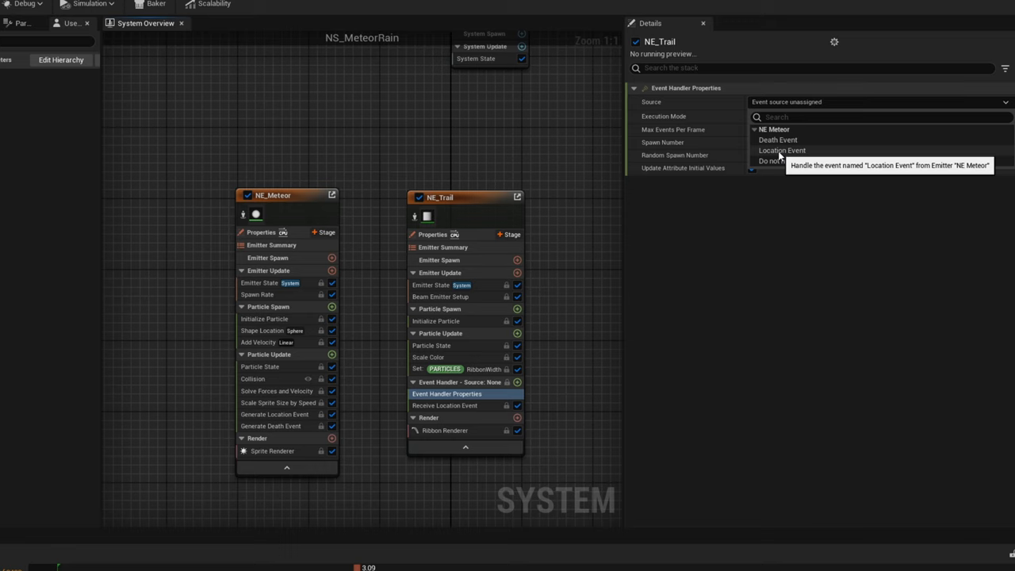
# Source the trail's event handler from NE_Meteor's Location Event and restart the preview to see trails
pyautogui.click(782, 149)
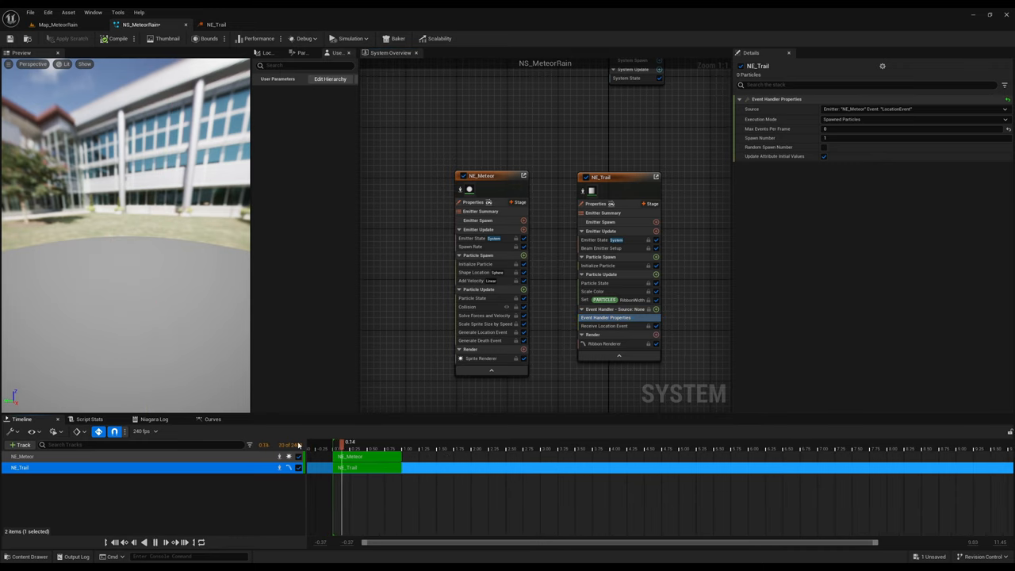
pyautogui.click(155, 543)
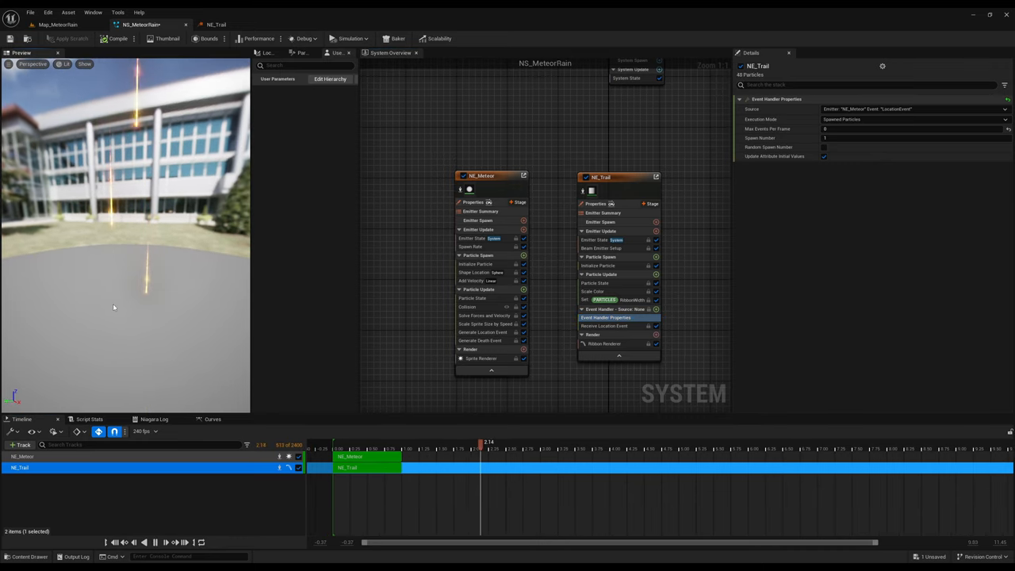
pyautogui.click(57, 24)
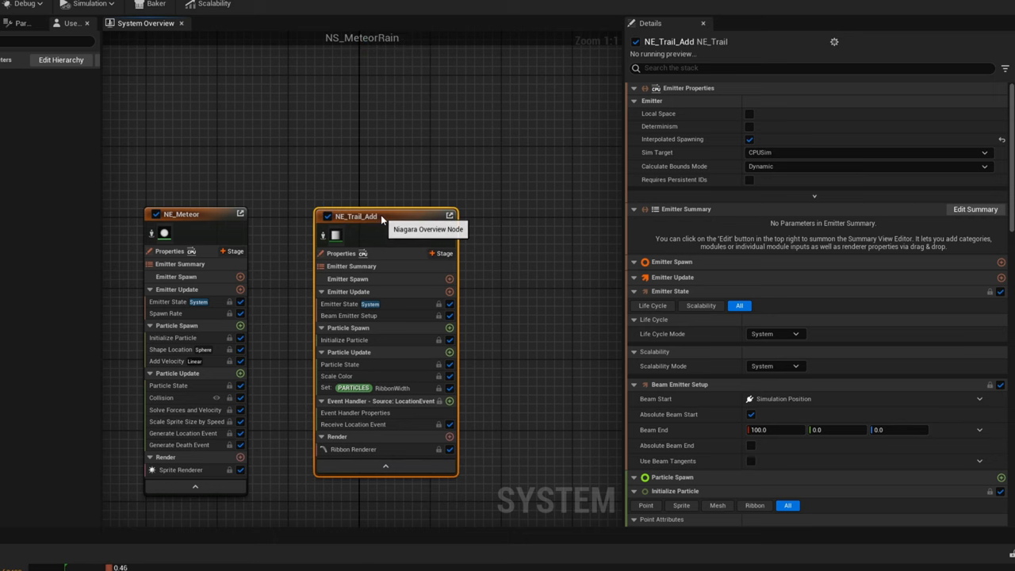
pyautogui.moveTo(536, 298)
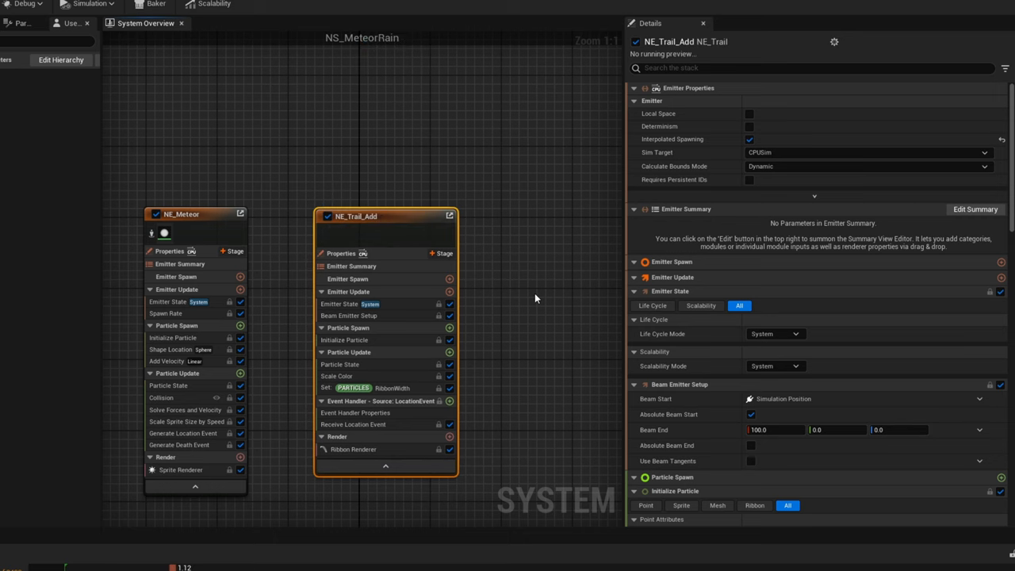
# Rename the duplicated trail emitter to NE_Trail_AB alongside NE_Trail_Add
pyautogui.moveTo(537, 298); pyautogui.dragTo(460, 276)
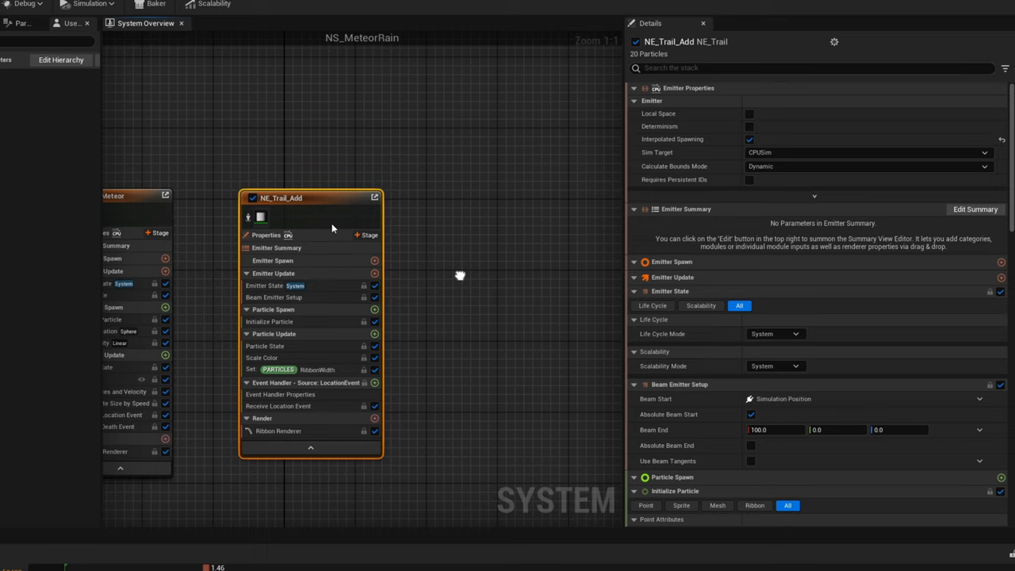
pyautogui.moveTo(325, 203)
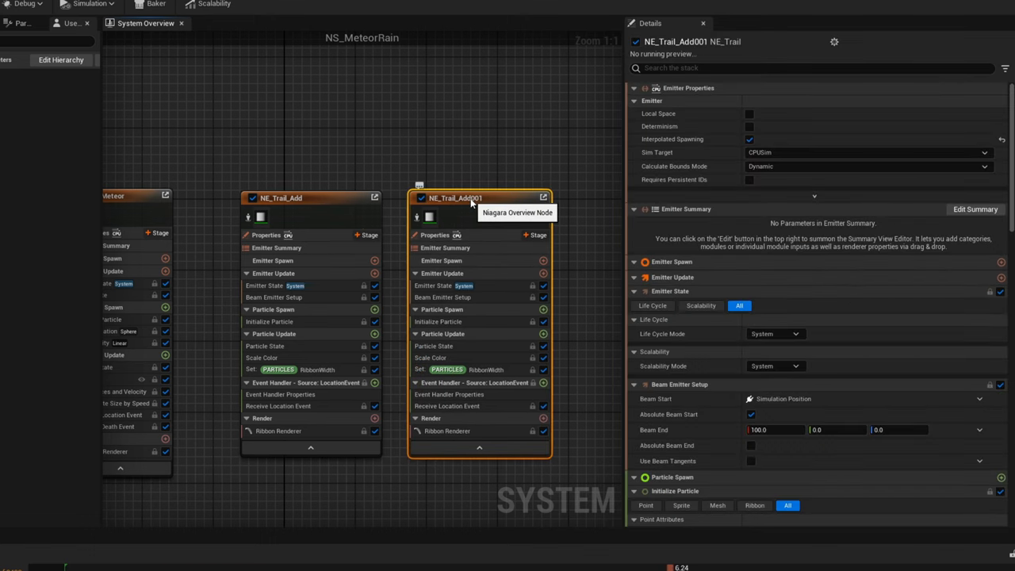
pyautogui.doubleClick(454, 198)
pyautogui.write('B')
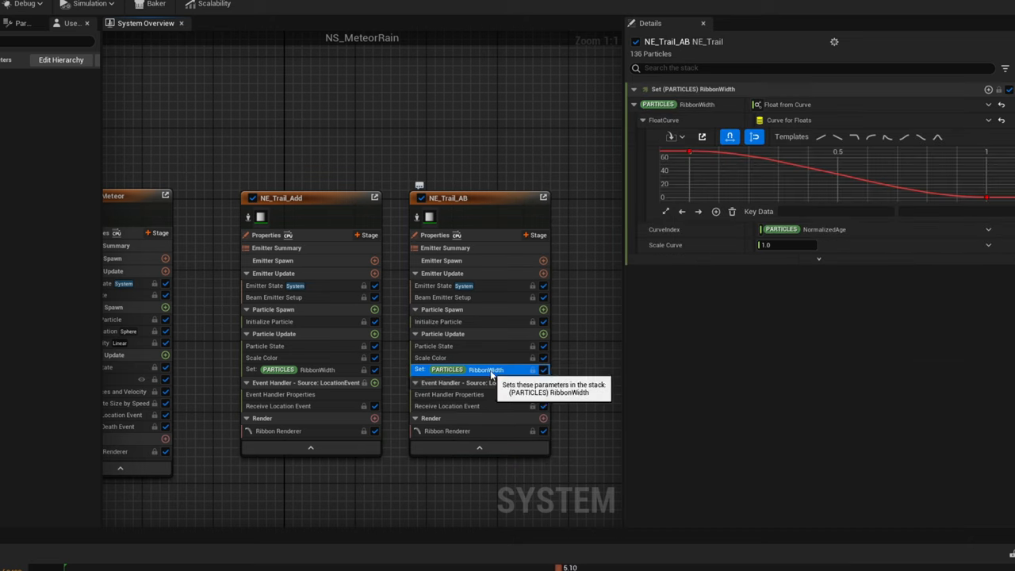
# Set NE_Trail_AB's Ribbon Renderer material to MI_TrailAB instead of MI_TrailAdd
pyautogui.click(447, 431)
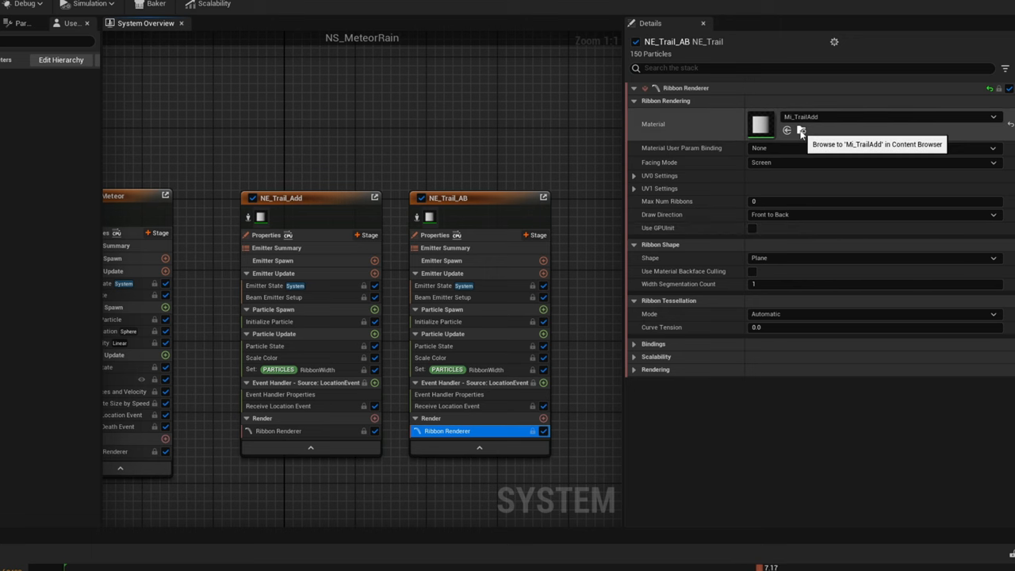
pyautogui.click(801, 130)
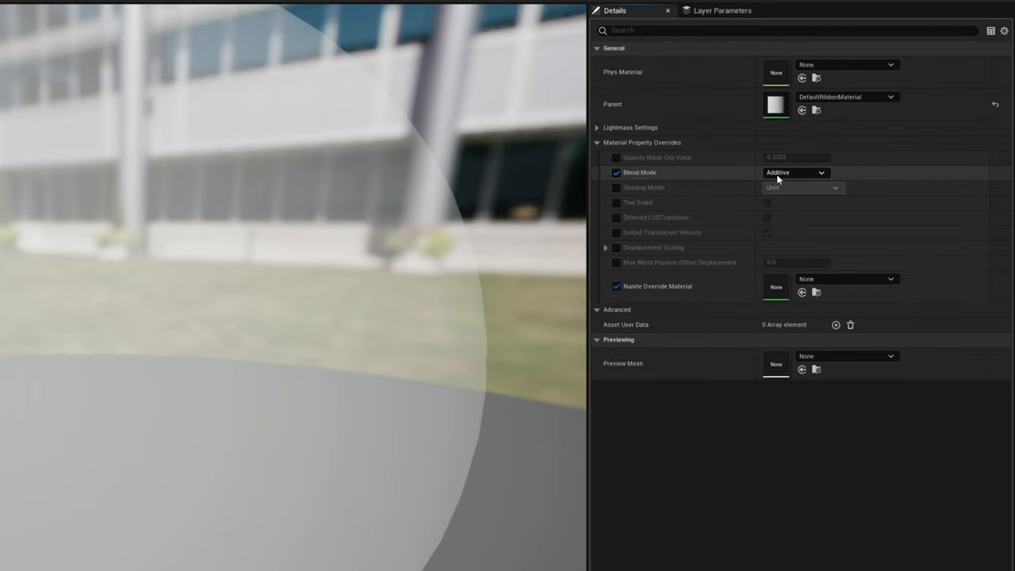
pyautogui.click(793, 171)
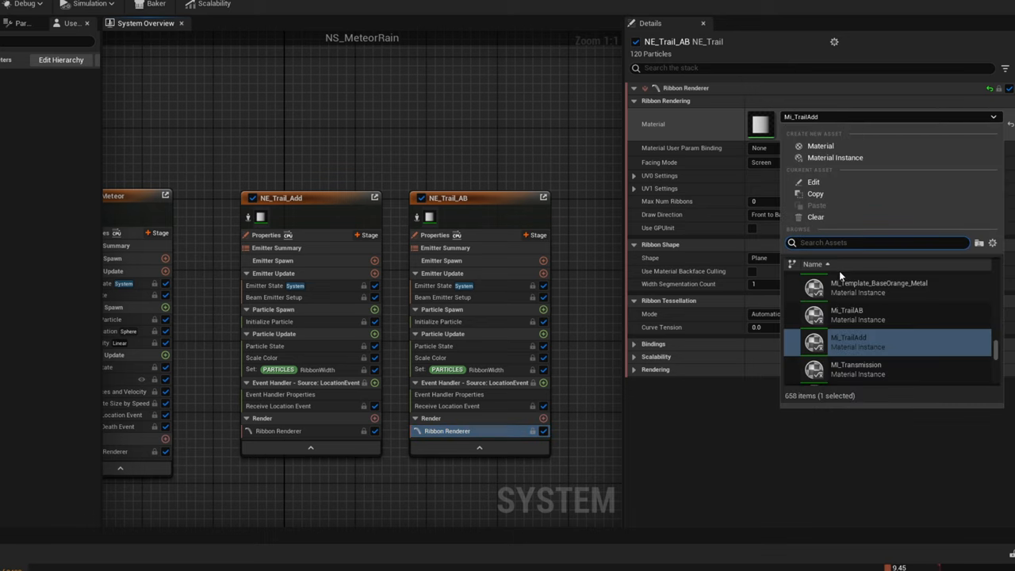
pyautogui.click(847, 314)
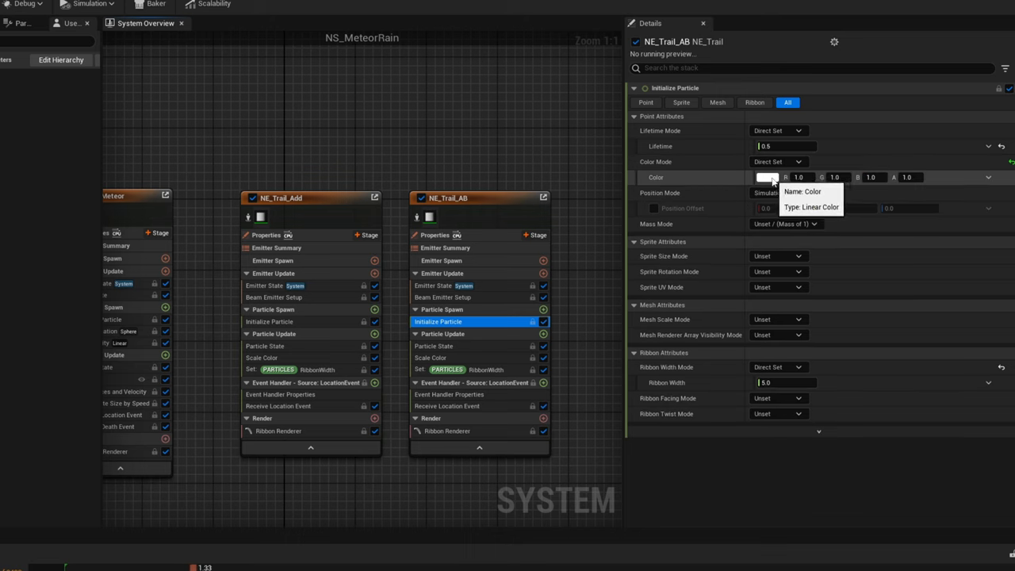
# Set NE_Trail_AB's Initialize Particle colour to its orange trail tint
pyautogui.click(768, 178)
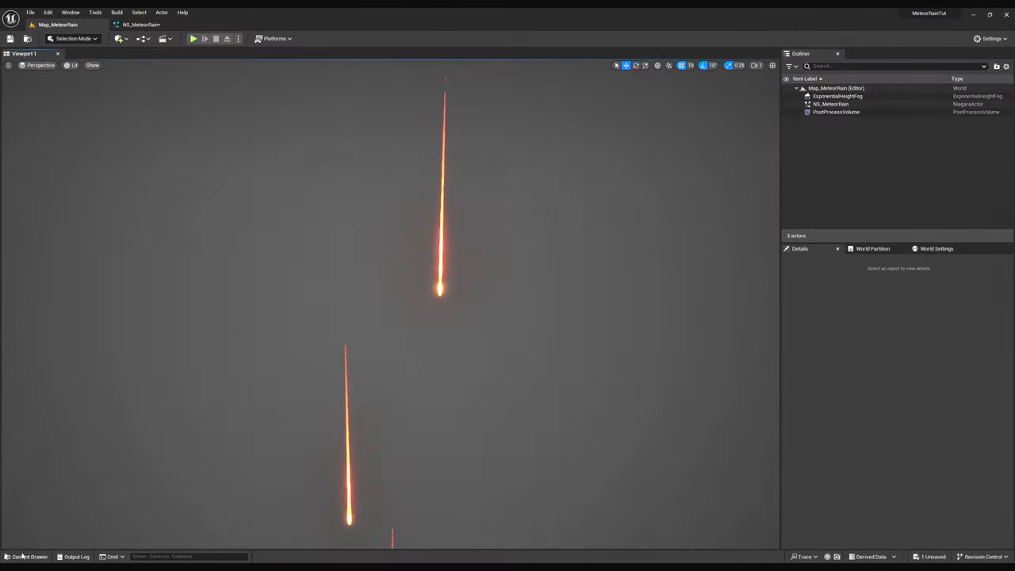
# Create a new Niagara Emitter asset named NE_Beam in the NiagaraEmitters folder
pyautogui.click(28, 555)
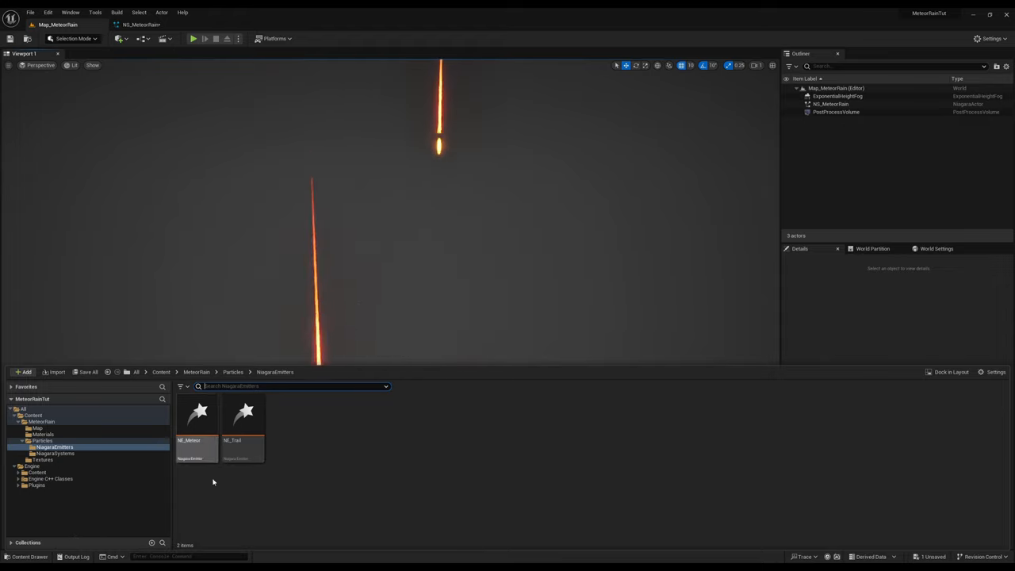
pyautogui.rightClick(213, 487)
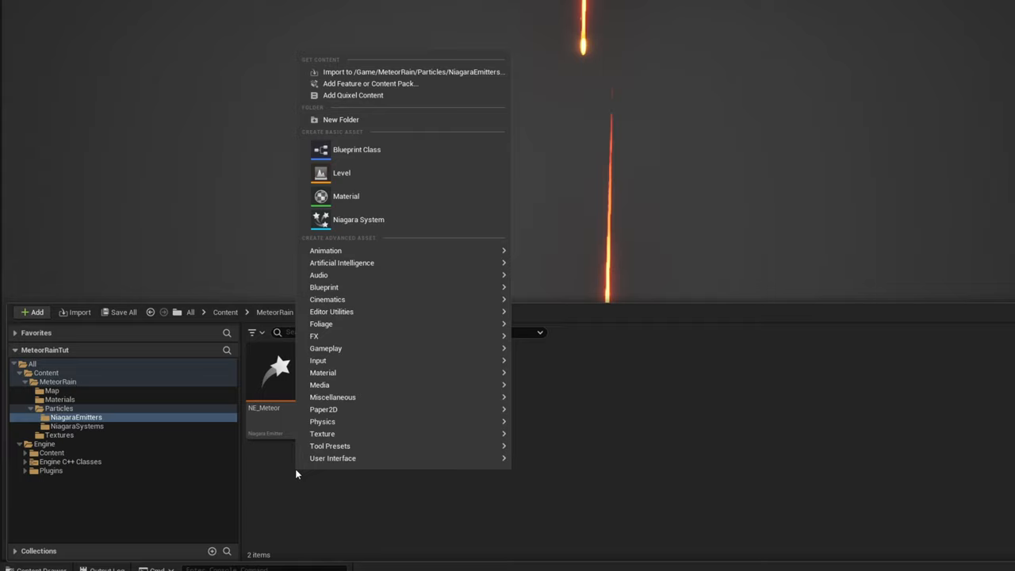
pyautogui.moveTo(315, 336)
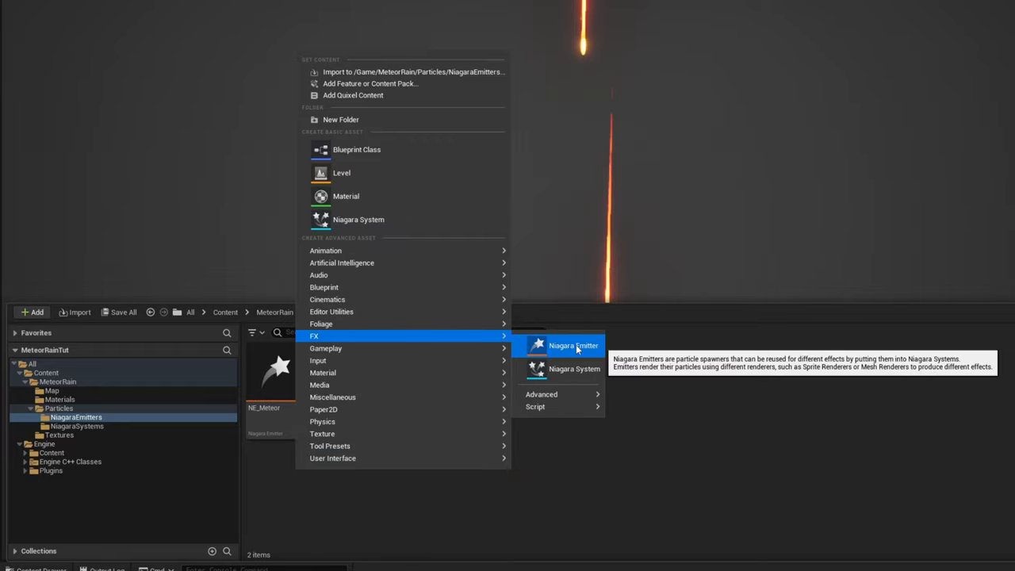
pyautogui.click(574, 346)
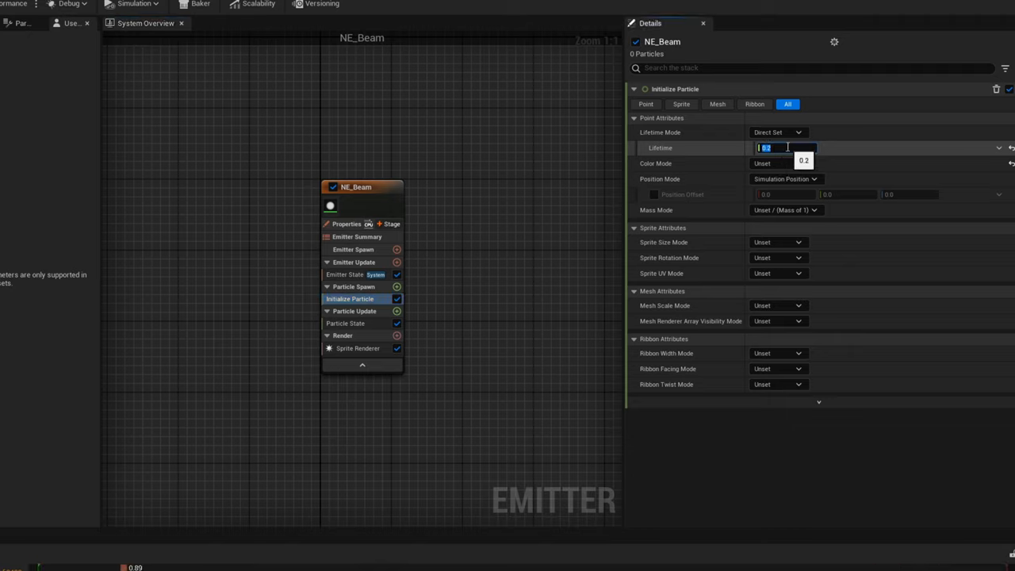
# Make NE_Beam's sprite size Uniform and add a Scale Color module to Particle Update
pyautogui.click(798, 242)
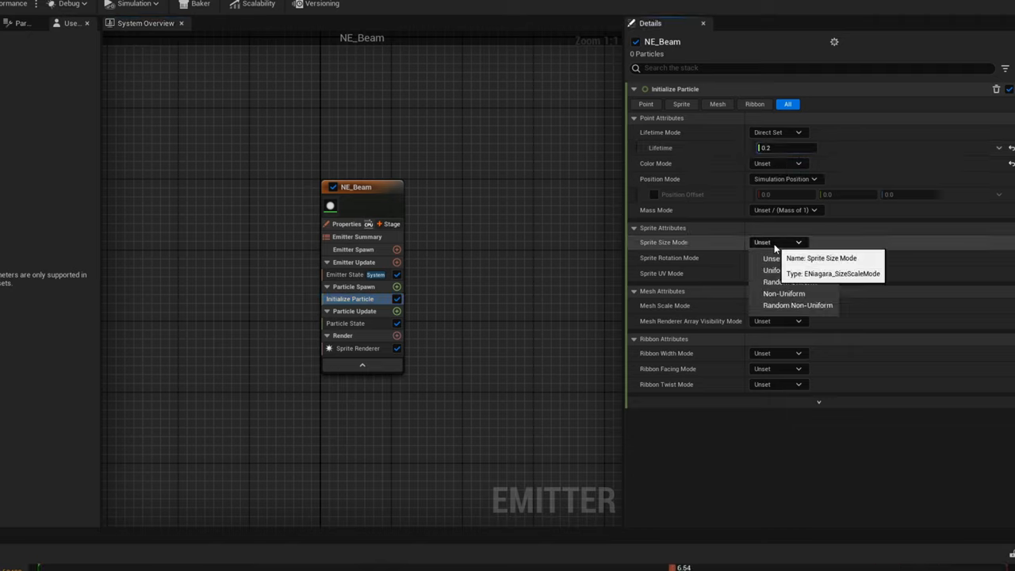
pyautogui.click(771, 270)
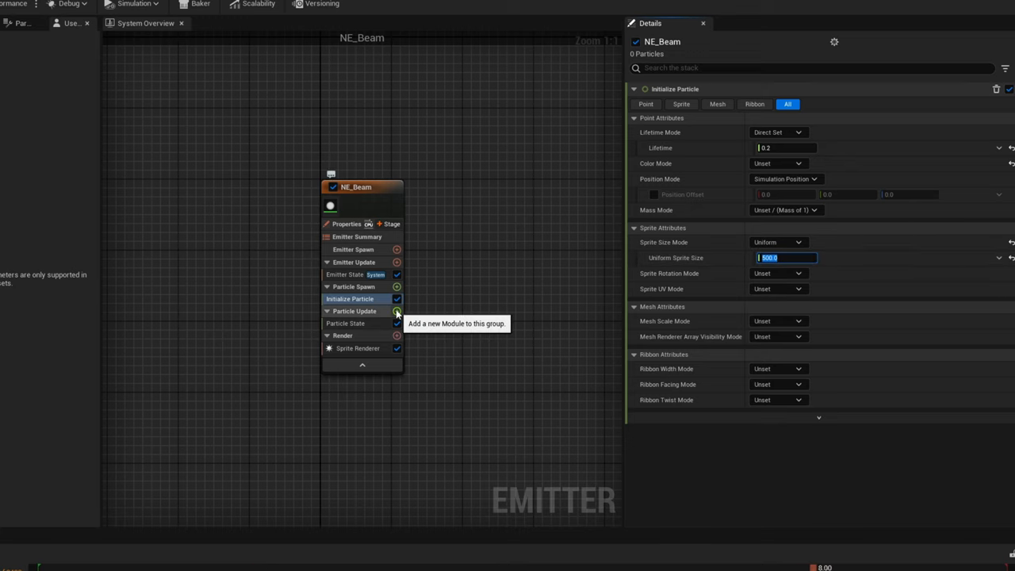
pyautogui.write('scale')
pyautogui.write('cu')
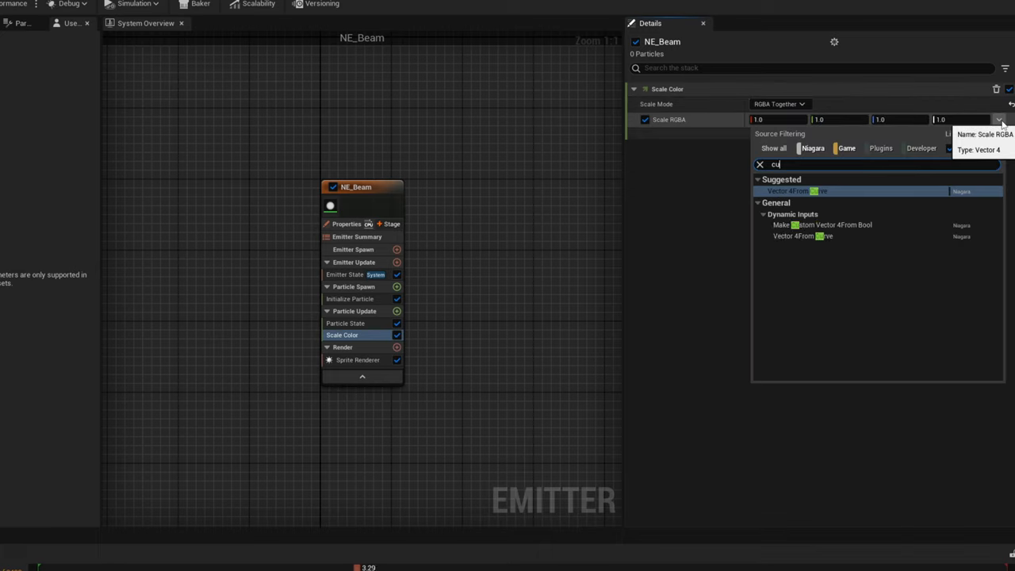
# Scale NE_Beam's colour from a curve with a bright HDR key (R 3.0, G 1.8, B 1.2)
pyautogui.click(787, 190)
pyautogui.write('10')
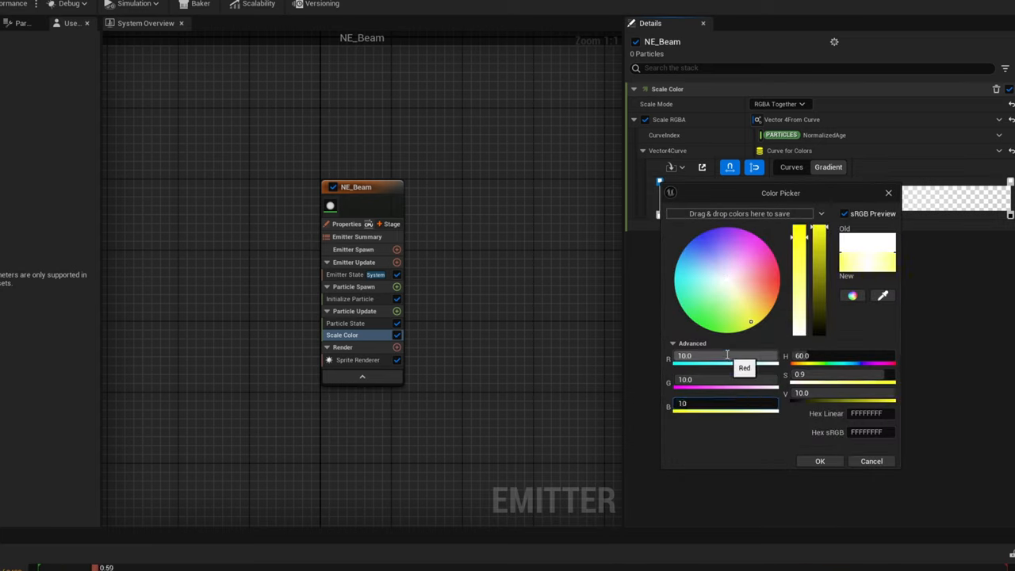
pyautogui.click(820, 460)
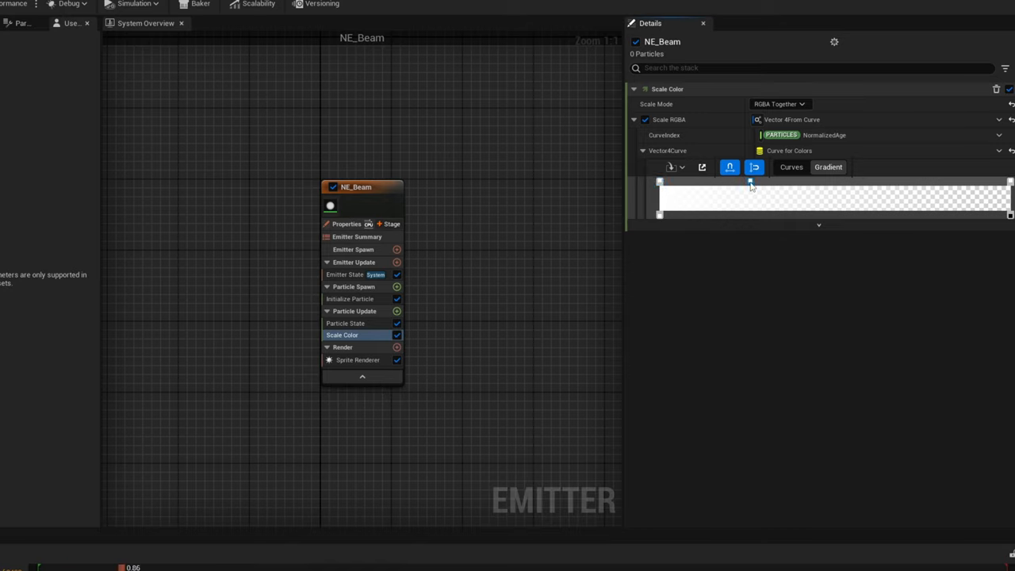
pyautogui.click(750, 181)
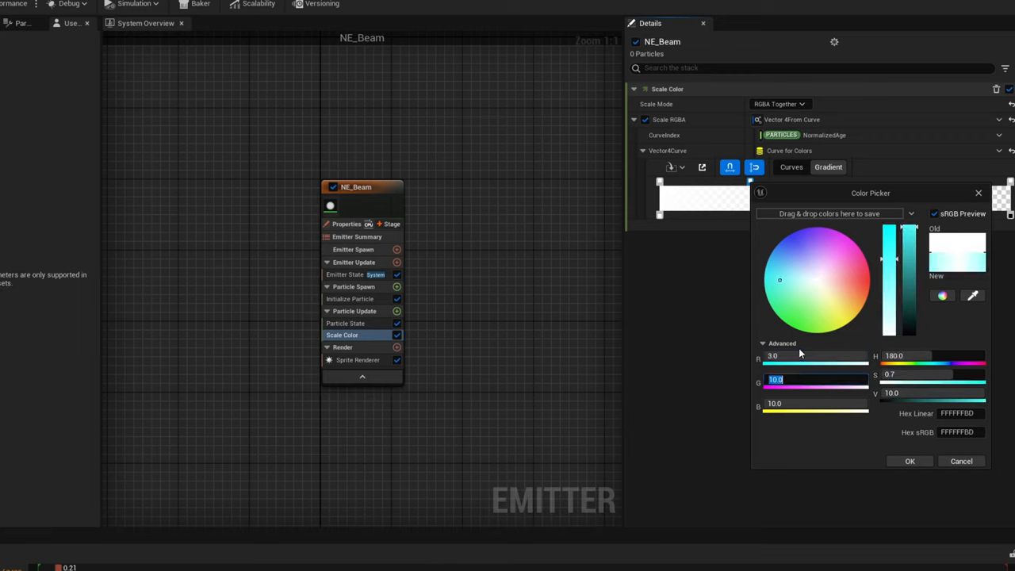
pyautogui.click(801, 239)
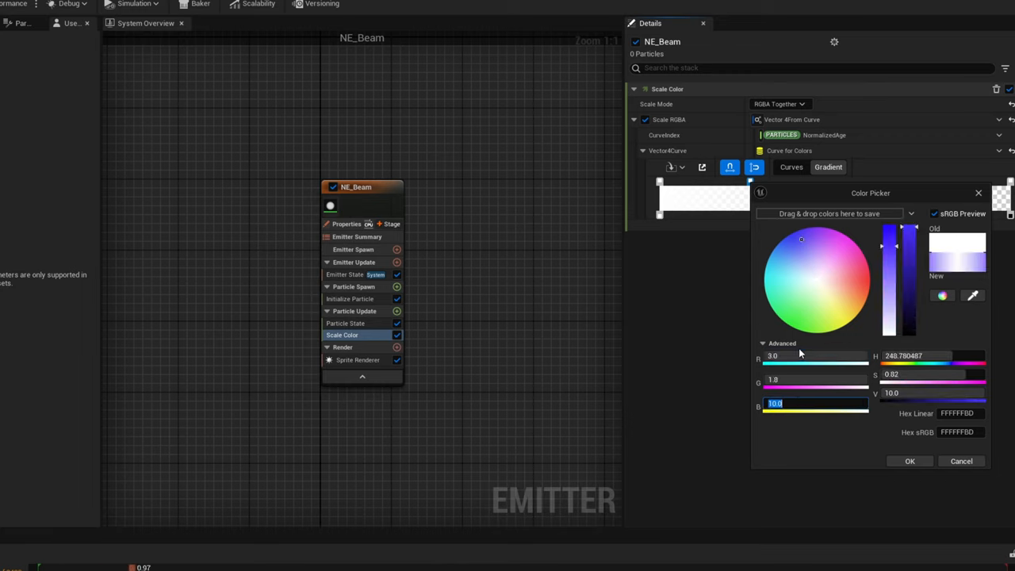
pyautogui.write('1.2')
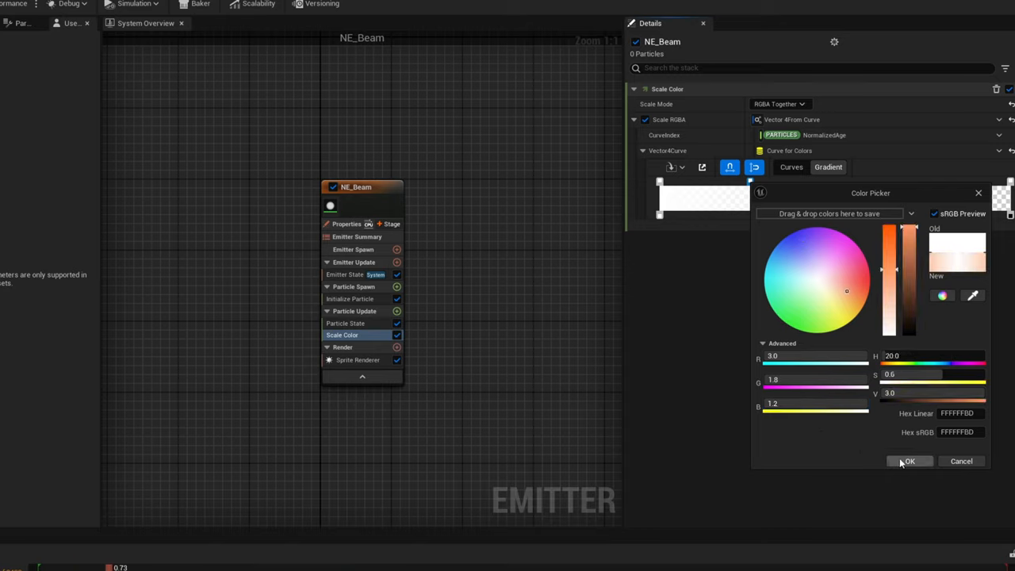
pyautogui.click(910, 460)
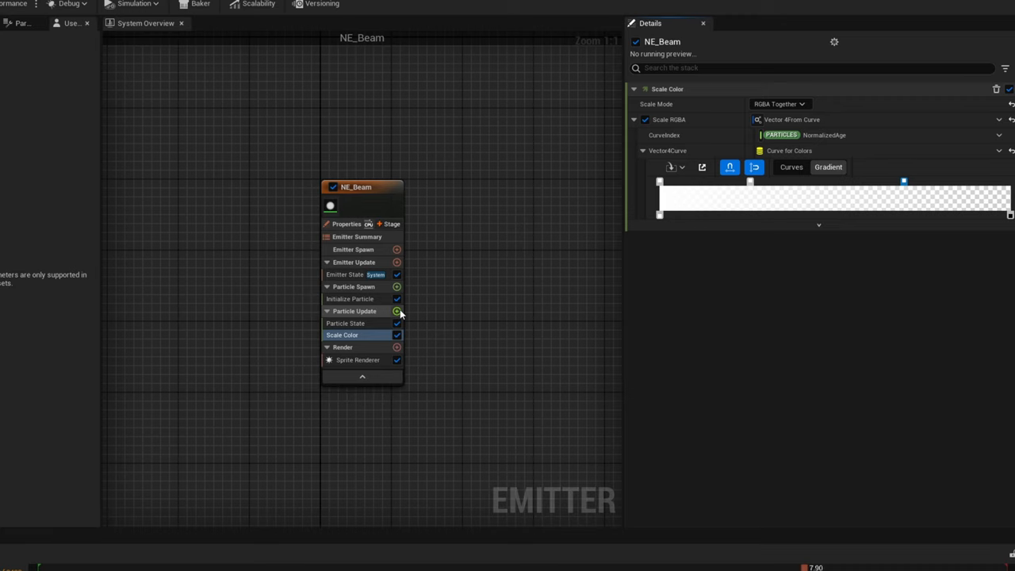
pyautogui.click(397, 311)
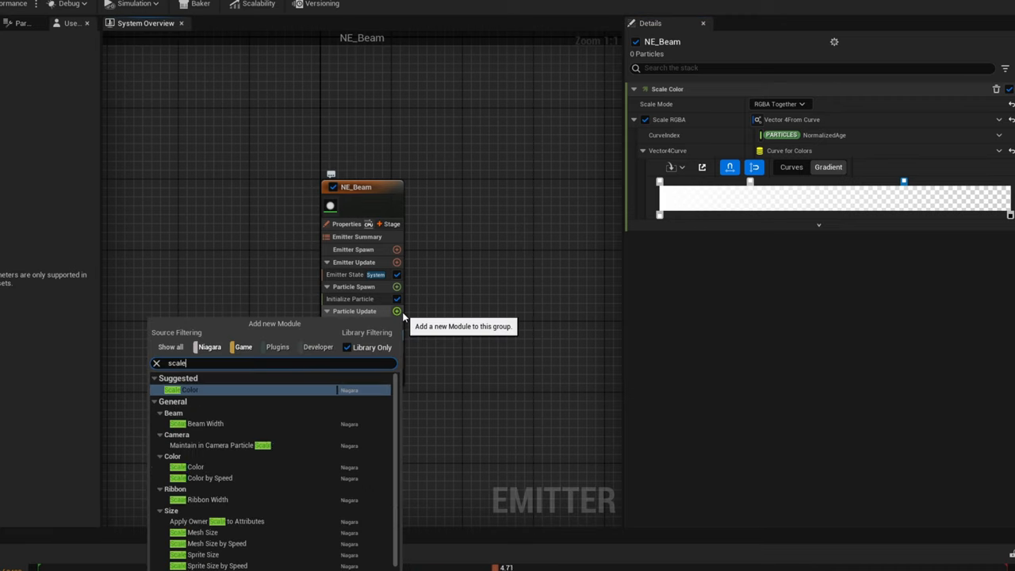
# Add a Scale Sprite Size module so NE_Beam sprites grow then shrink over life
pyautogui.click(189, 390)
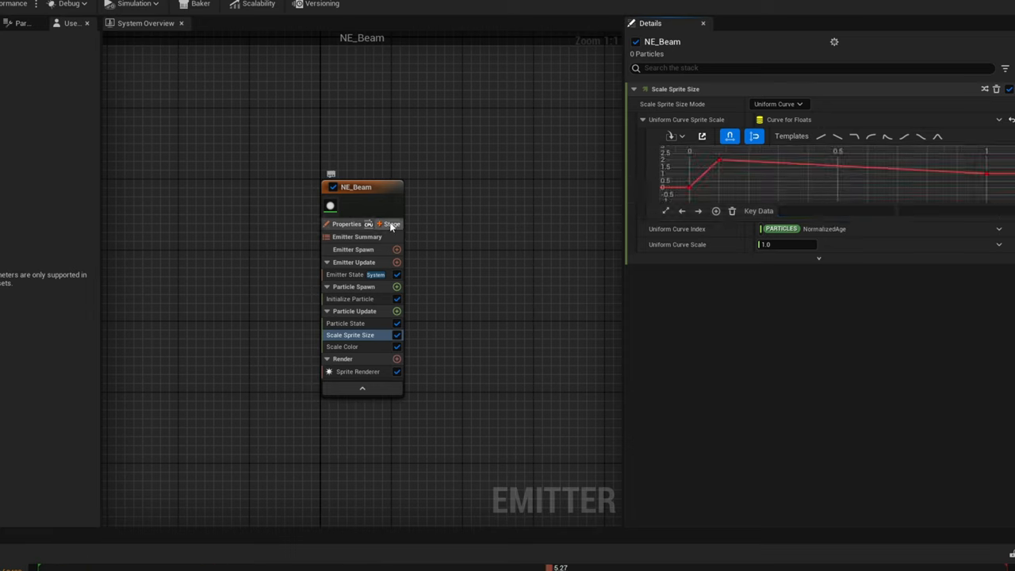
pyautogui.click(387, 223)
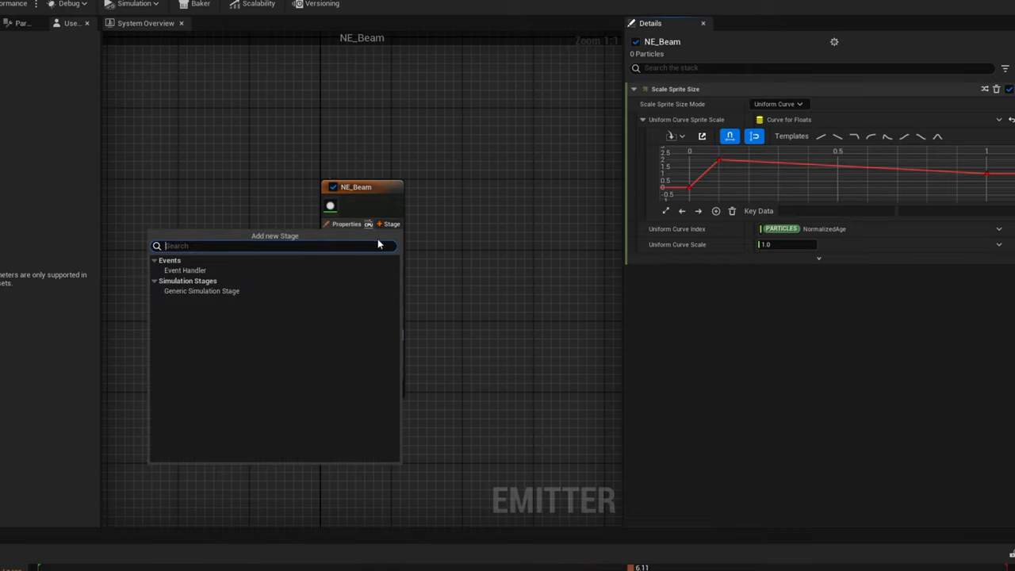
# Add an Event Handler stage to NE_Beam with a Receive Death Event module
pyautogui.write('even')
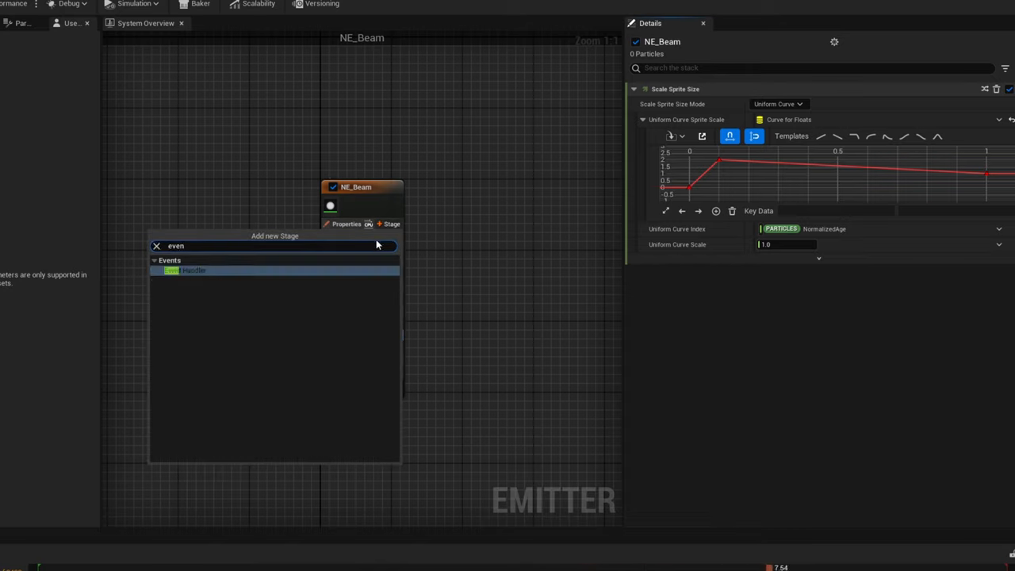
pyautogui.click(194, 269)
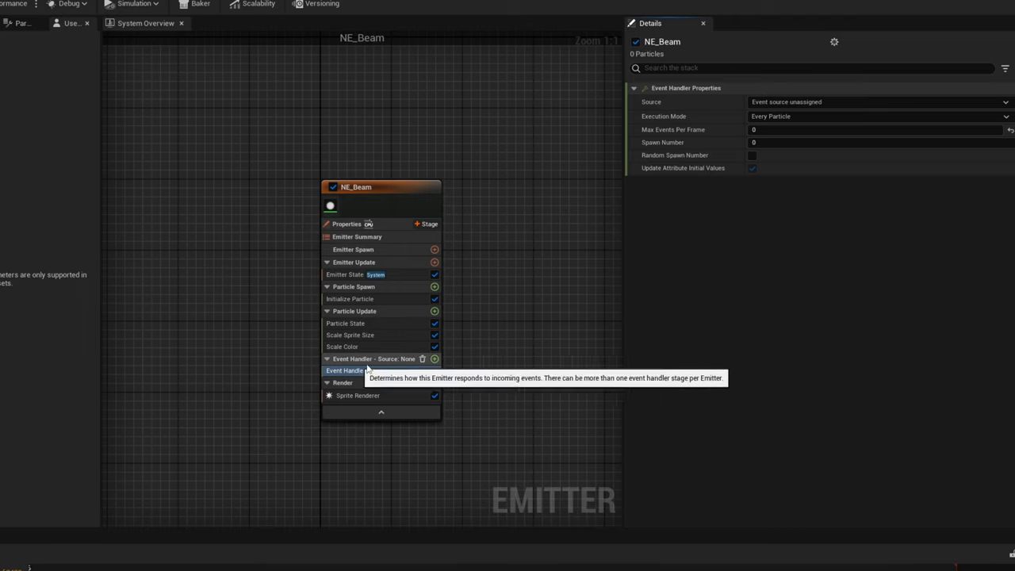
pyautogui.click(434, 359)
pyautogui.write('rece')
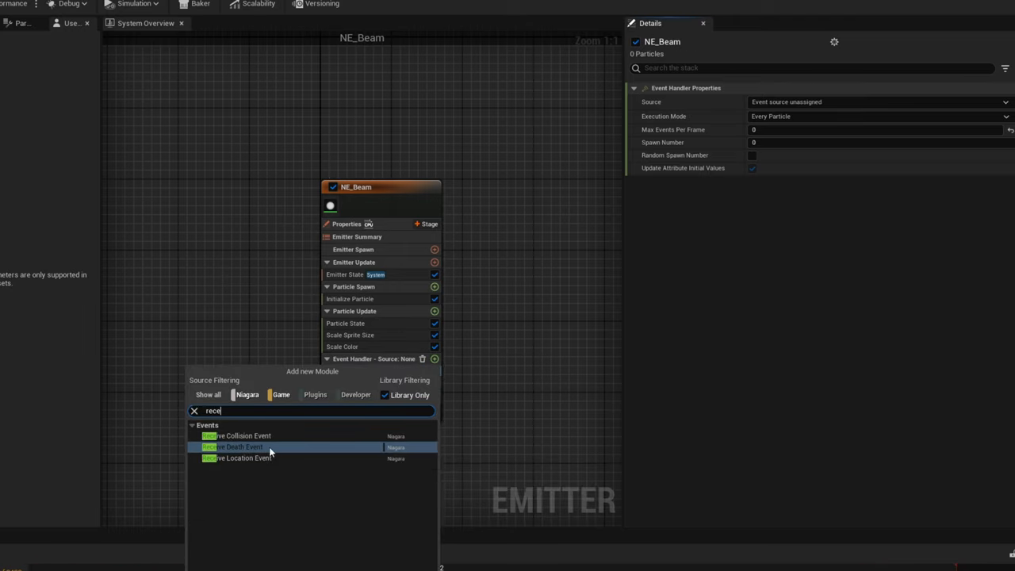
pyautogui.click(231, 447)
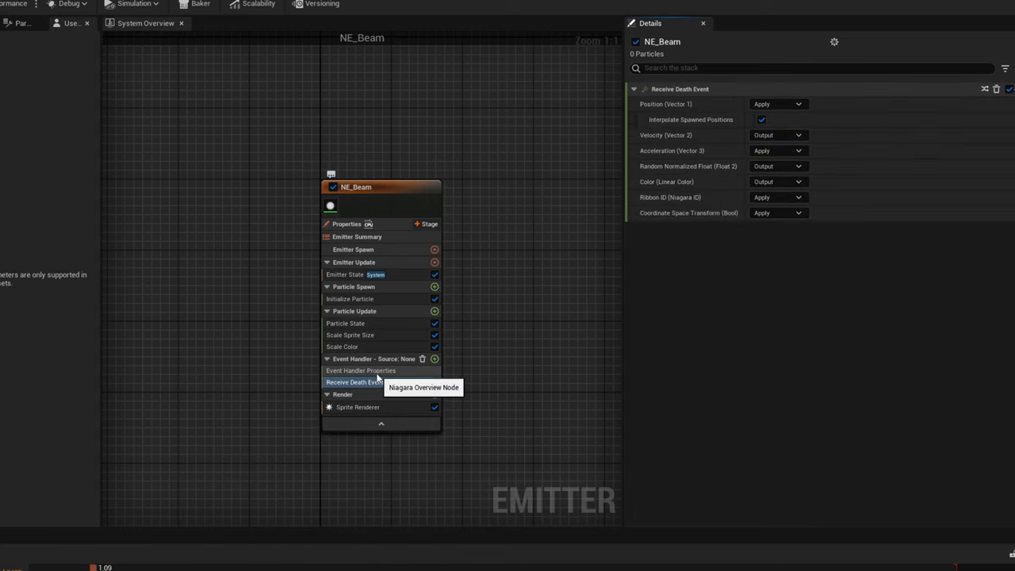
pyautogui.click(362, 371)
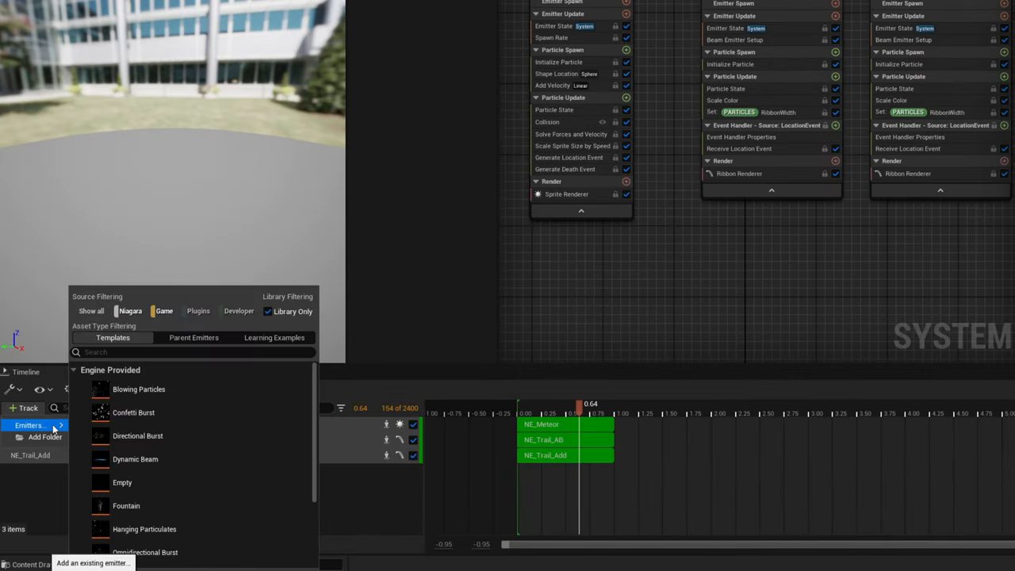
# Add the existing NE_Beam emitter to NS_MeteorRain and open its event handler Source
pyautogui.click(194, 336)
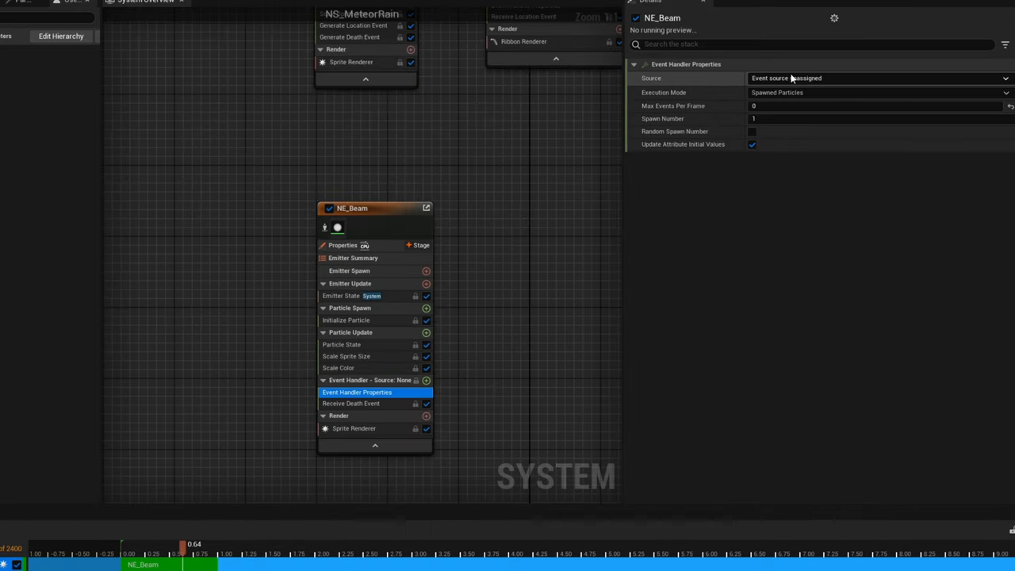
pyautogui.click(878, 78)
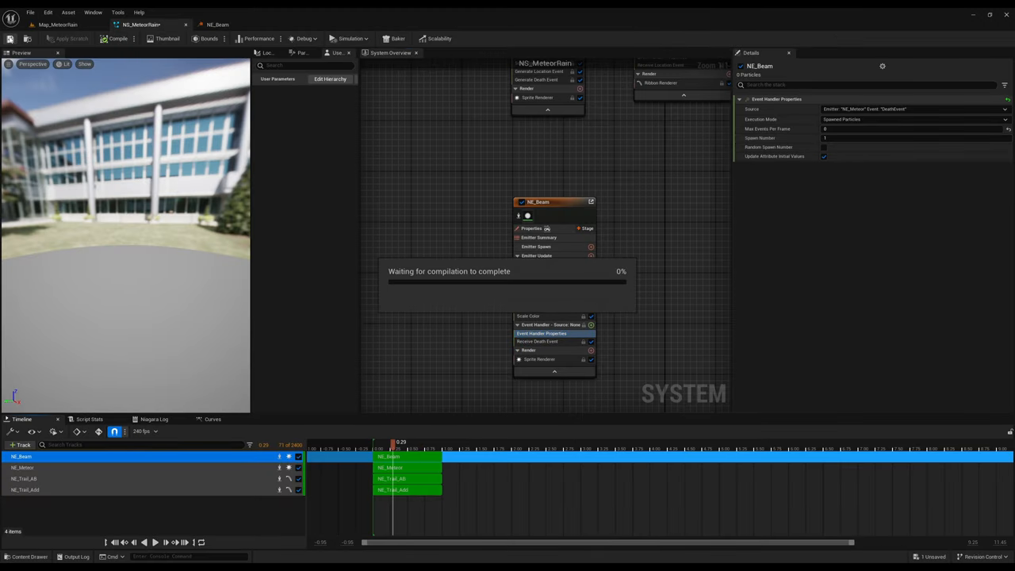
# Place a Plane shape actor in the Map_MeteorRain level as ground
pyautogui.click(57, 25)
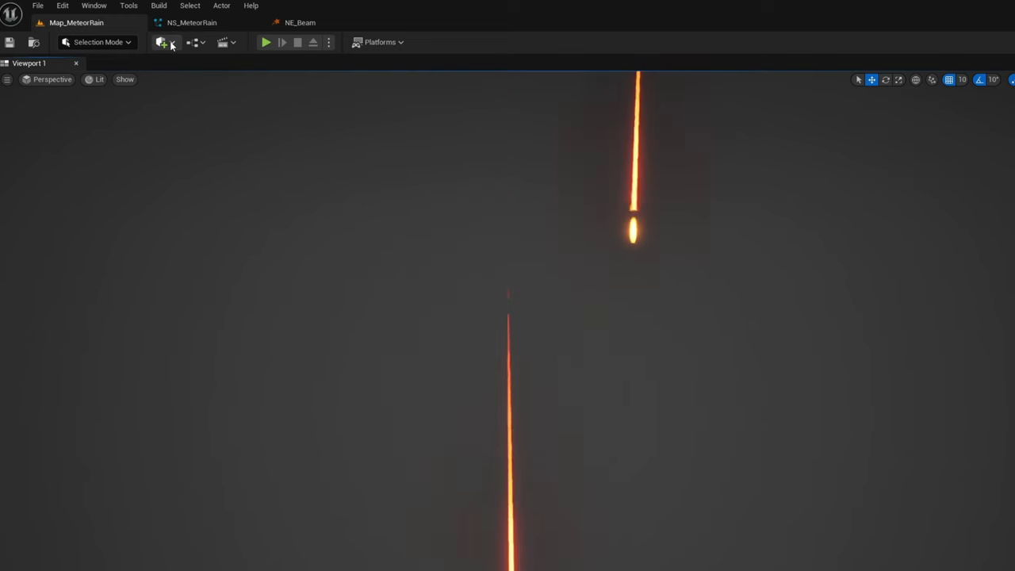
pyautogui.click(162, 42)
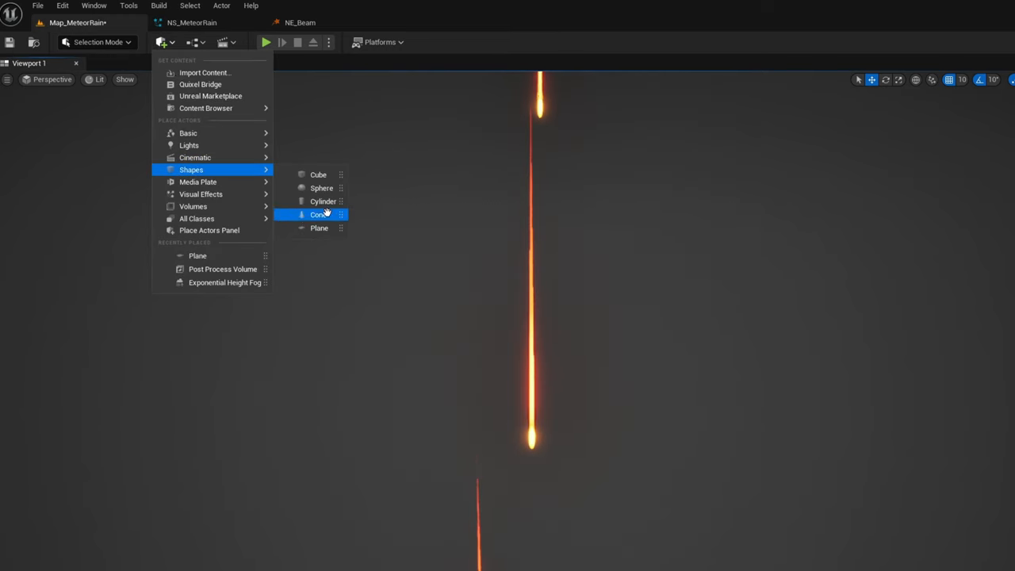
pyautogui.click(319, 228)
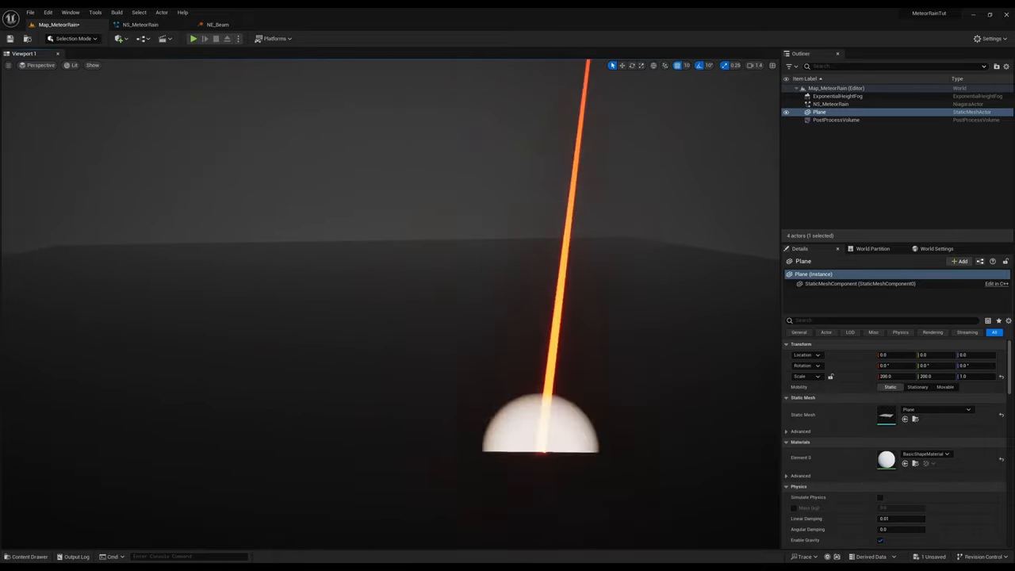
# Create a new Niagara Emitter named NE_ImpactParticles in the NiagaraEmitters folder
pyautogui.click(28, 555)
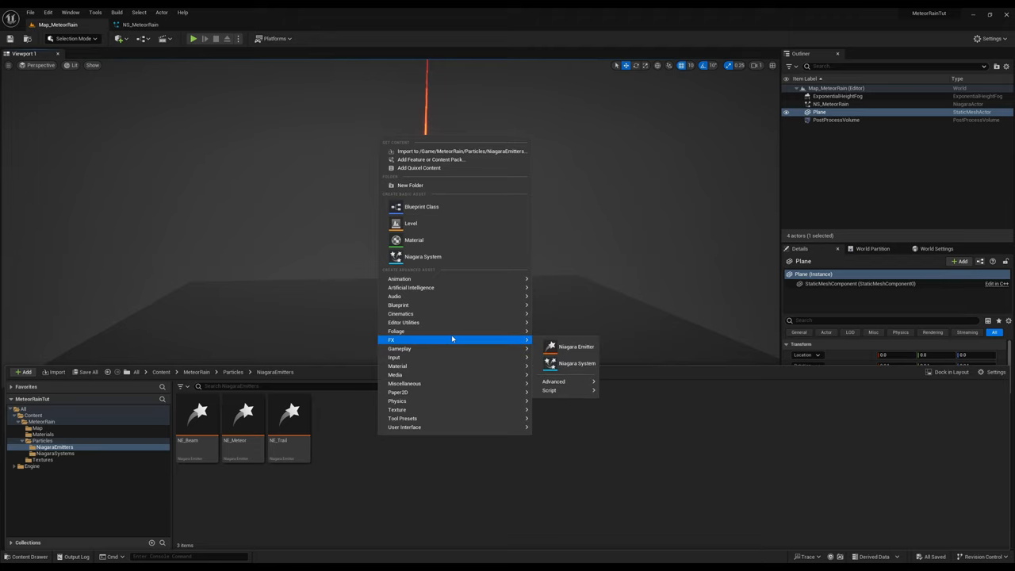
pyautogui.click(578, 346)
pyautogui.write('E_ImpactParti')
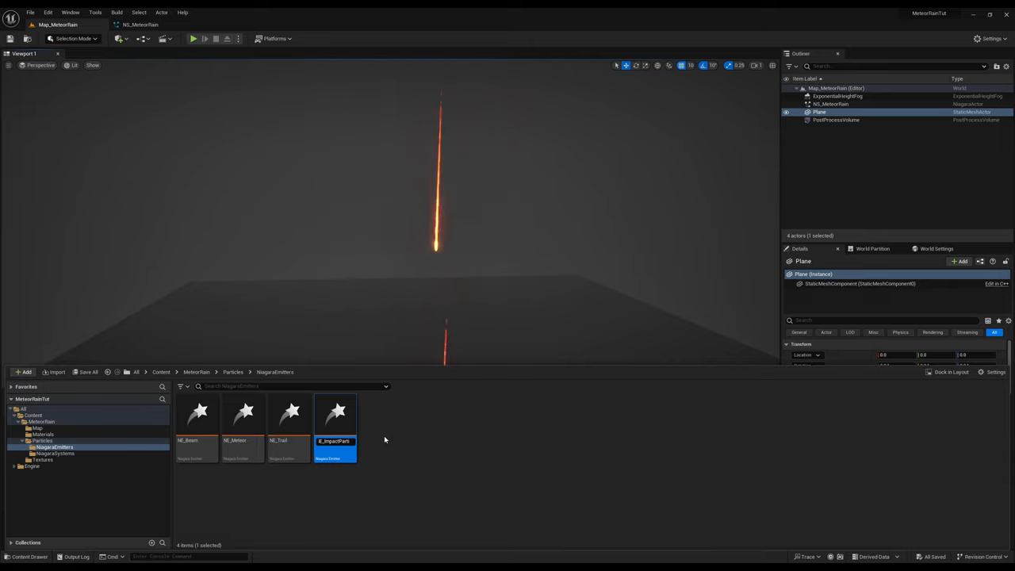
# In NE_ImpactParticles, give particles a Random Range Float lifetime 0.3–0.8 and a bright warm Direct Set colour
pyautogui.doubleClick(335, 413)
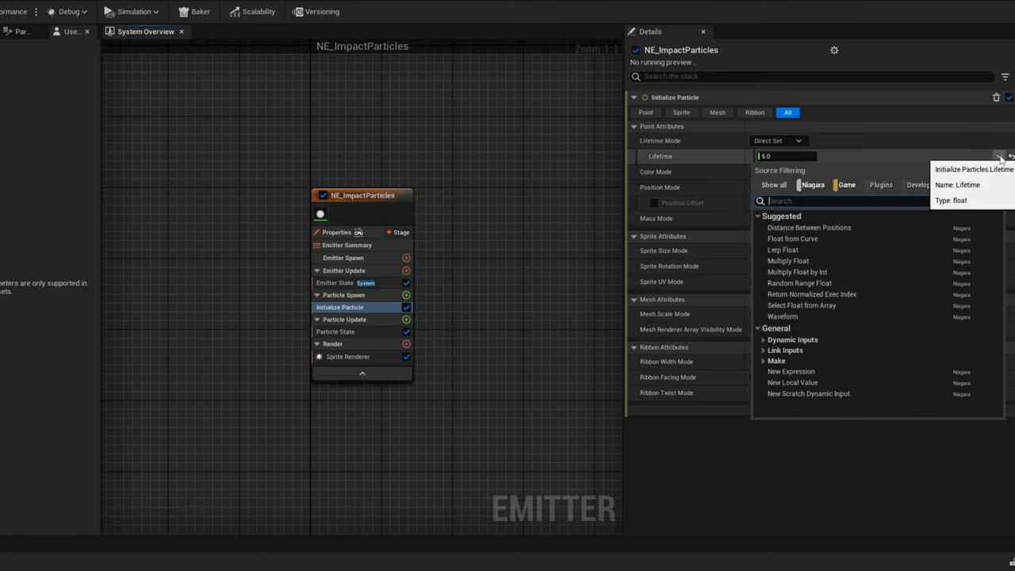
pyautogui.write('ran')
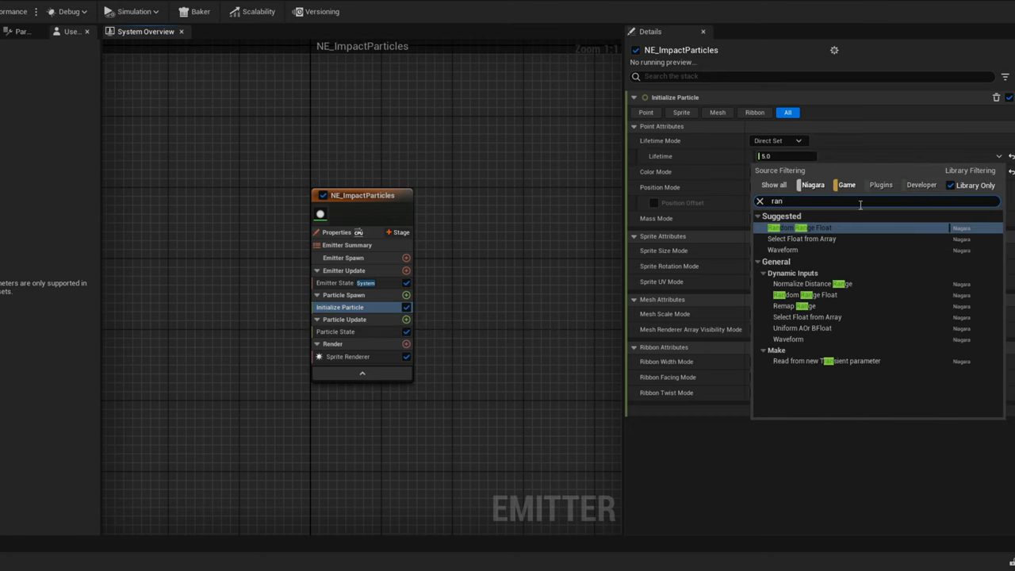
pyautogui.click(798, 229)
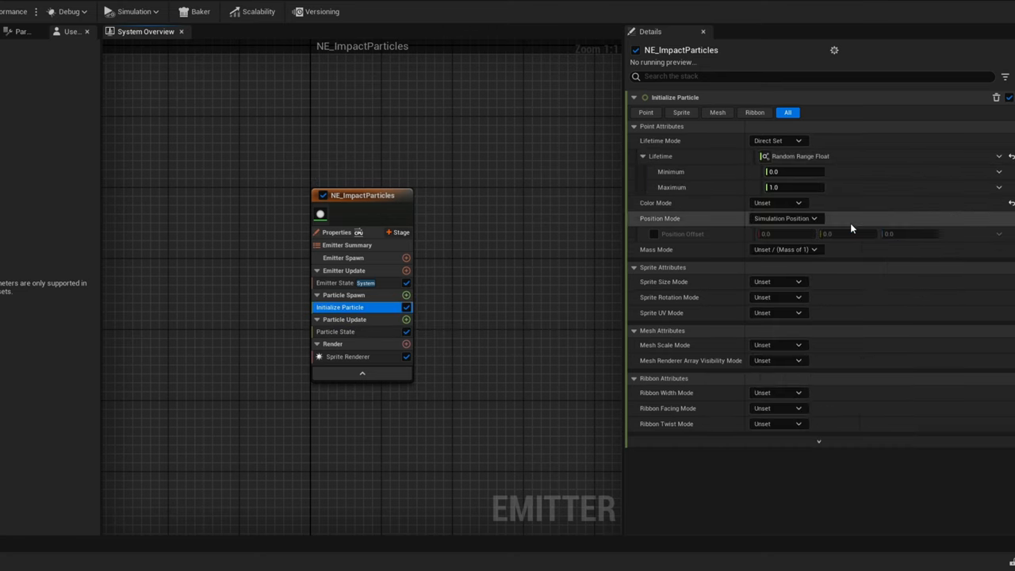
pyautogui.write('0.3')
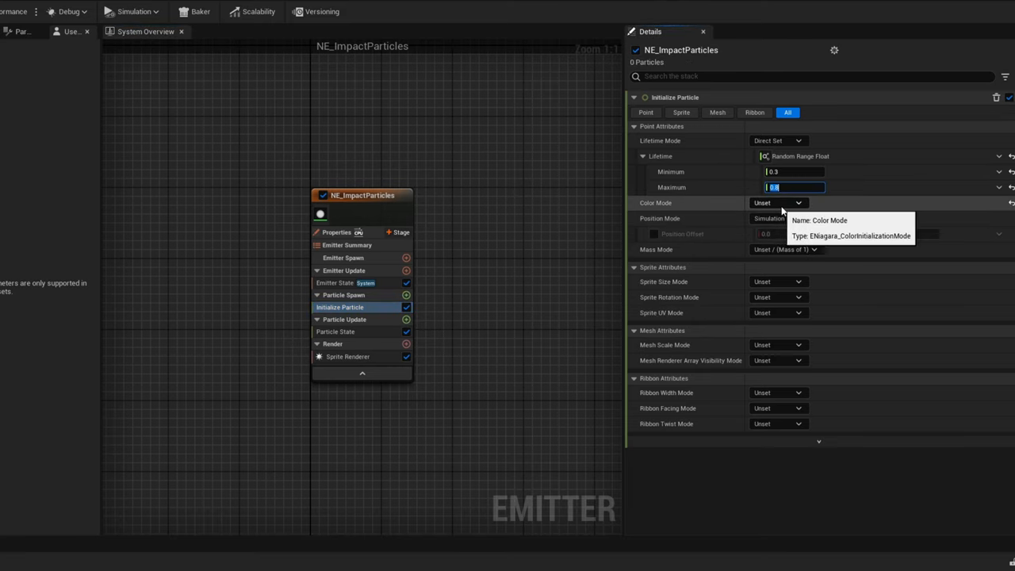
pyautogui.click(778, 203)
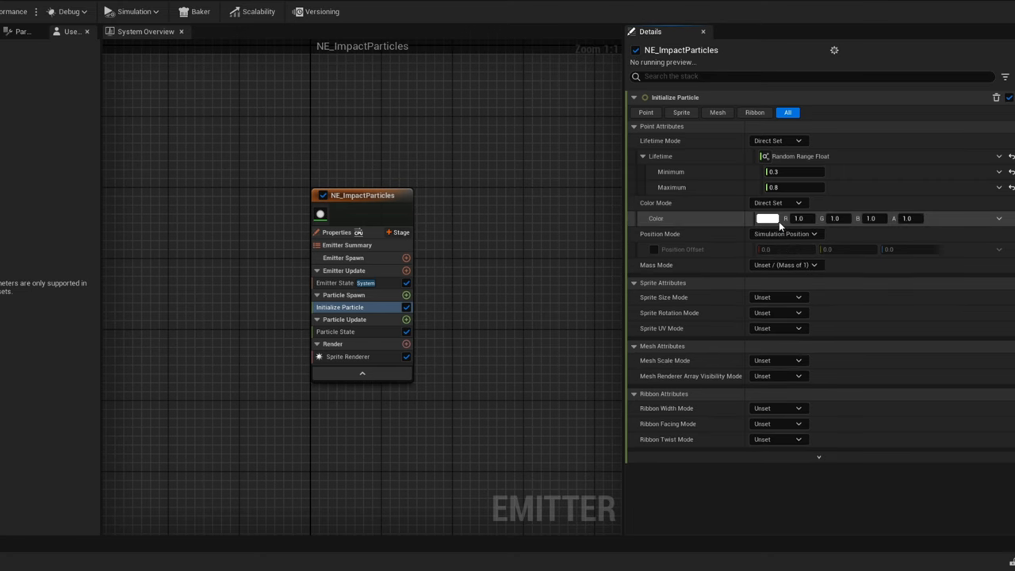
pyautogui.click(768, 219)
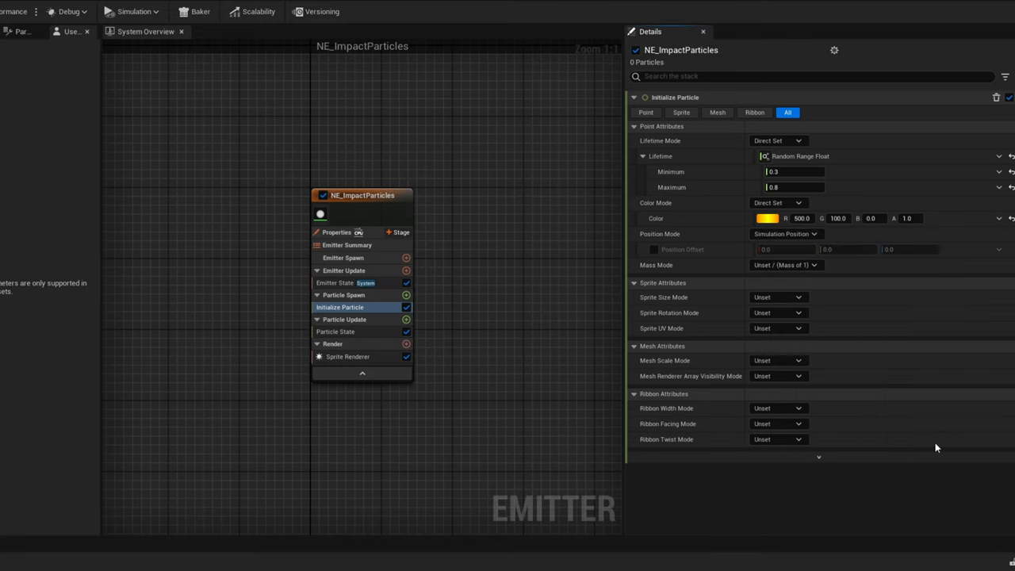
# Make the sprite size Non-Uniform at 5 by 15
pyautogui.click(777, 297)
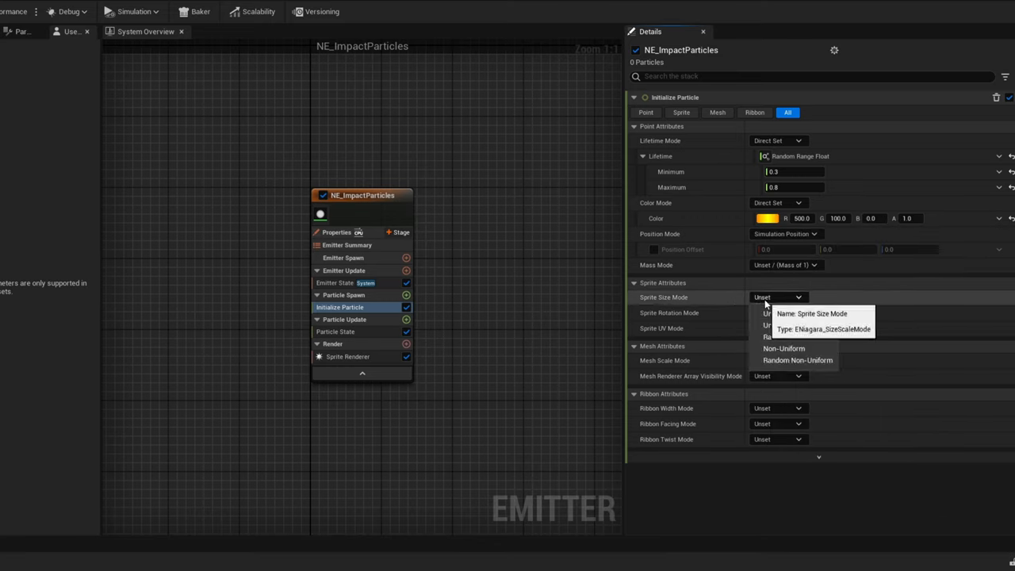
pyautogui.click(784, 349)
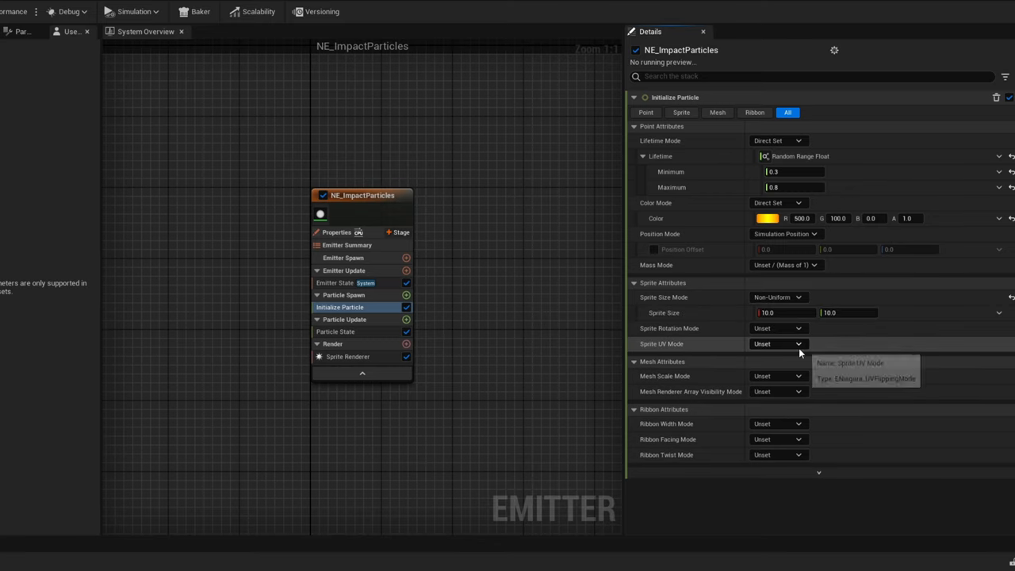
pyautogui.click(787, 313)
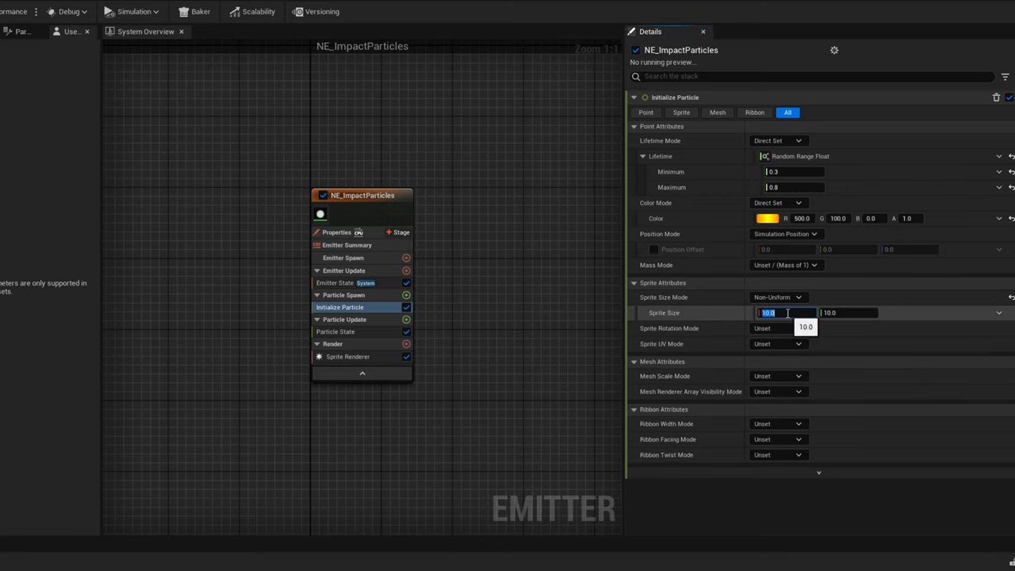
pyautogui.write('5.0')
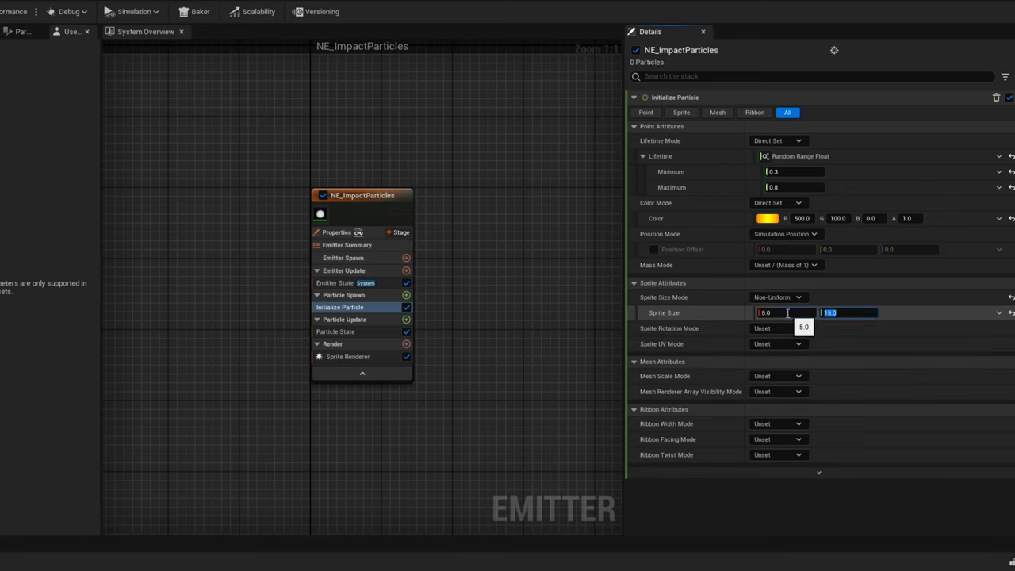
pyautogui.click(406, 295)
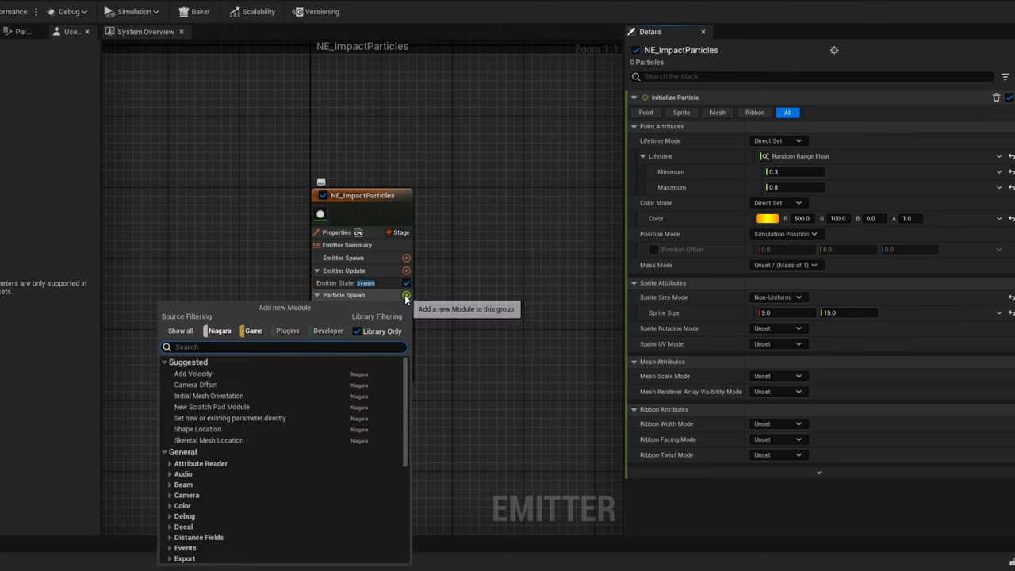
# Add Velocity In Cone with random speed 3000–10000, cone axis 0,0,1 and cone angle 100
pyautogui.write('add ve')
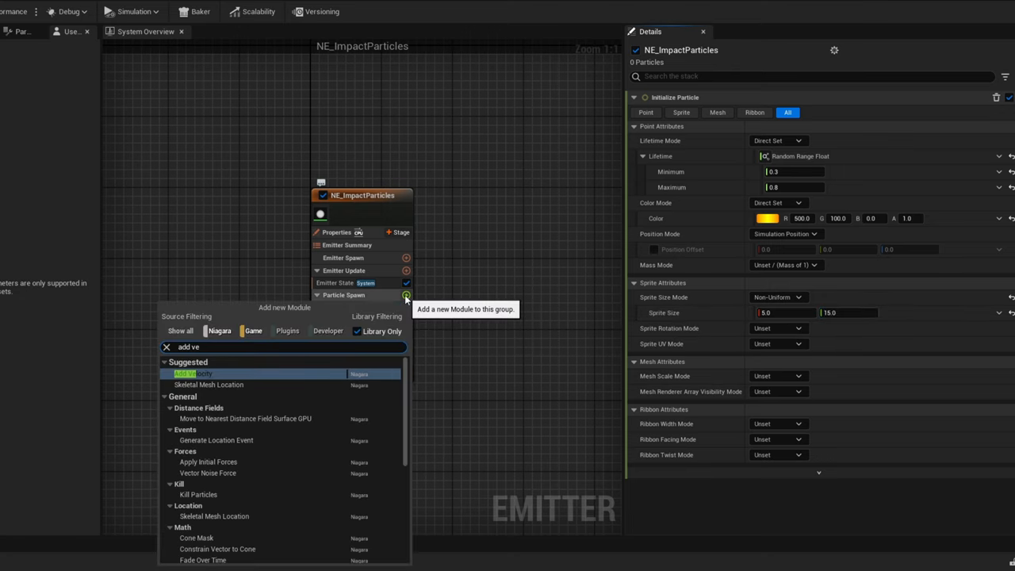
pyautogui.click(194, 375)
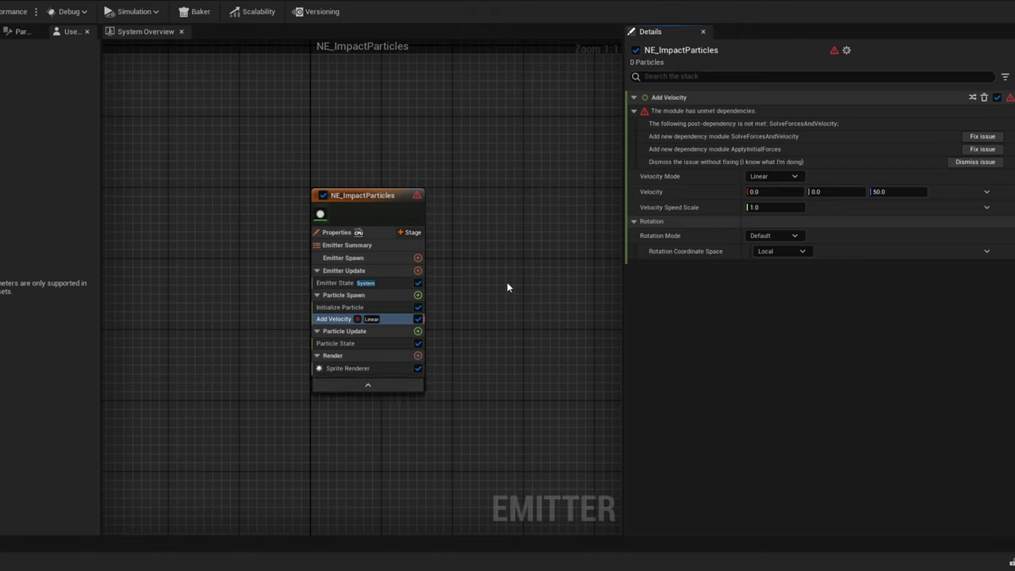
pyautogui.click(982, 136)
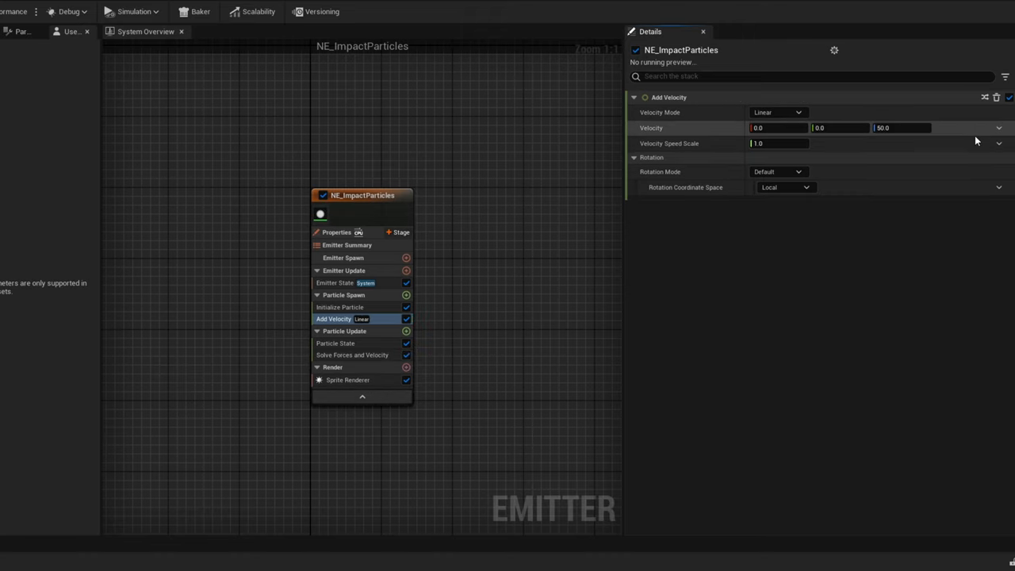
pyautogui.click(777, 111)
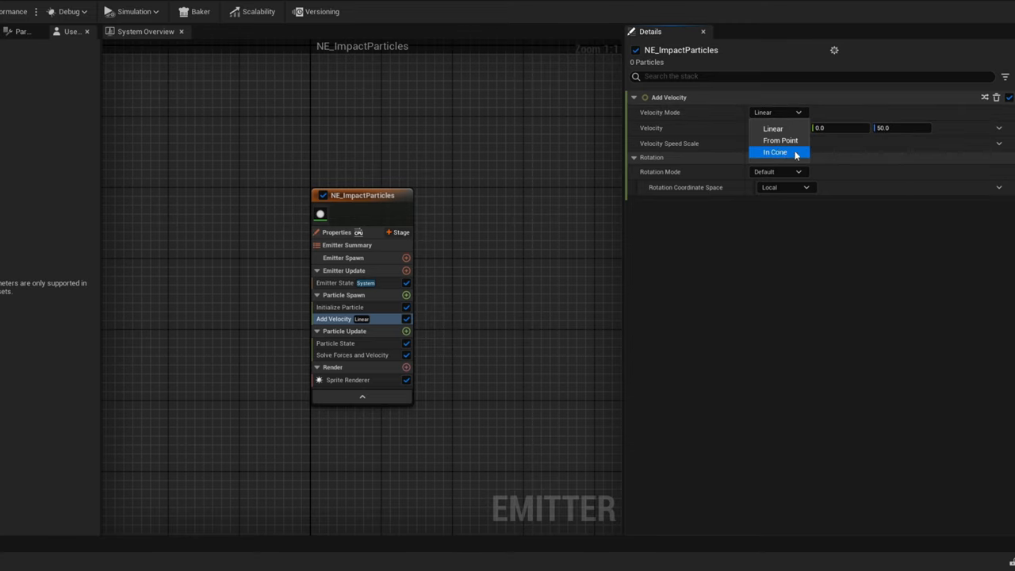
pyautogui.click(774, 152)
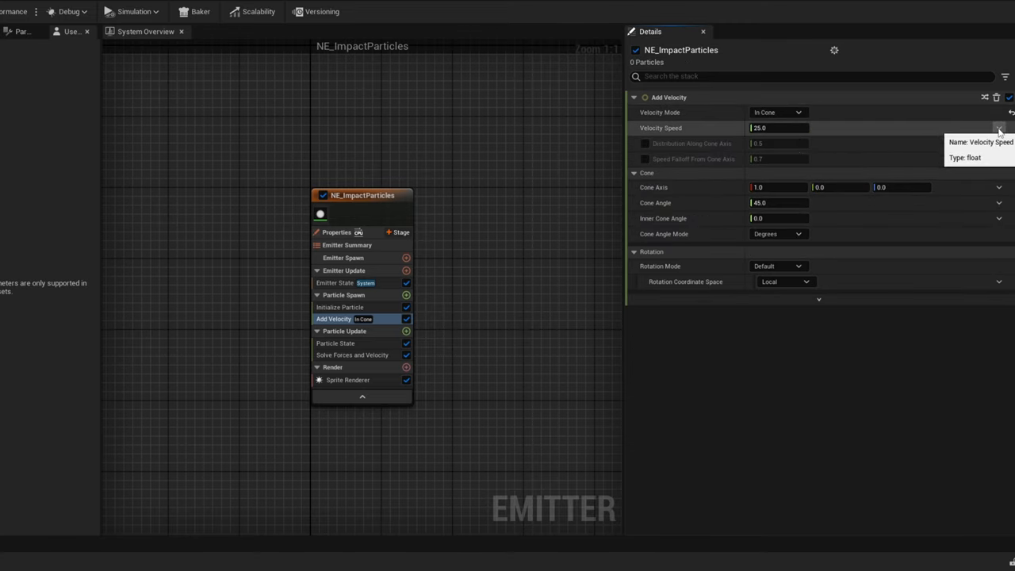
pyautogui.click(999, 127)
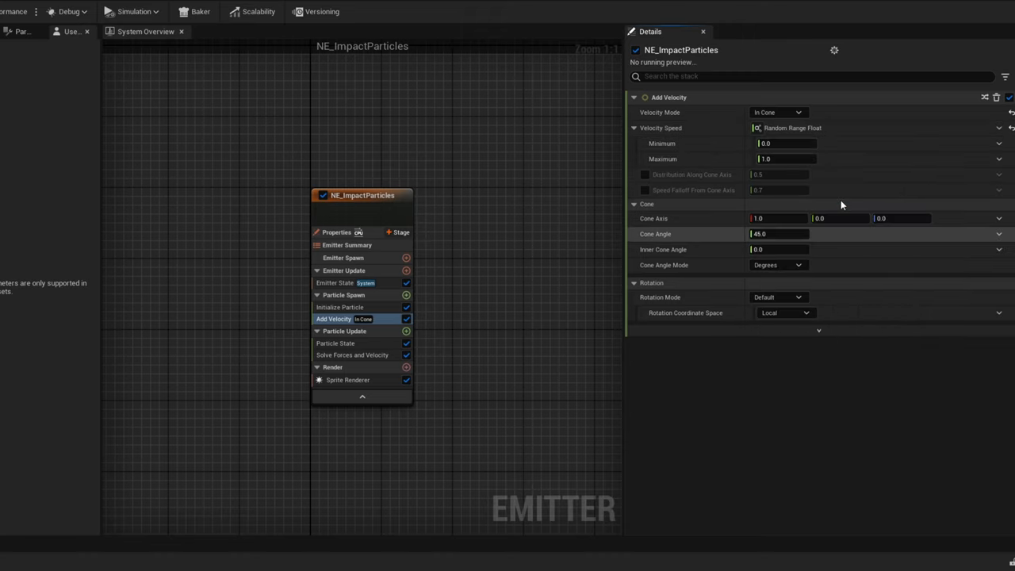
pyautogui.write('200')
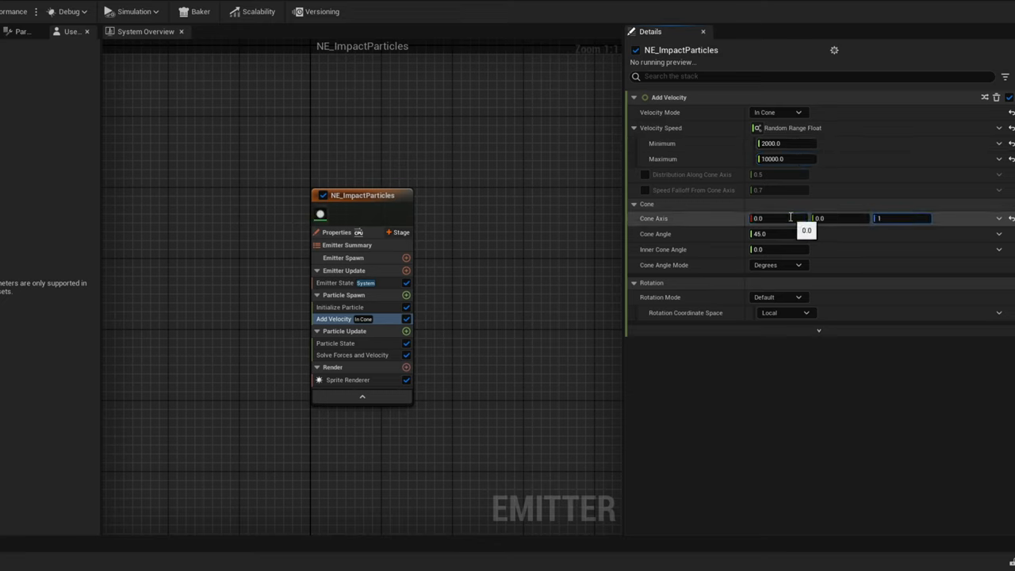
pyautogui.write('1.0')
pyautogui.click(779, 234)
pyautogui.write('100')
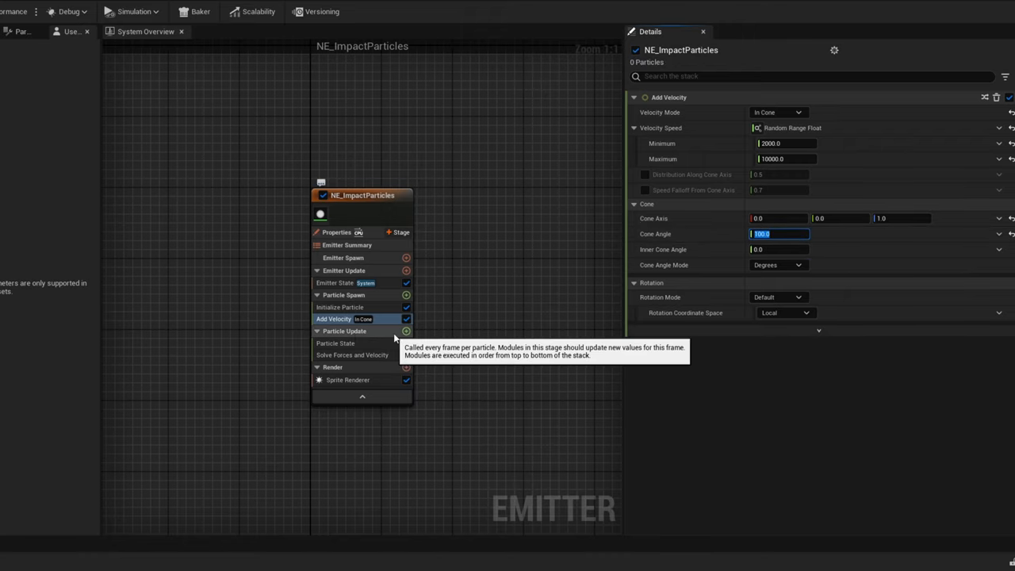
# Add a Gravity Force module with Z set to -10000
pyautogui.click(406, 332)
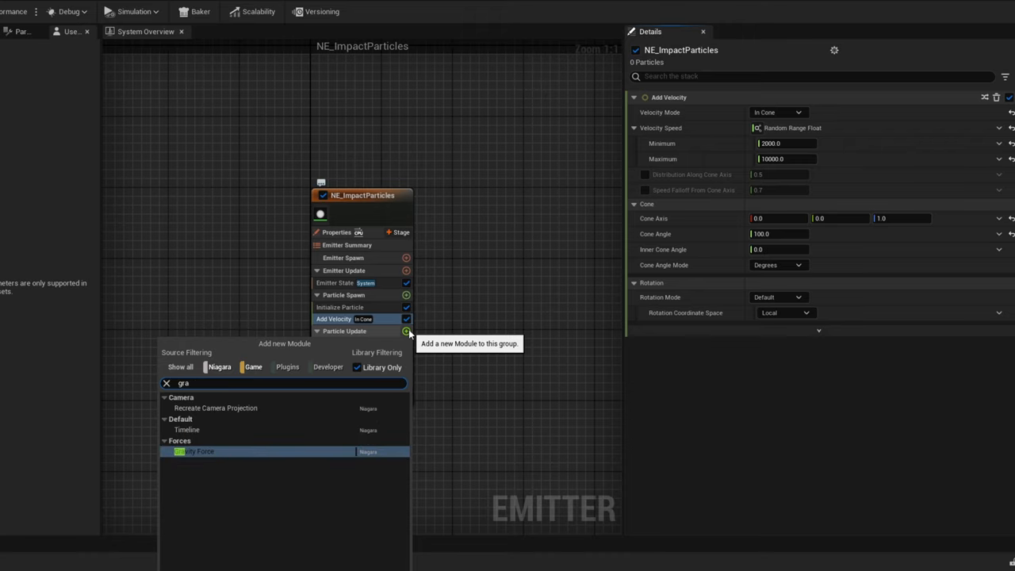
pyautogui.click(196, 451)
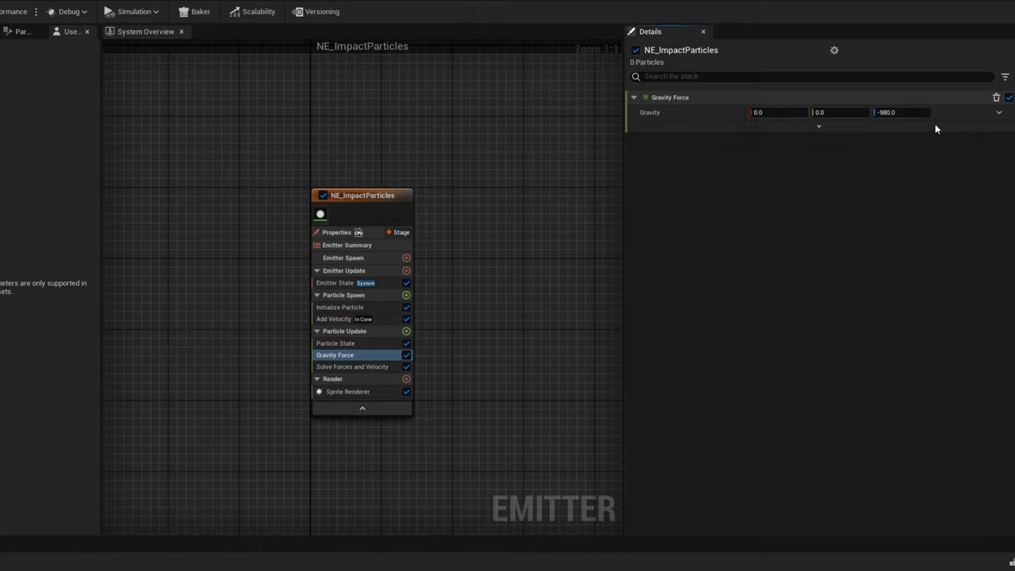
pyautogui.write('-10')
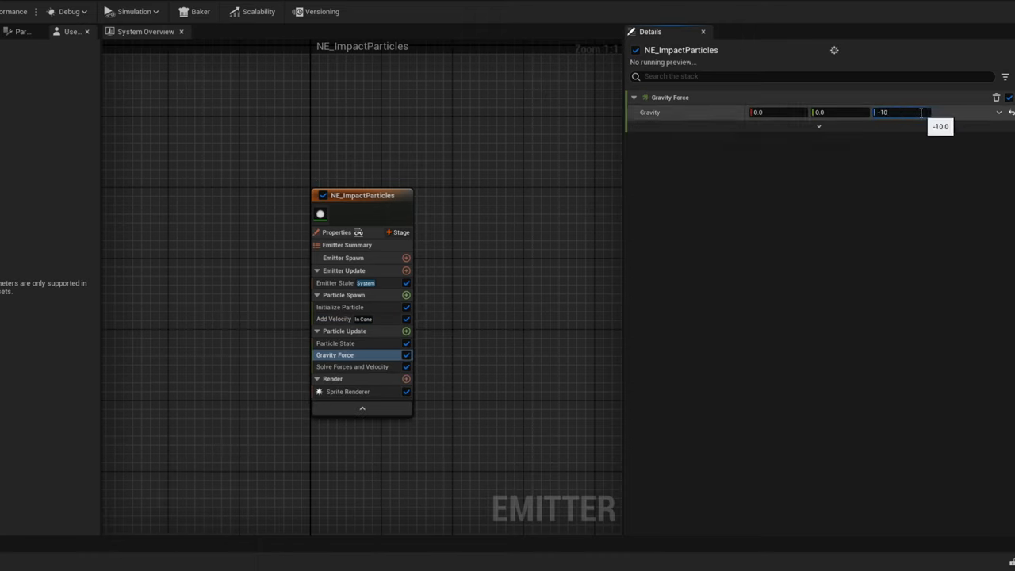
pyautogui.write('-10000.0')
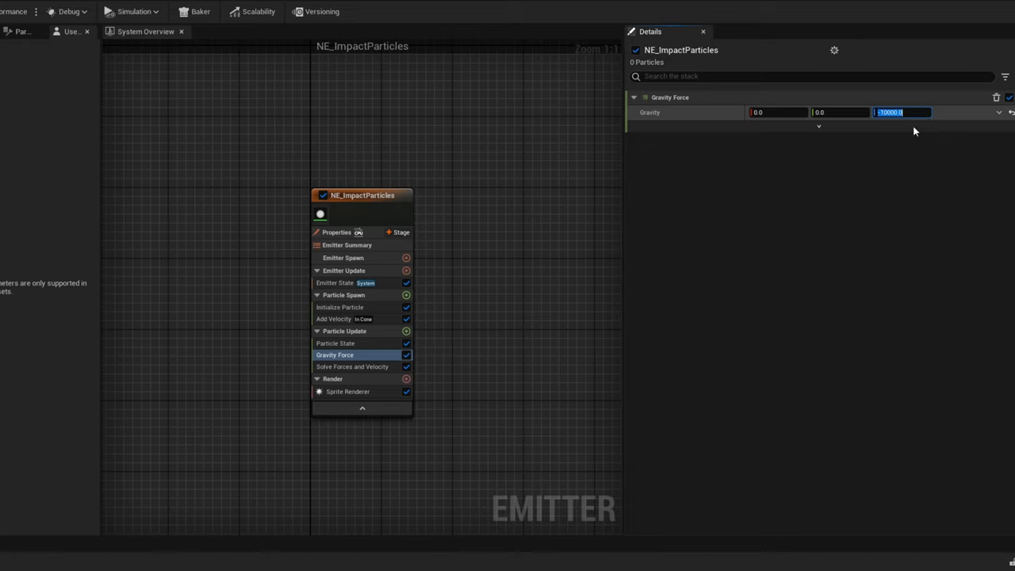
# Add Scale Sprite Size by Speed (min 0.5/0.7, max 2/4) and Scale Sprite Size with a Linear Ramp Down curve
pyautogui.click(406, 331)
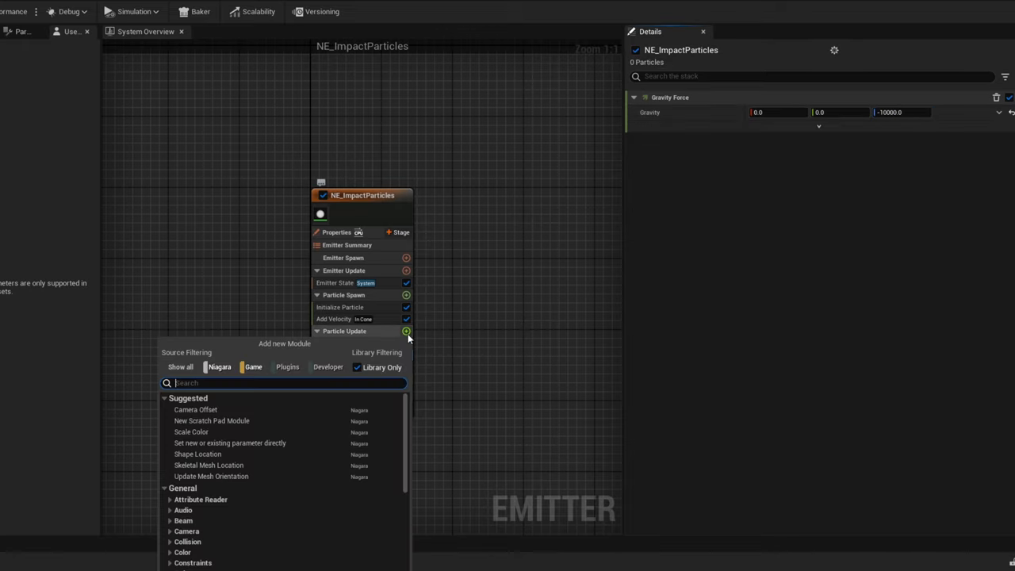
pyautogui.write('scale spri')
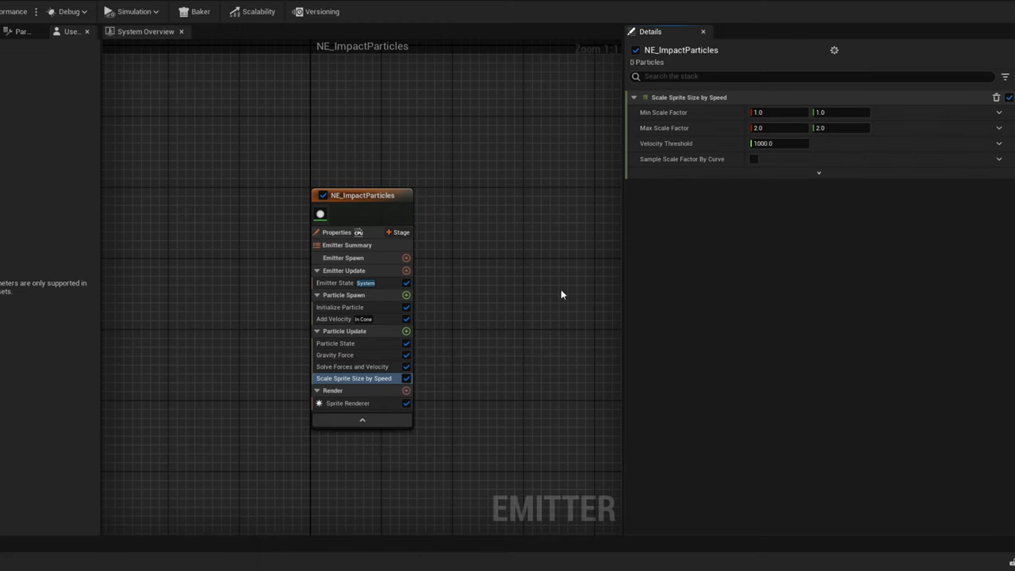
pyautogui.write('0.5')
pyautogui.write('4')
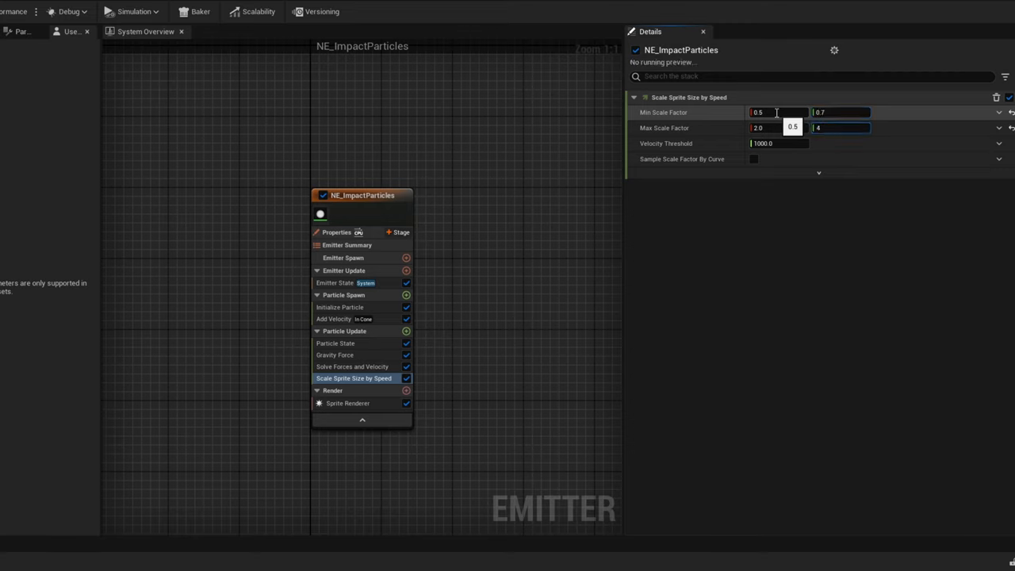
pyautogui.click(407, 332)
pyautogui.write('scale sprite')
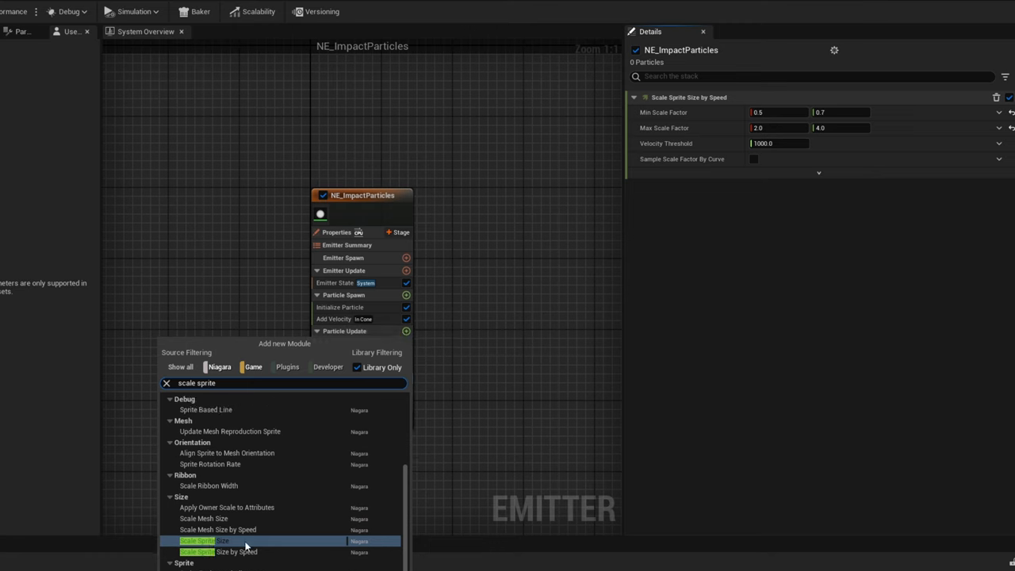
pyautogui.click(203, 540)
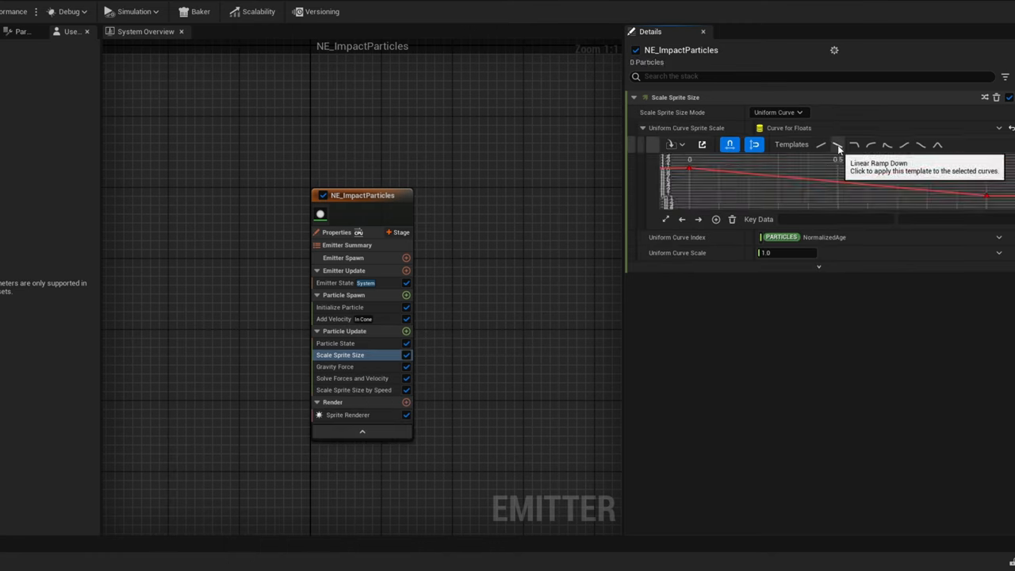
pyautogui.click(400, 232)
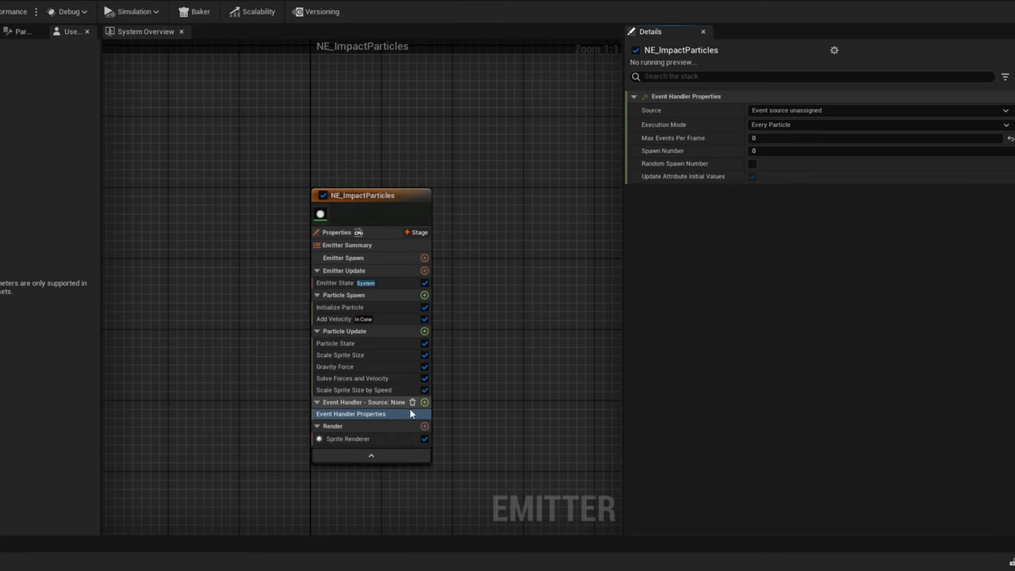
# Add a Receive Death Event handler set to Spawned Particles mode with spawn number 40
pyautogui.click(425, 403)
pyautogui.write('recei')
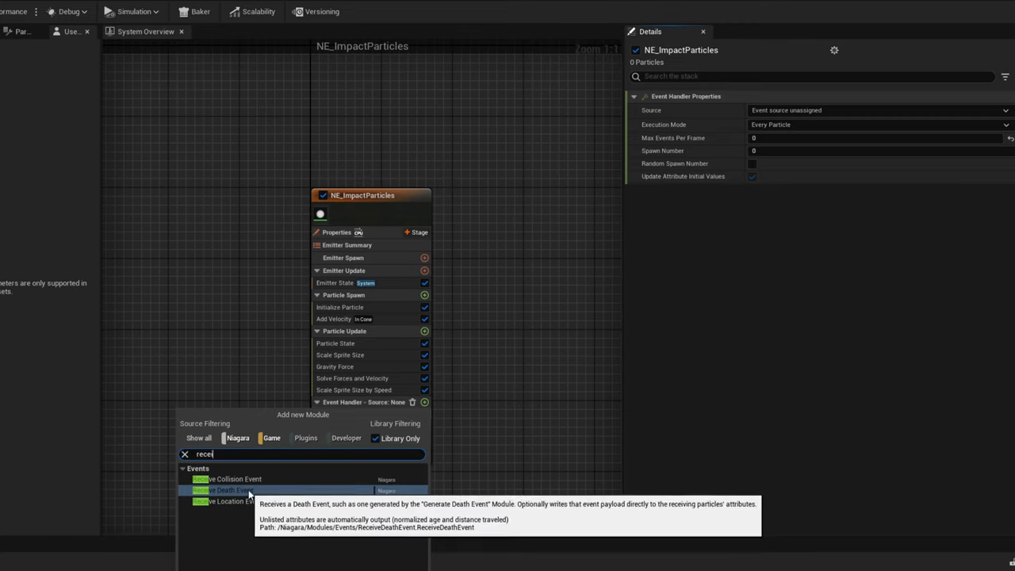
pyautogui.click(225, 489)
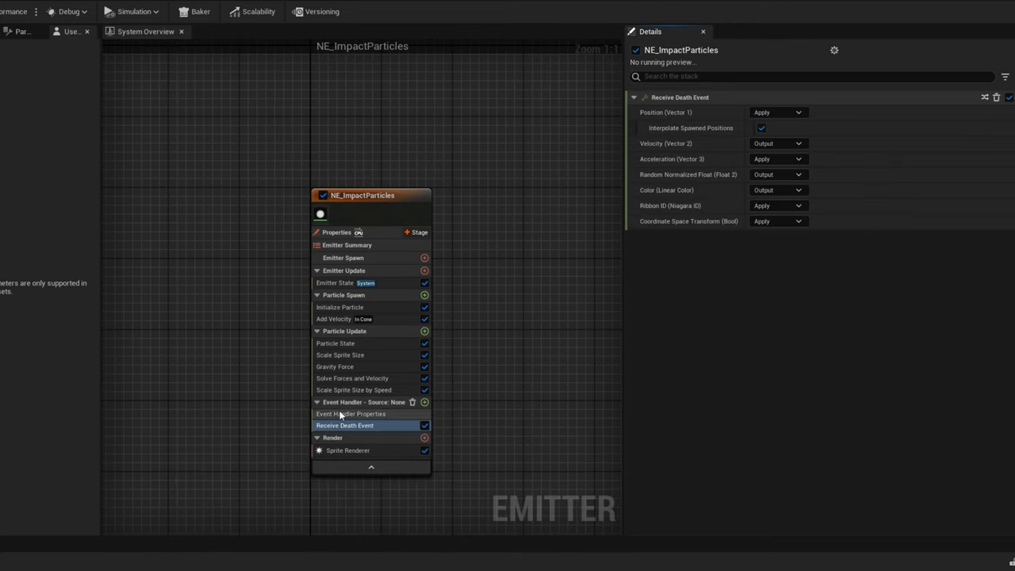
pyautogui.click(352, 413)
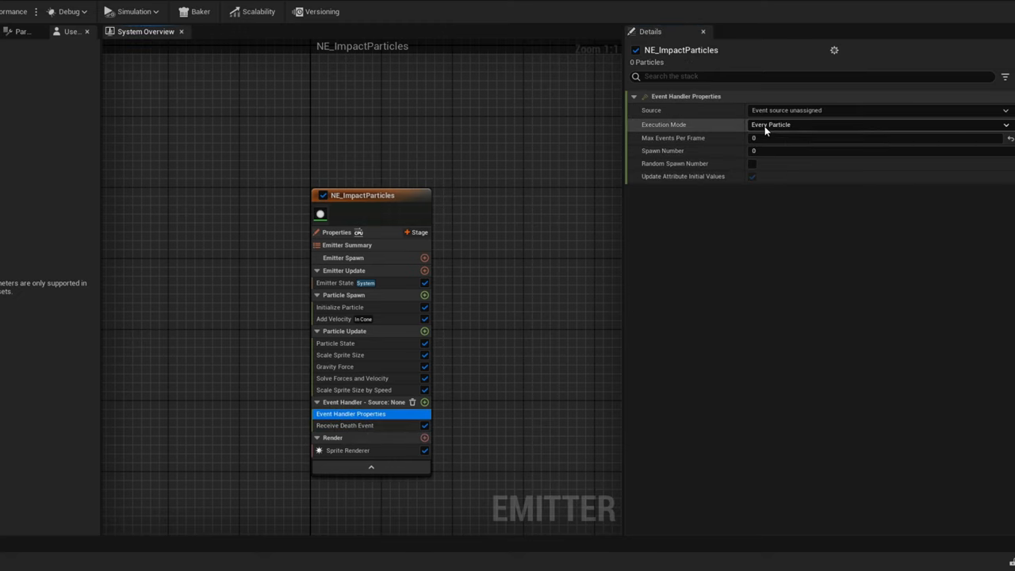
pyautogui.click(879, 124)
pyautogui.write('40')
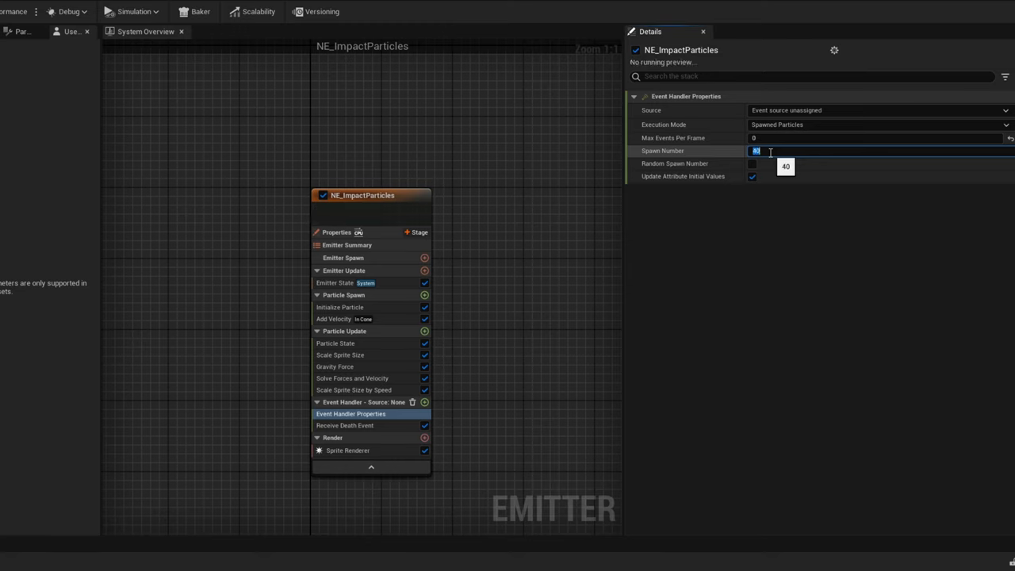
pyautogui.click(347, 450)
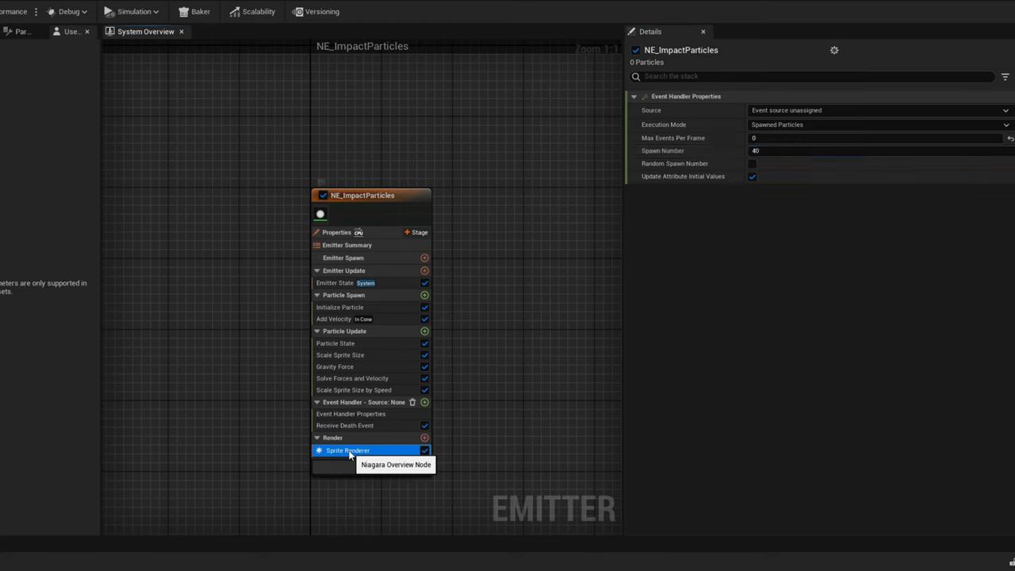
pyautogui.click(347, 451)
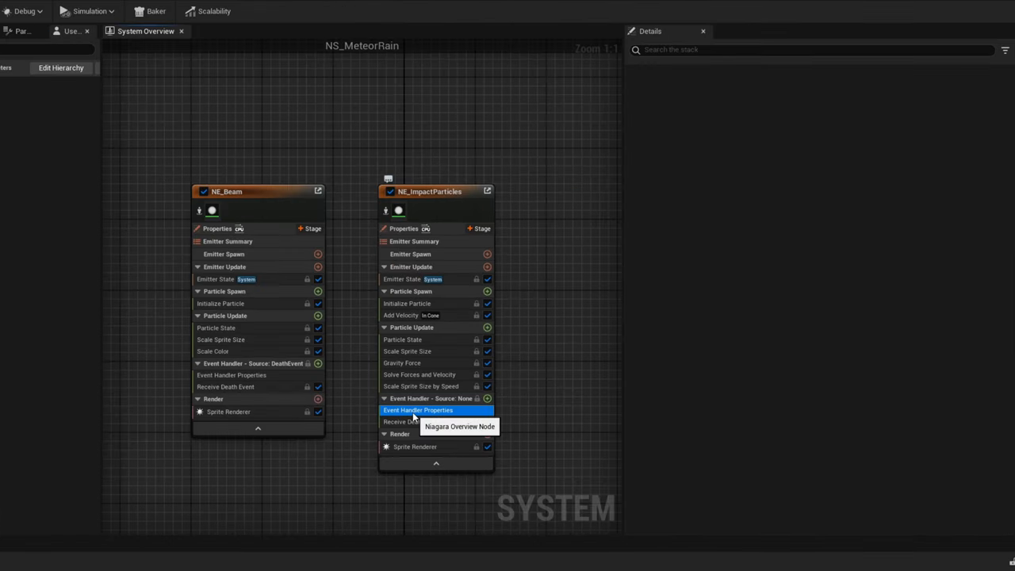
# Set the event handler's source to NE Meteor's Death Event
pyautogui.click(419, 409)
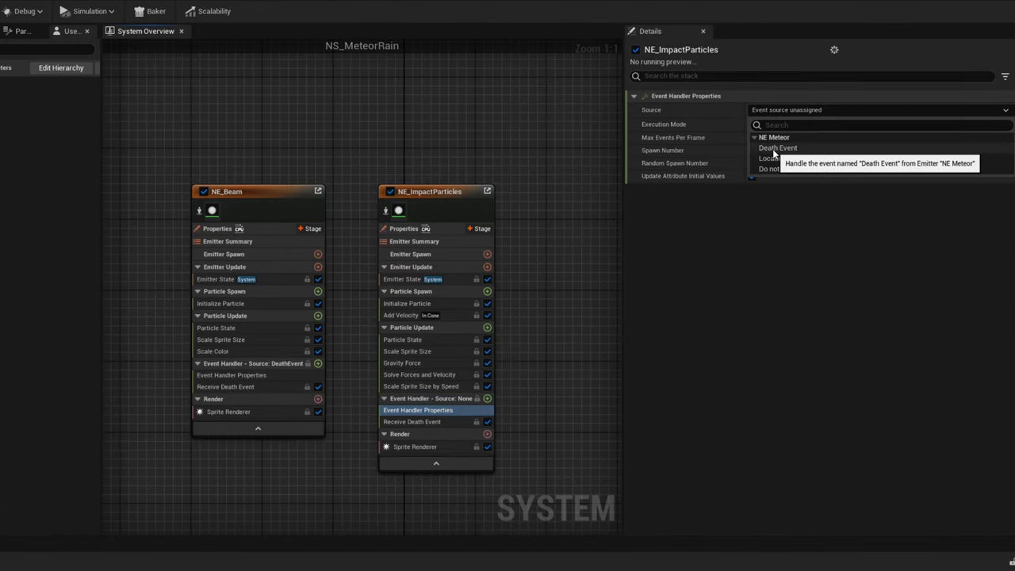
pyautogui.click(777, 149)
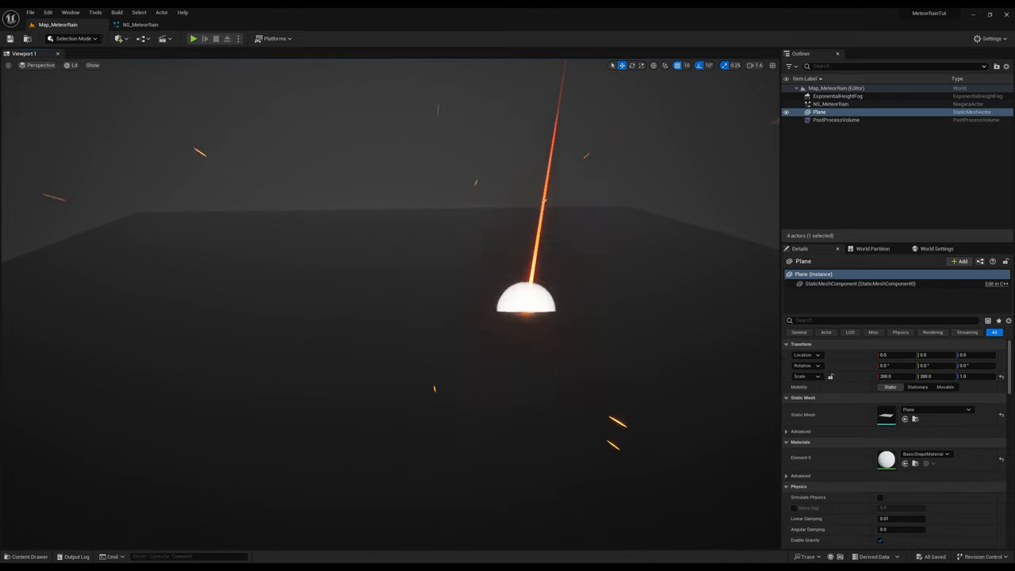
# Set NE_Meteor's Add Velocity to 0, 500, -10000 for a sideways drift
pyautogui.click(139, 25)
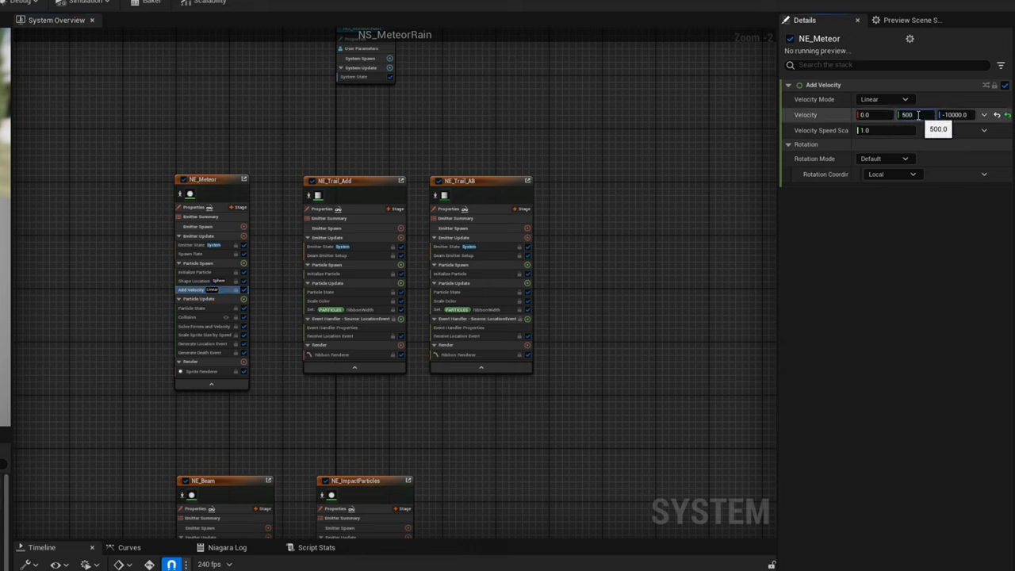
pyautogui.click(195, 272)
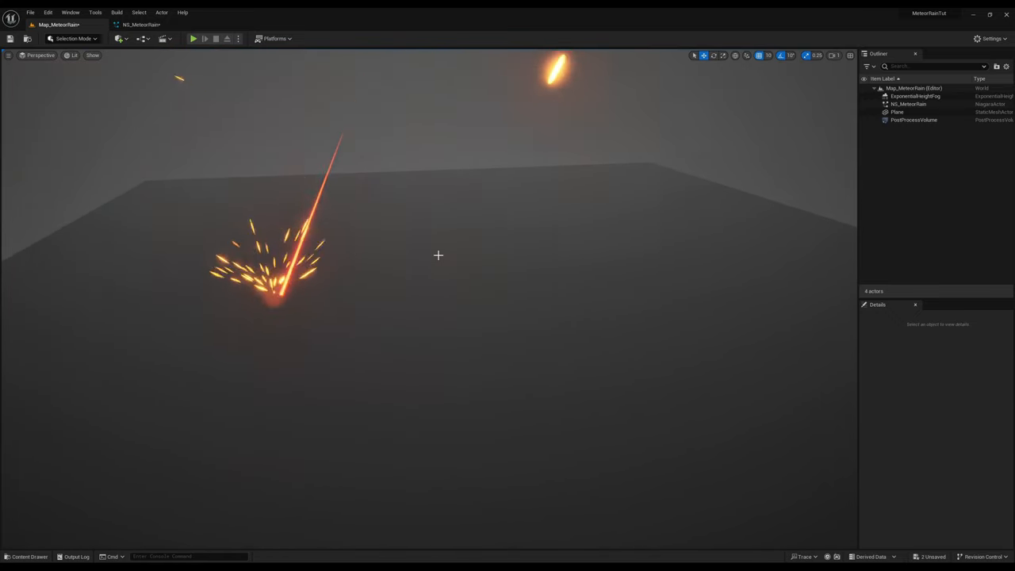
# Play the level to preview the finished meteor rain with spark bursts
pyautogui.click(193, 38)
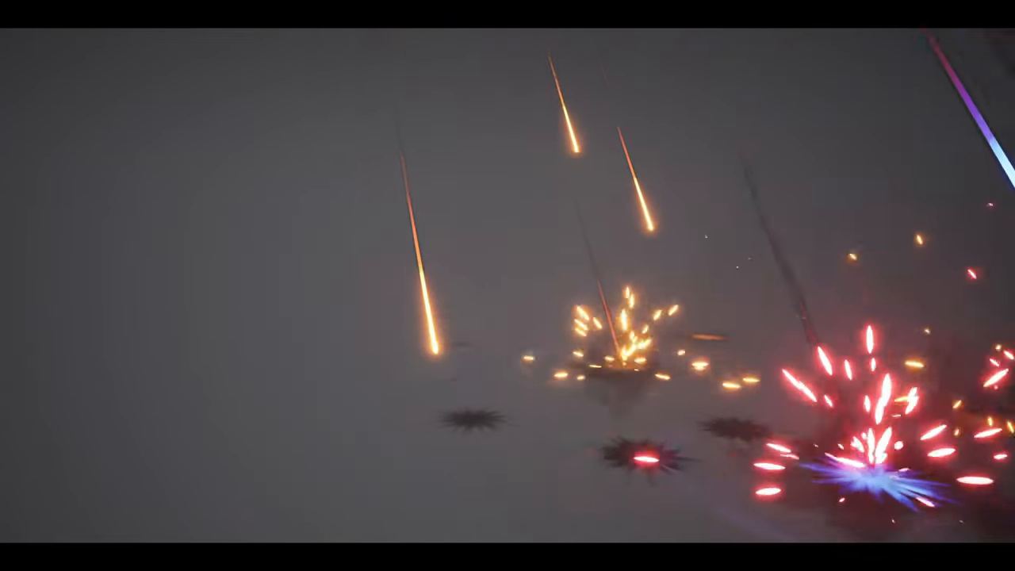